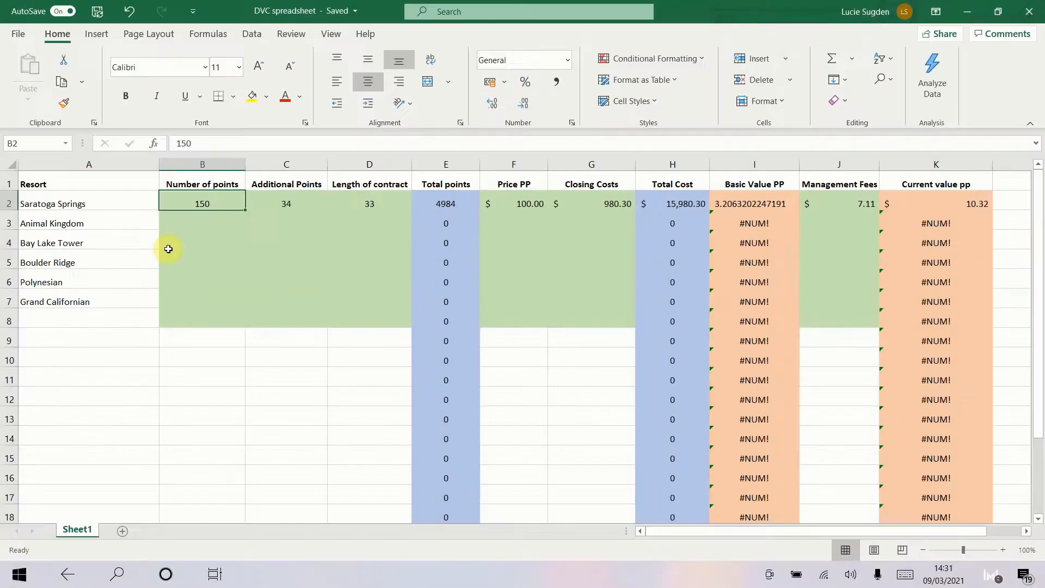
mouse_move(959, 204)
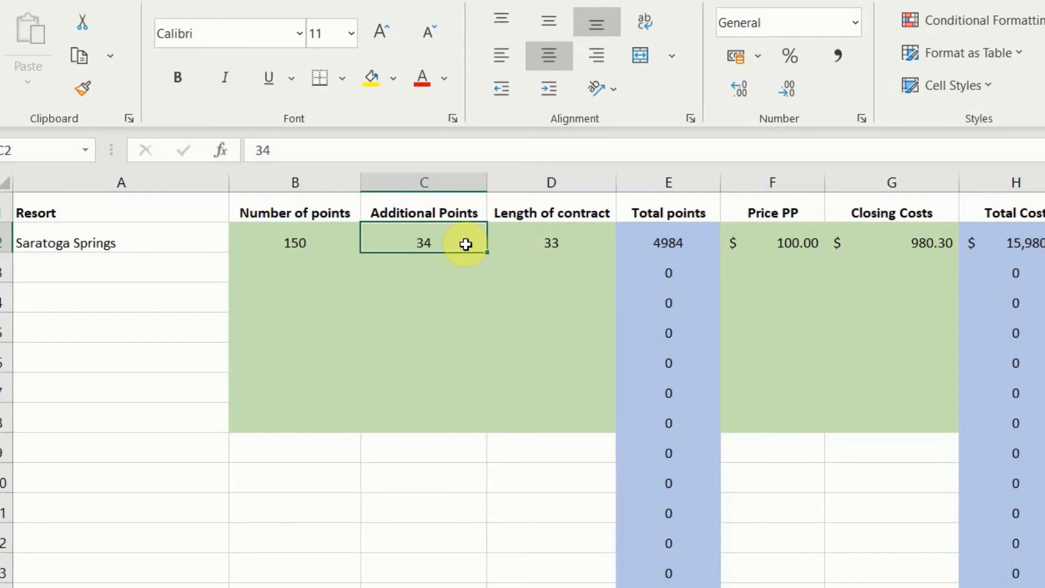
mouse_move(580, 244)
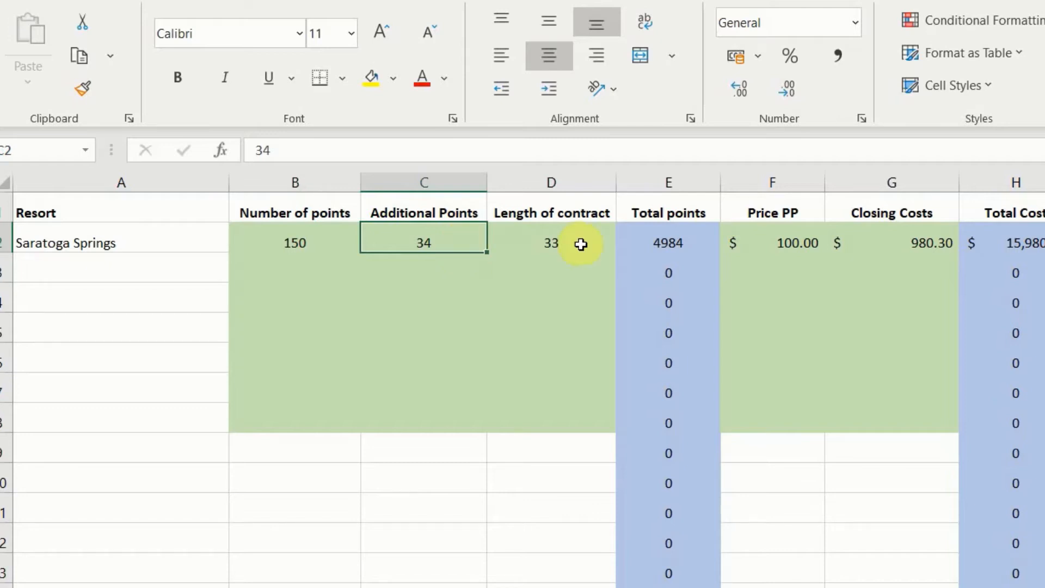
Step: Leave the Saratoga Springs row and bring up the DVC Resale Market listings page in Edge
click(551, 242)
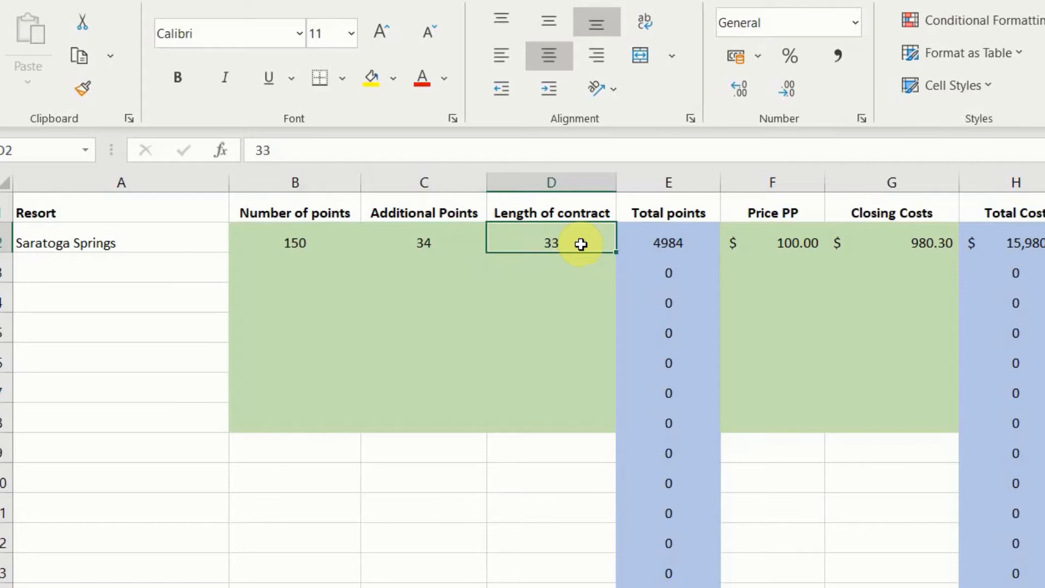
mouse_move(578, 260)
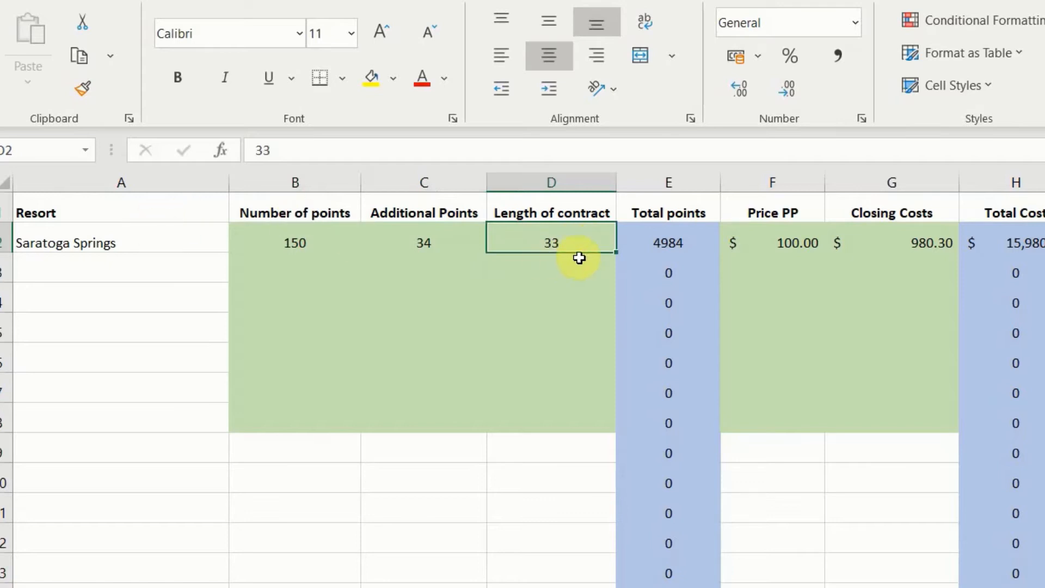
mouse_move(589, 243)
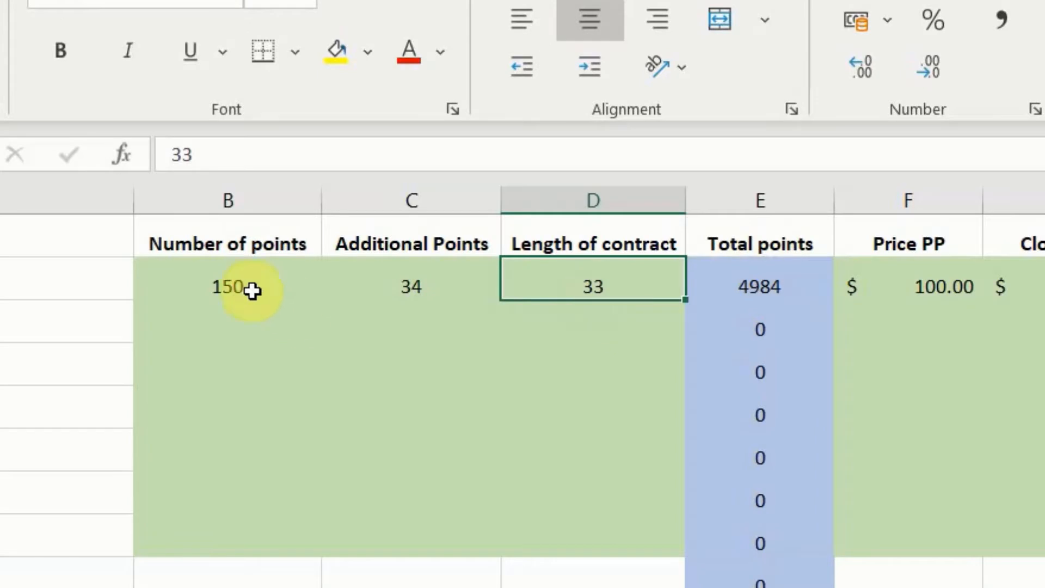
mouse_move(634, 292)
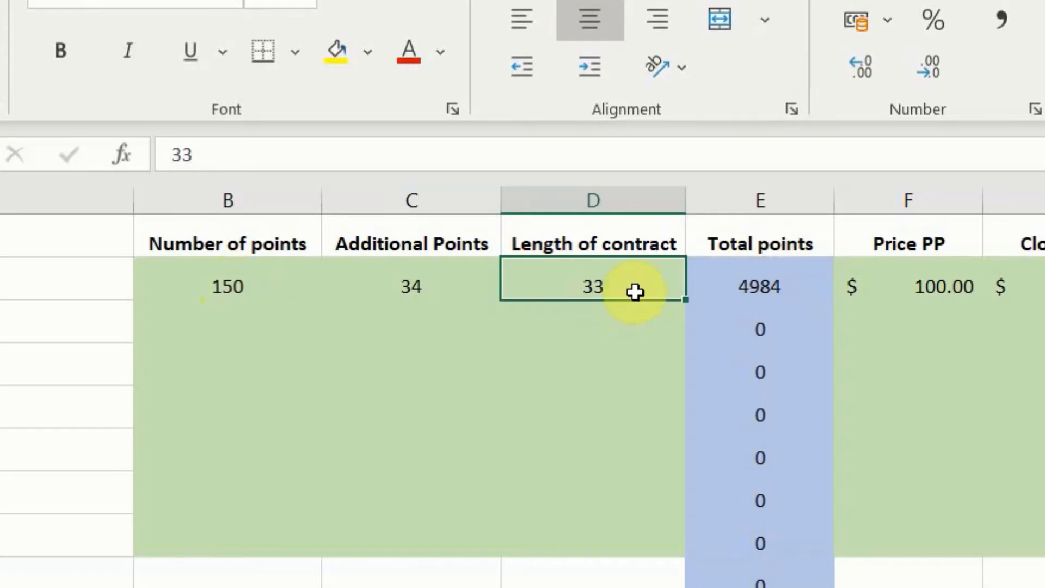
mouse_move(465, 293)
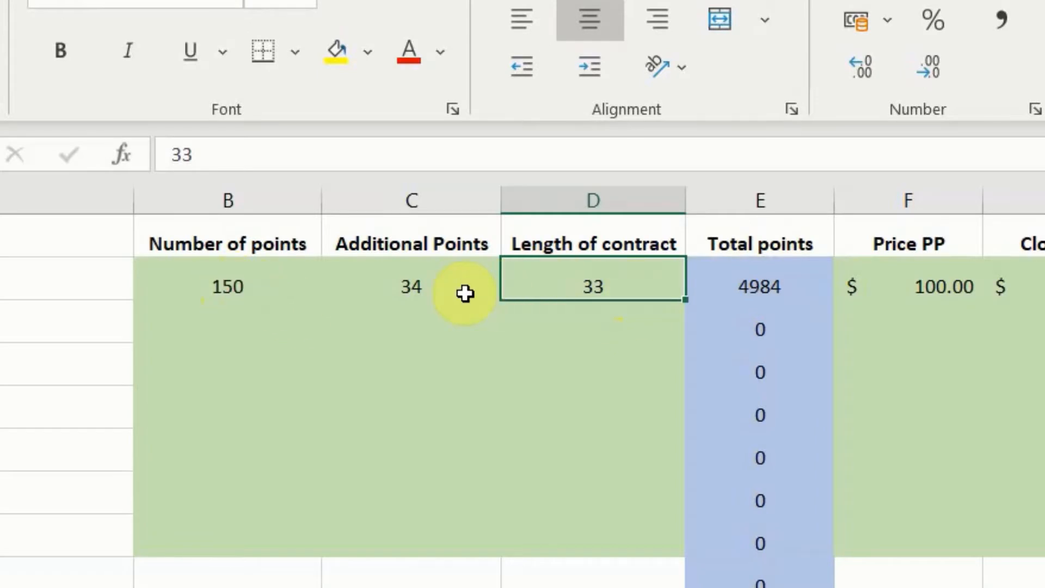
mouse_move(723, 305)
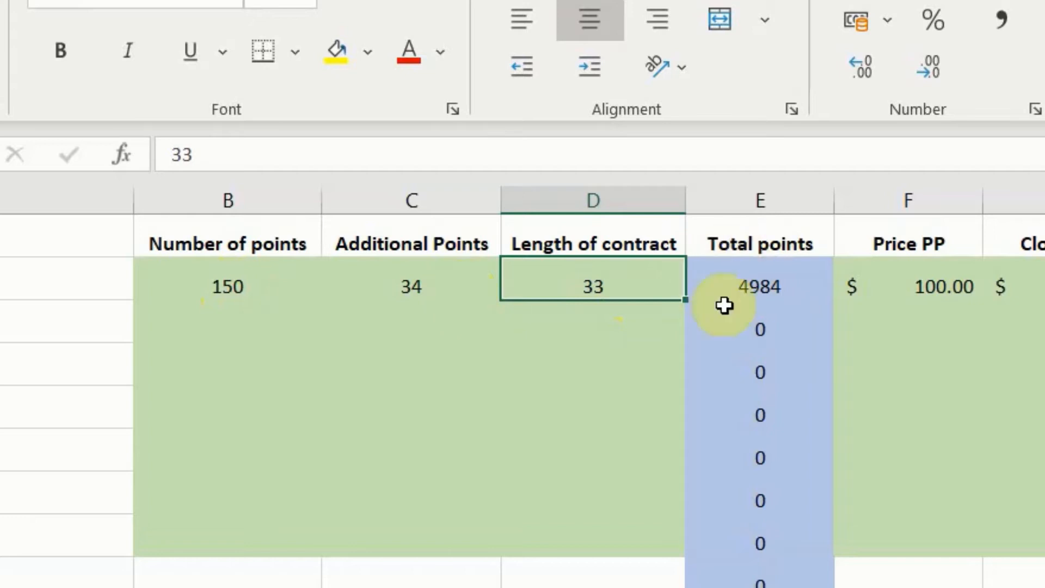
scroll(right, 3)
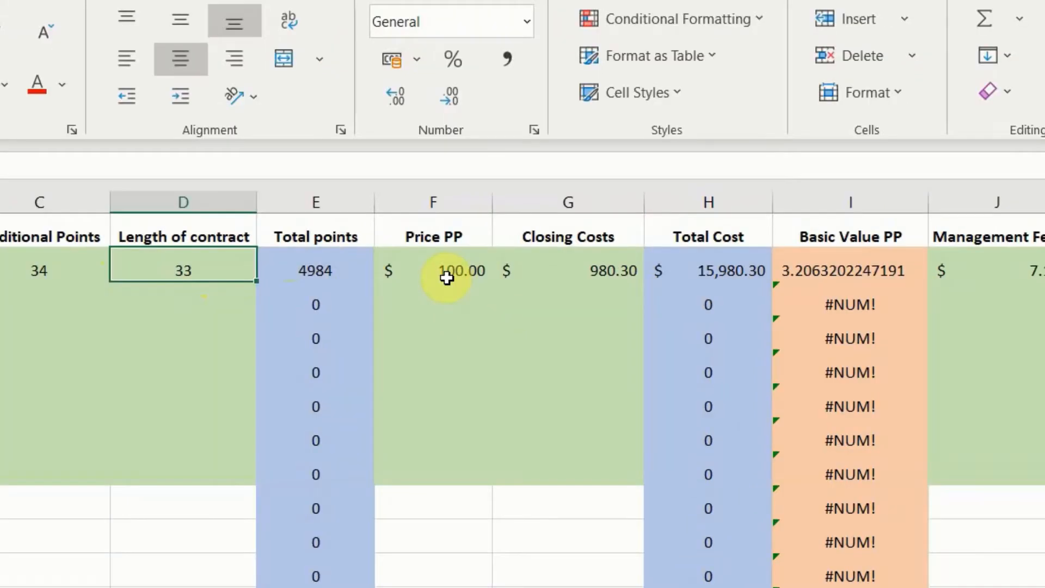
mouse_move(446, 294)
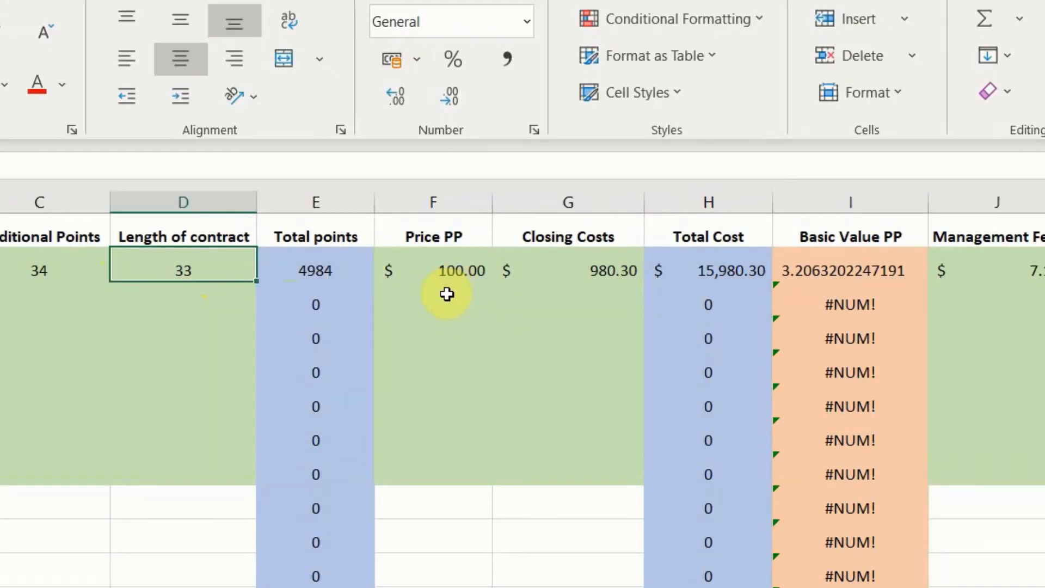
mouse_move(631, 296)
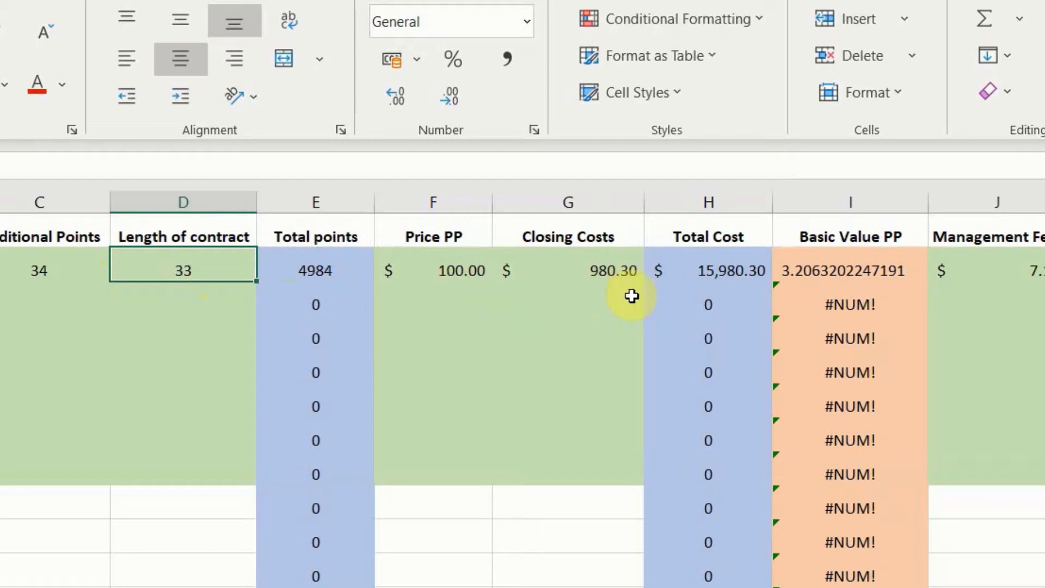
mouse_move(615, 293)
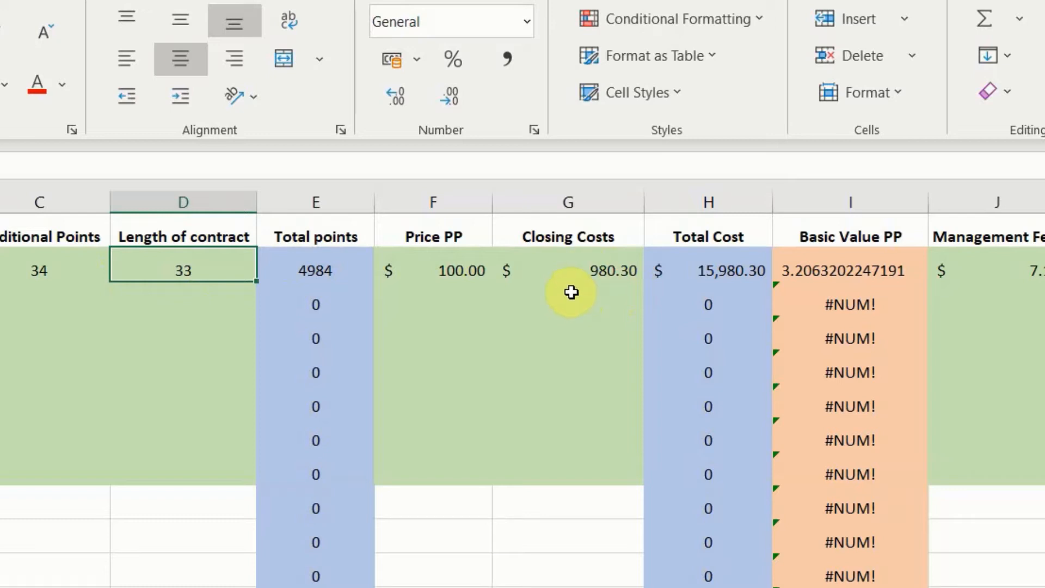
mouse_move(732, 289)
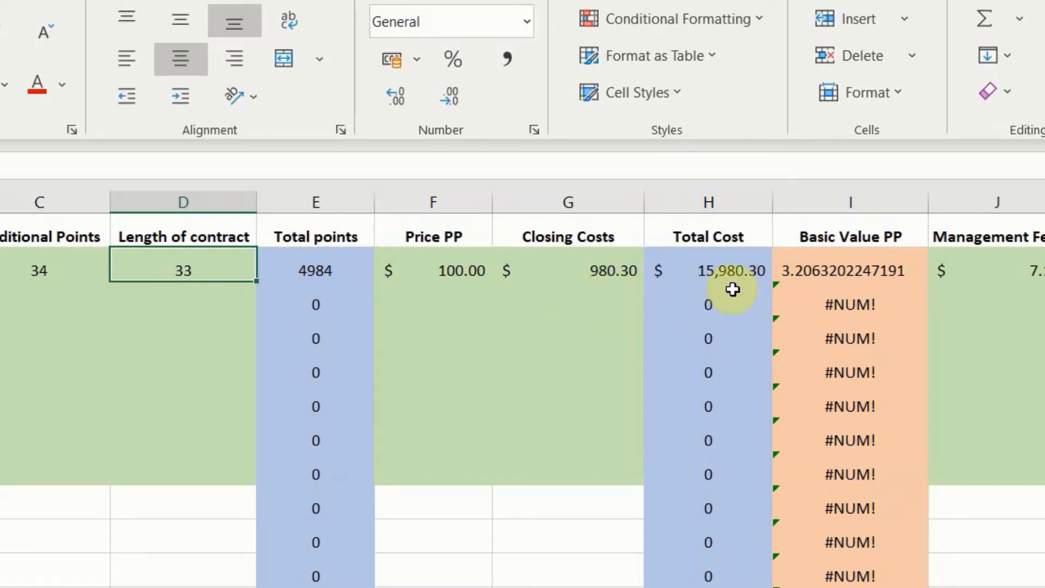
mouse_move(747, 293)
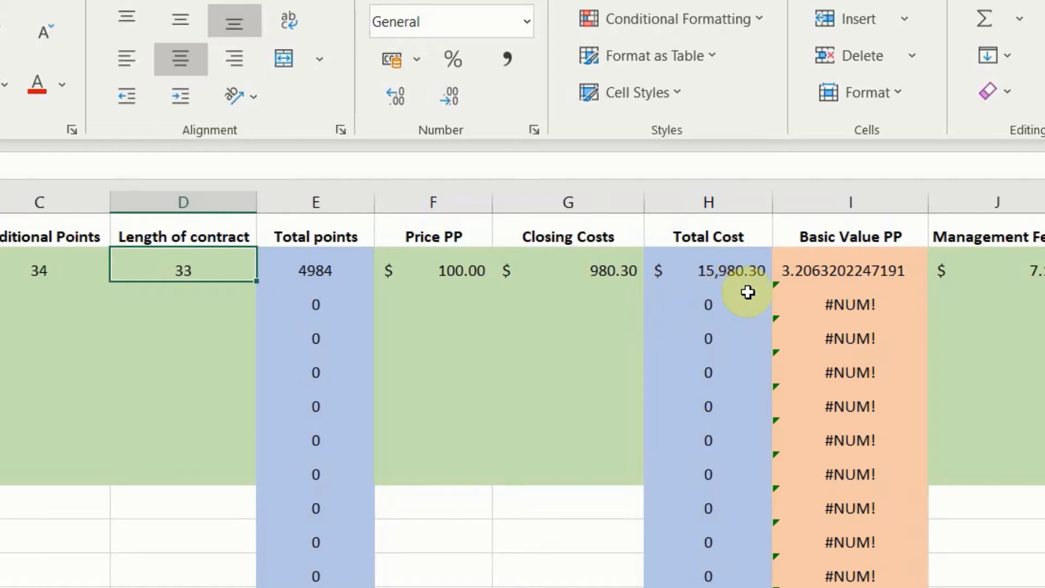
scroll(right, 3)
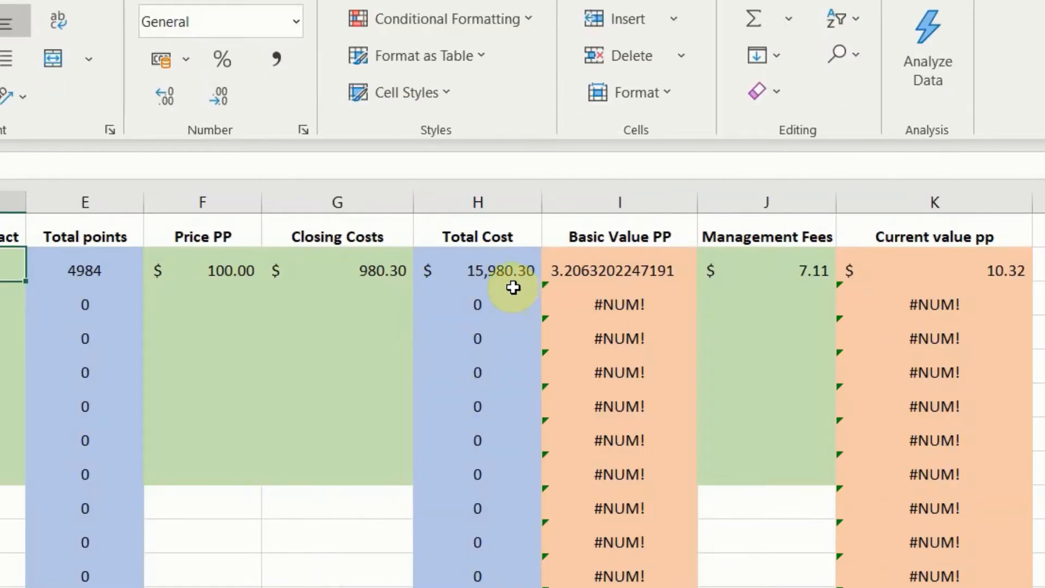
mouse_move(443, 315)
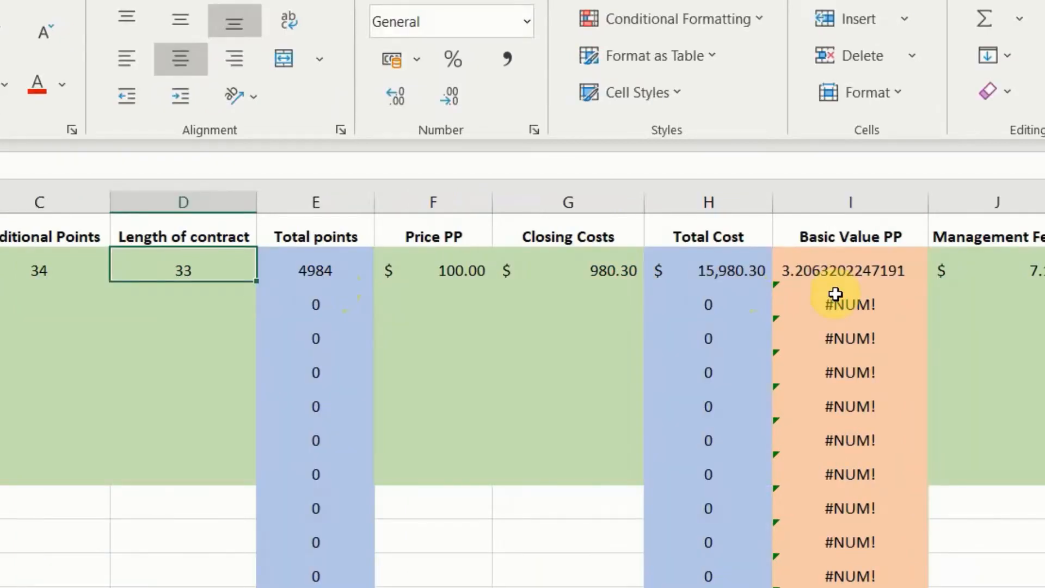
mouse_move(797, 295)
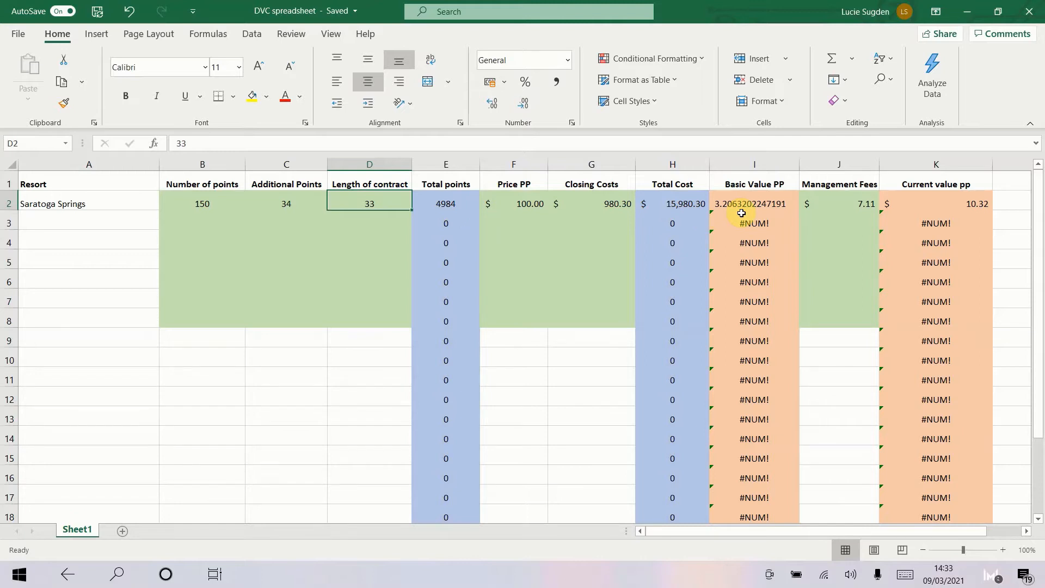
mouse_move(856, 216)
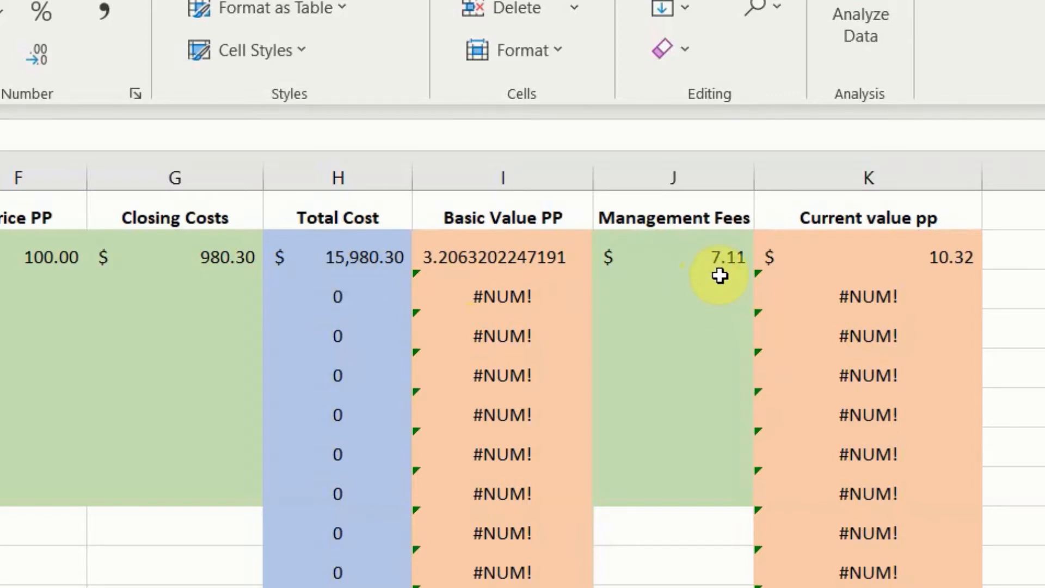
mouse_move(959, 281)
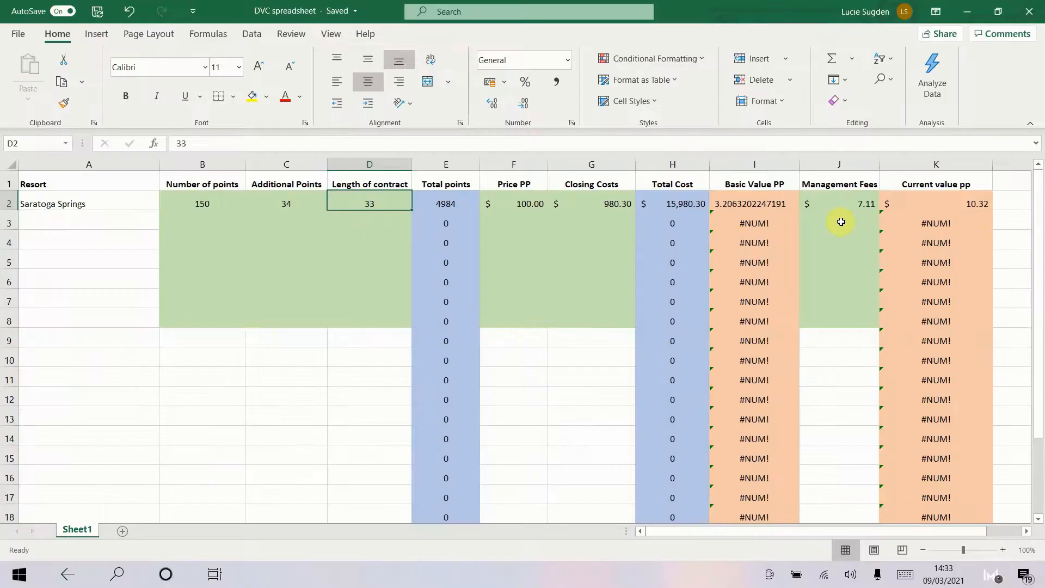
mouse_move(949, 211)
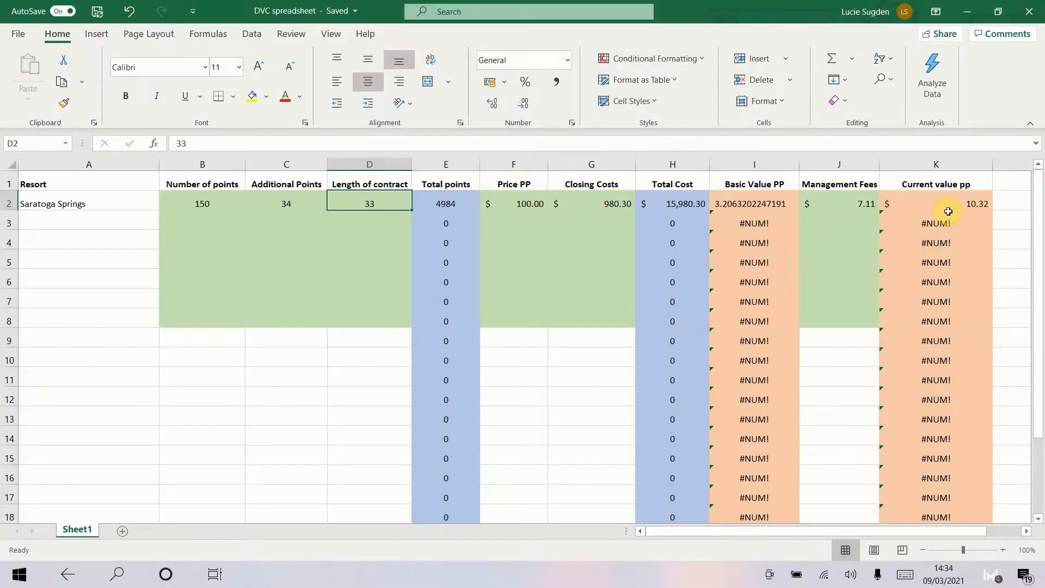
mouse_move(825, 206)
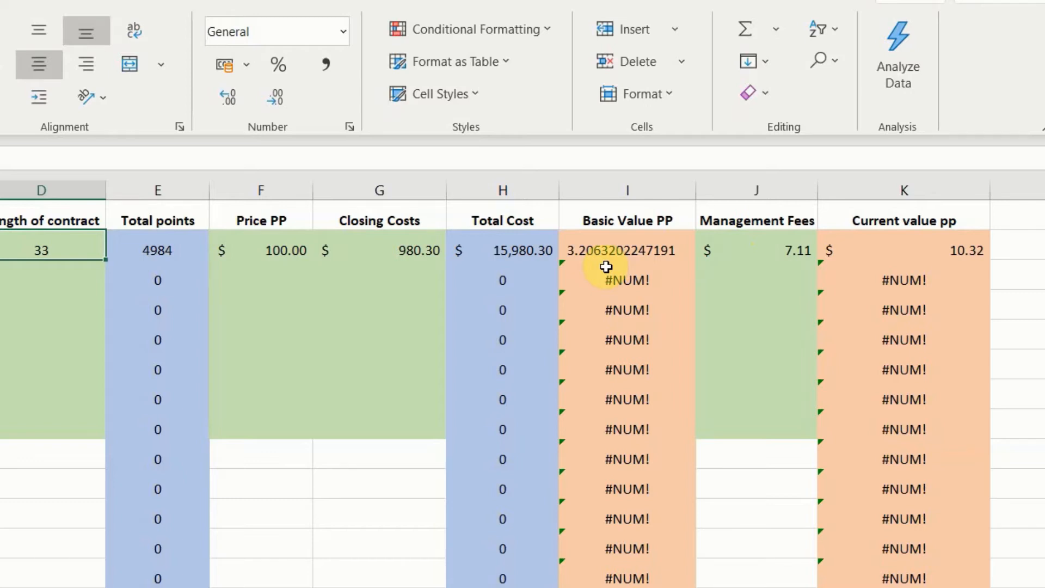
mouse_move(726, 258)
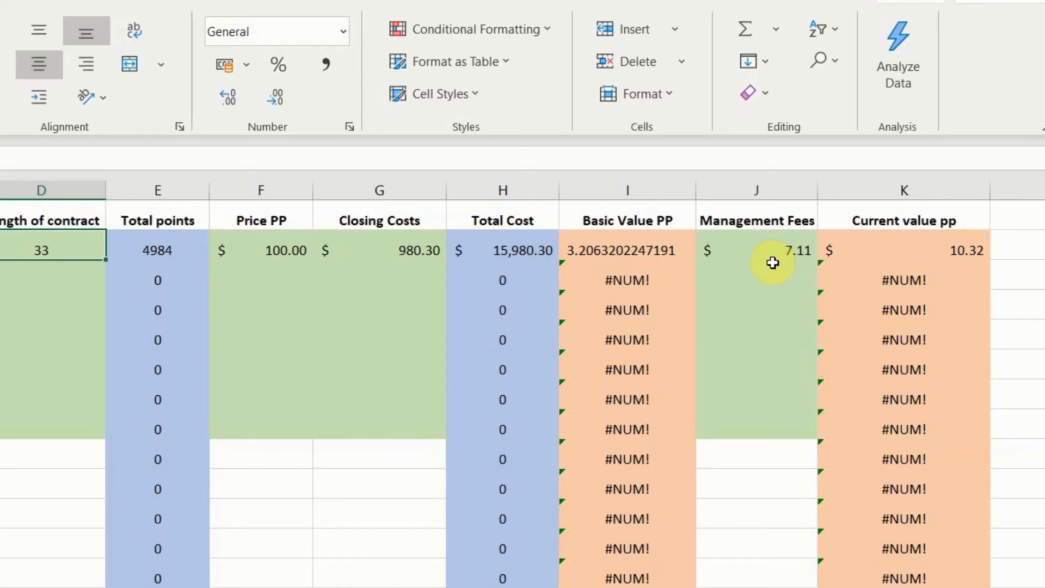
mouse_move(925, 268)
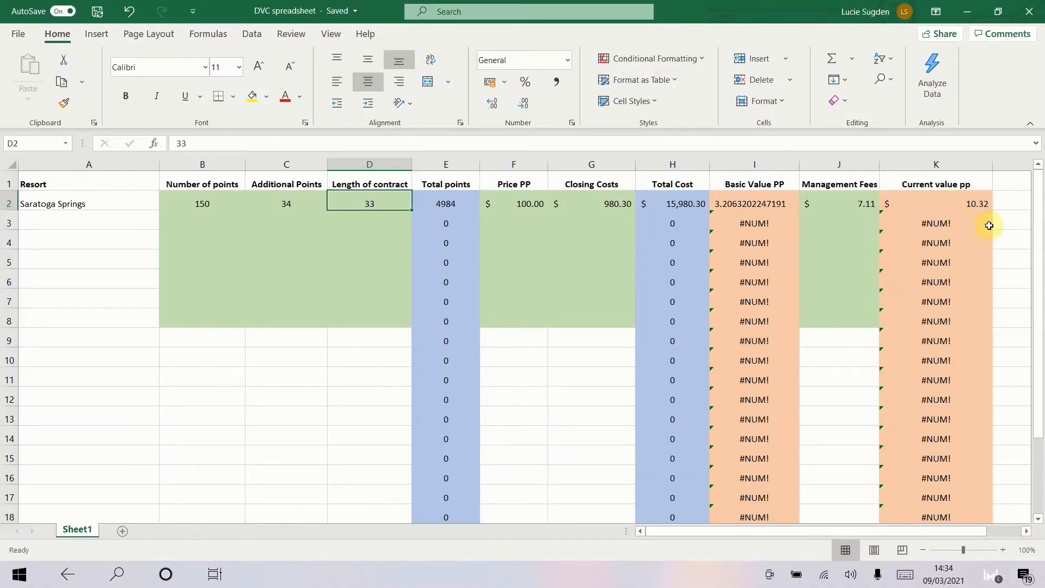
mouse_move(976, 216)
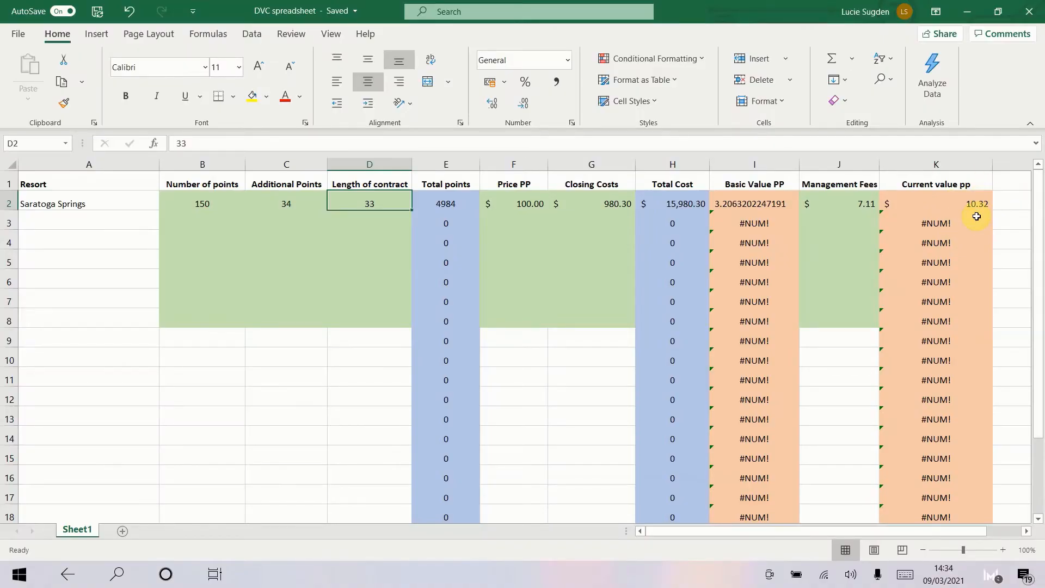
mouse_move(700, 11)
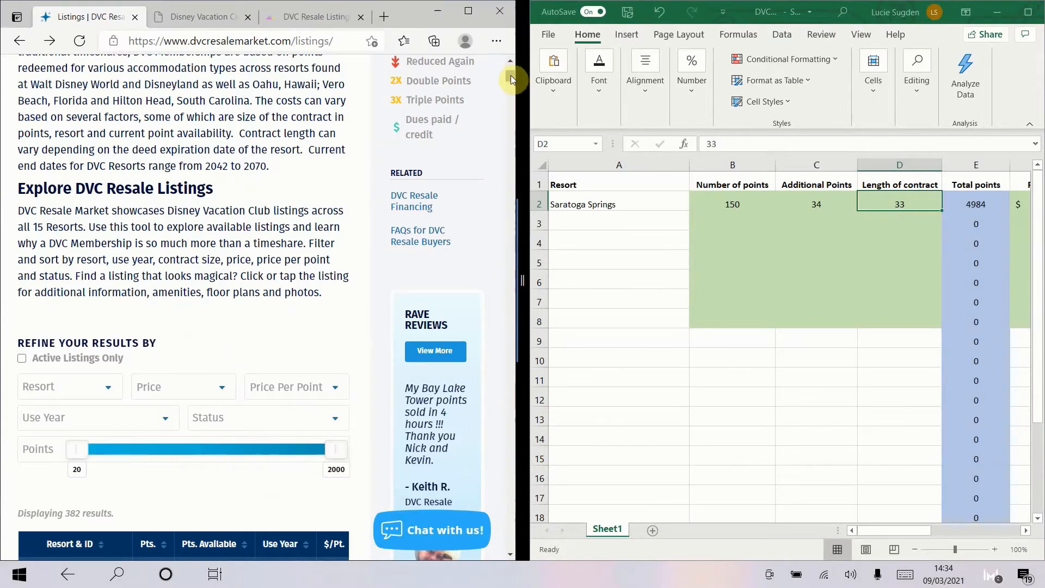
scroll(up, 3)
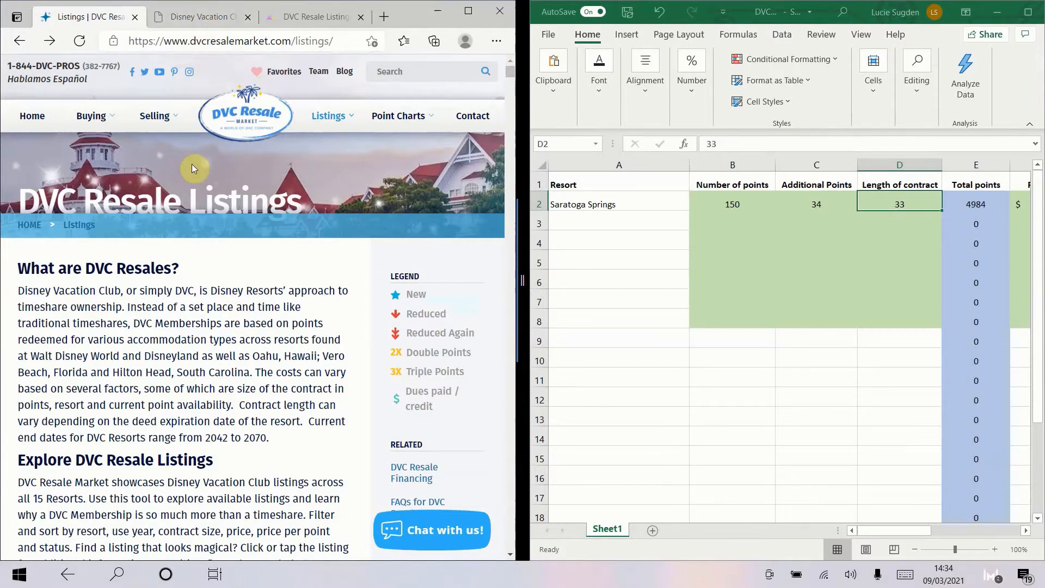
scroll(down, 3)
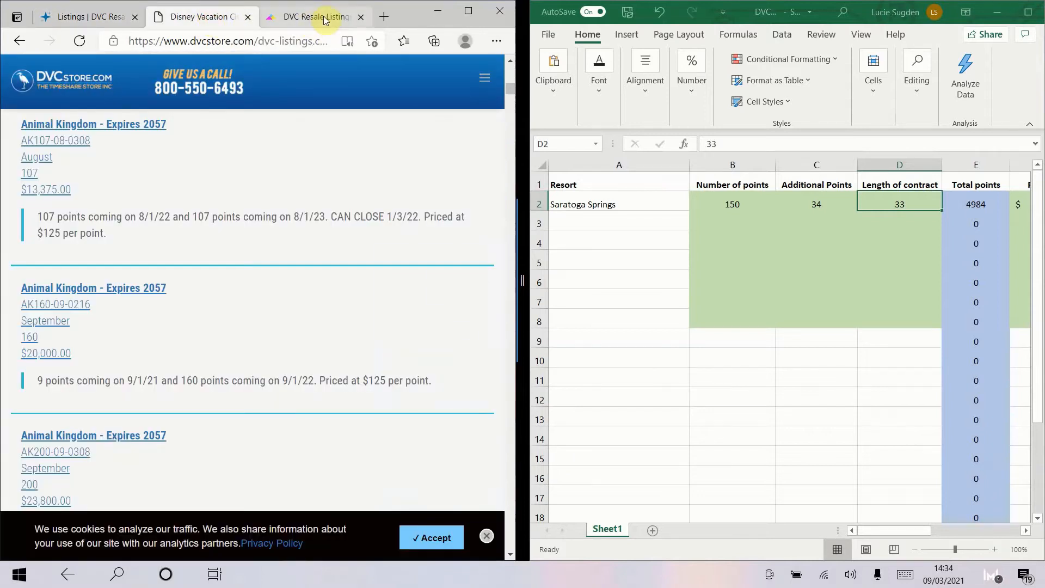
click(314, 17)
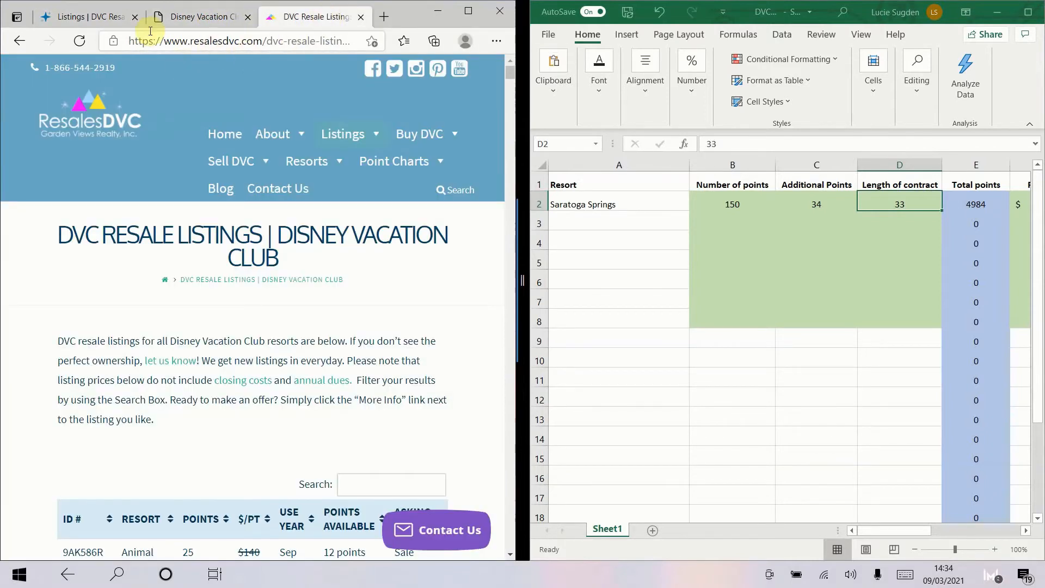
click(87, 17)
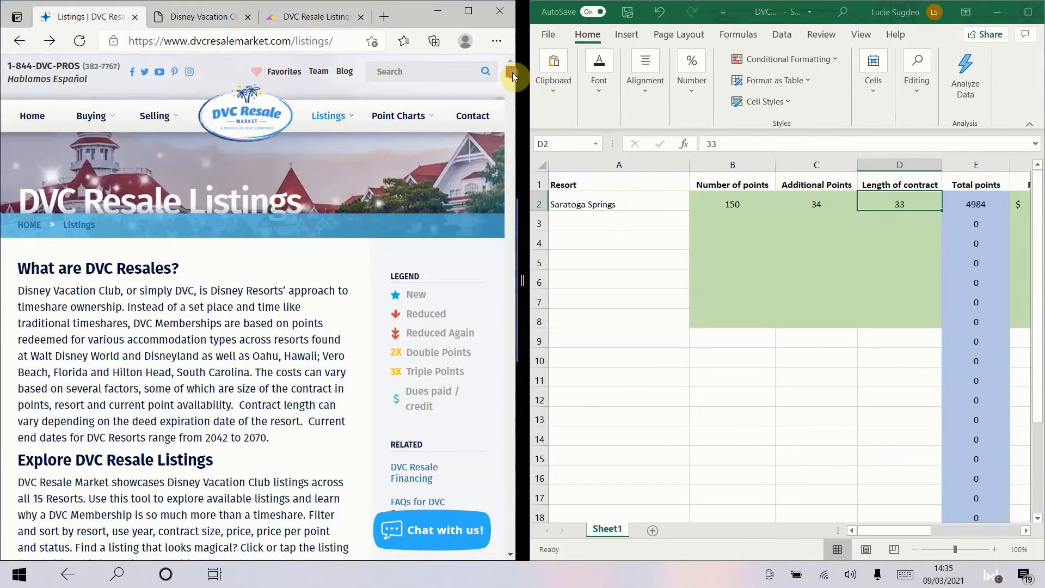
Step: Open the full details of the first Animal Kingdom listing, AK21967
scroll(down, 3)
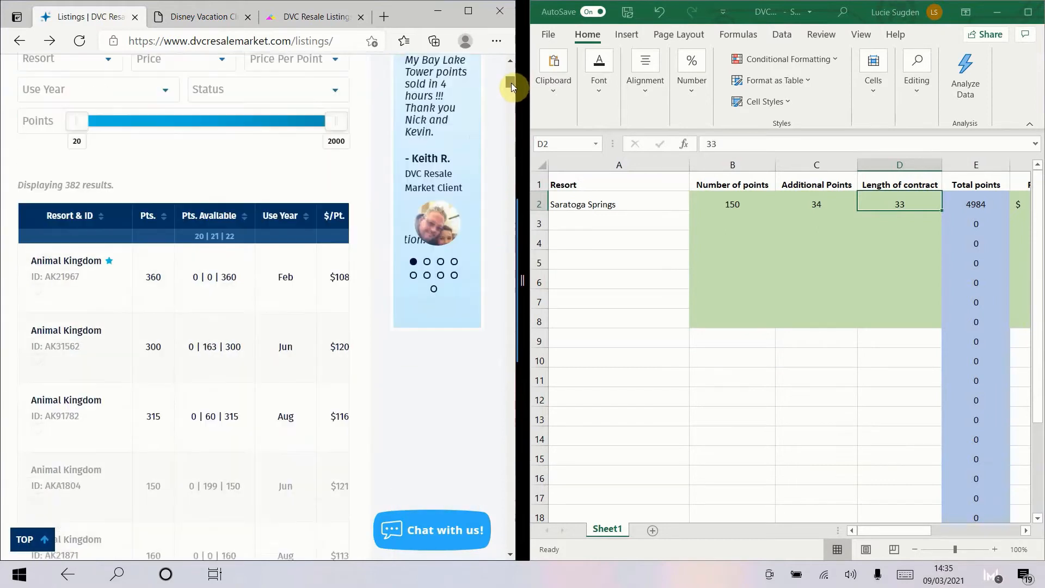
scroll(up, 3)
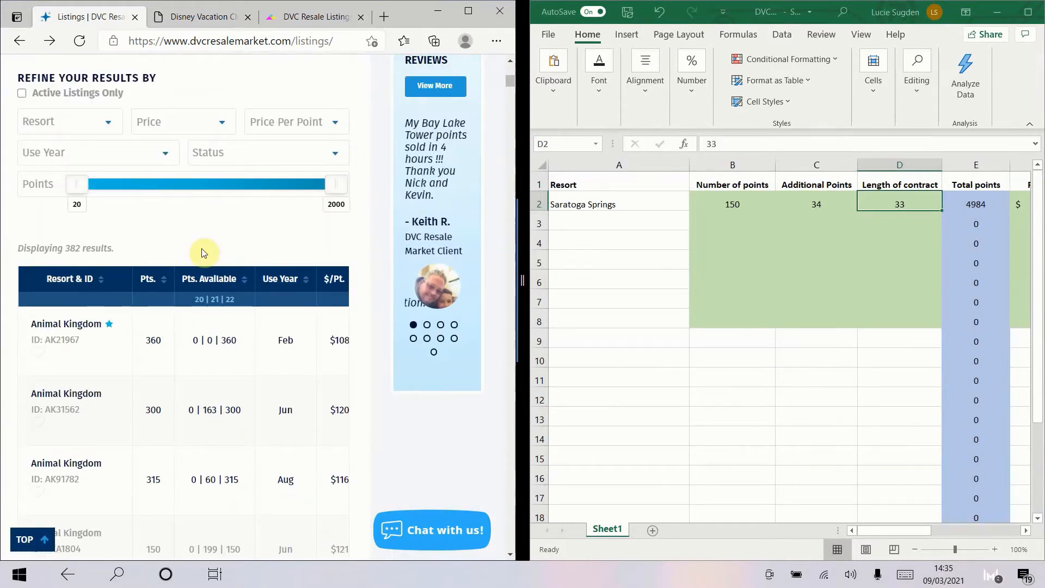
mouse_move(88, 343)
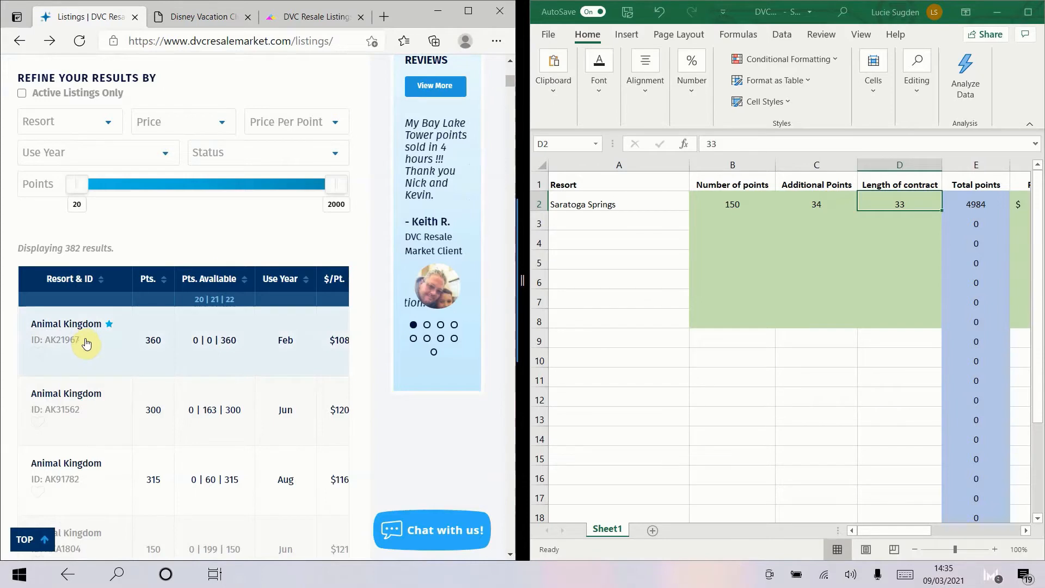
click(67, 323)
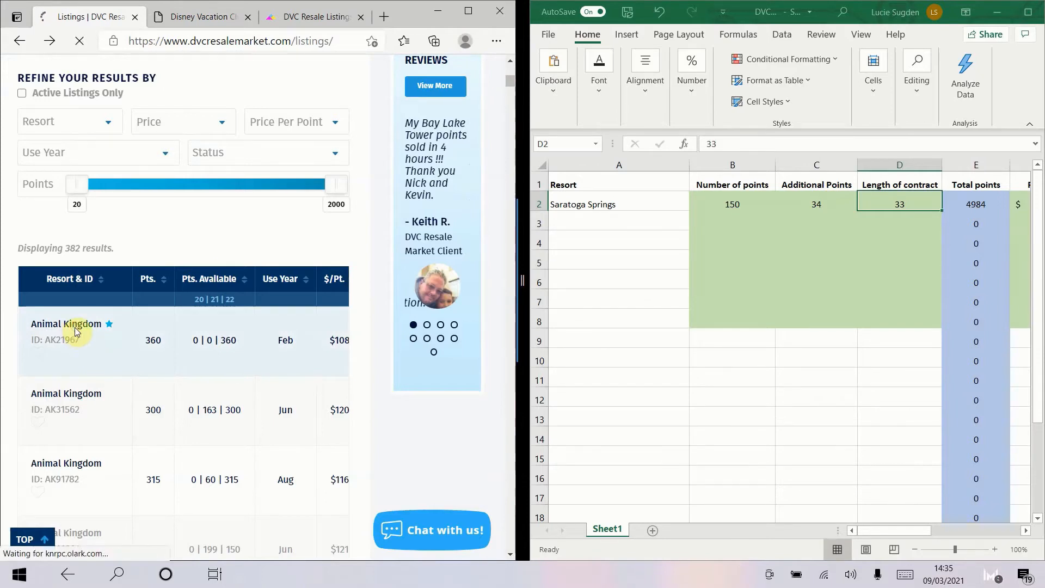
click(66, 324)
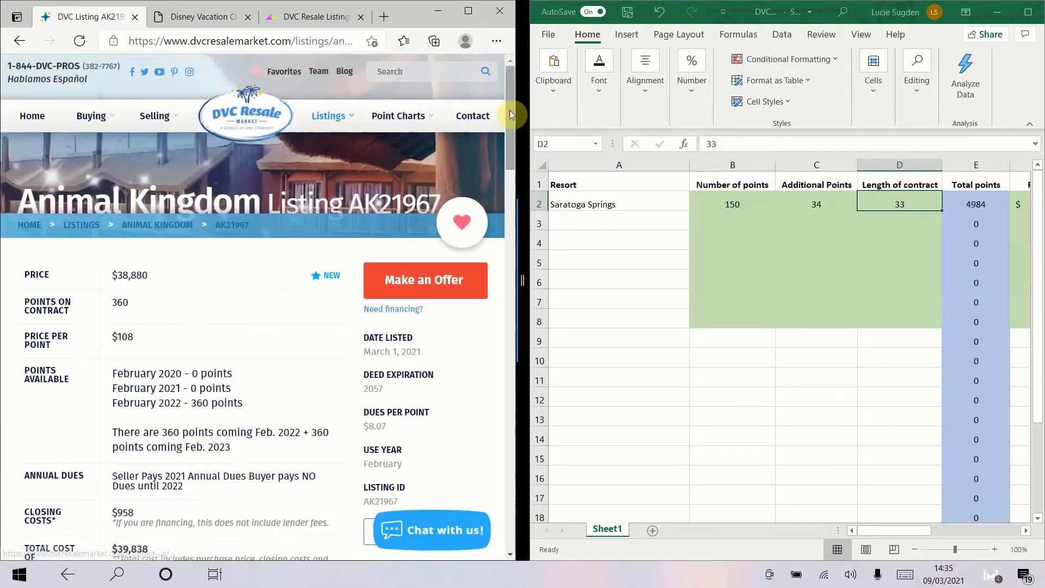
Step: Enter Animal Kingdom in row 3 with 360 points, 0 additional and a 35-year contract
scroll(down, 3)
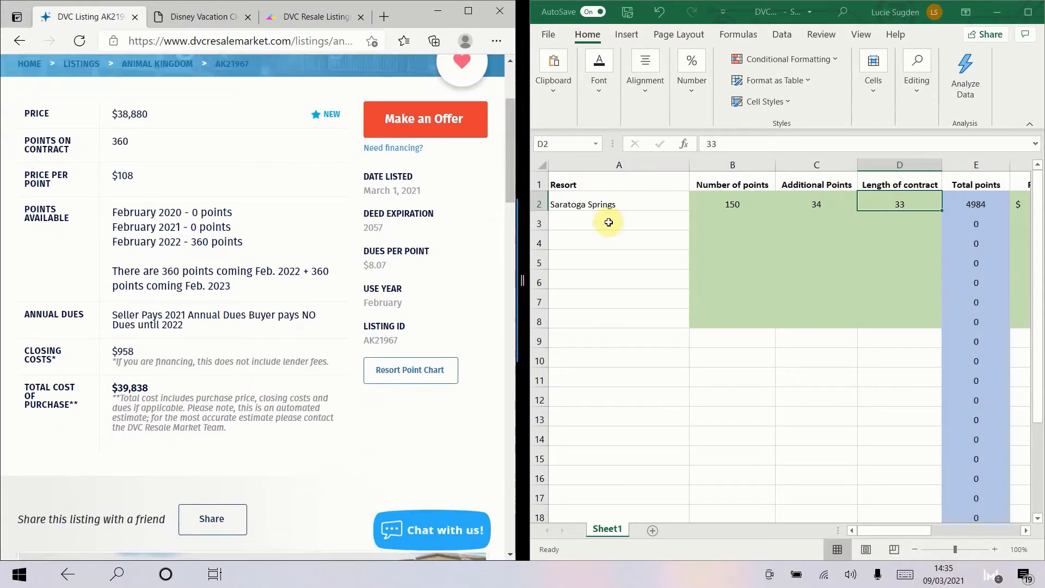
click(607, 223)
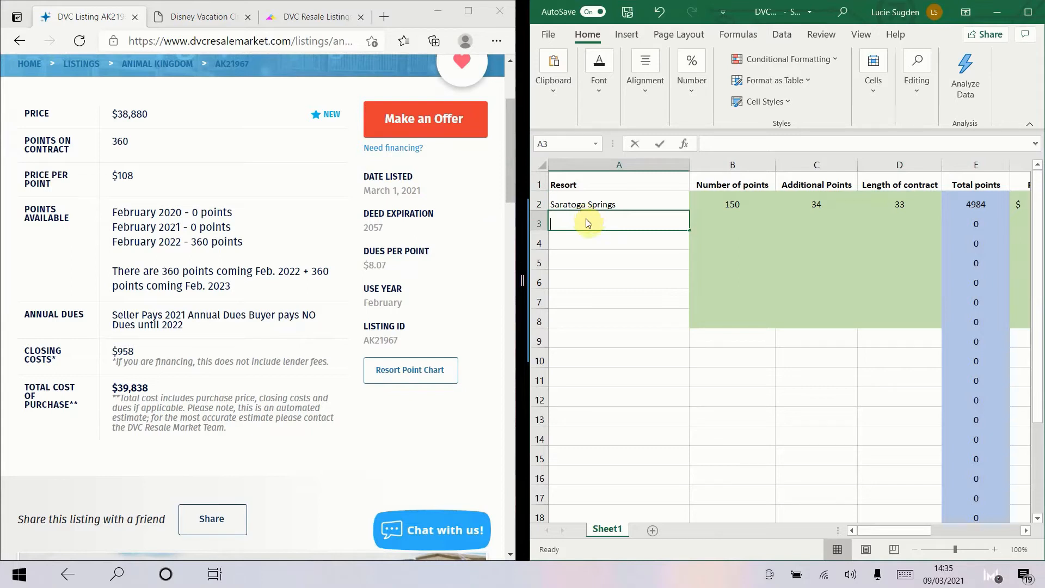
text(Animal Kingdom)
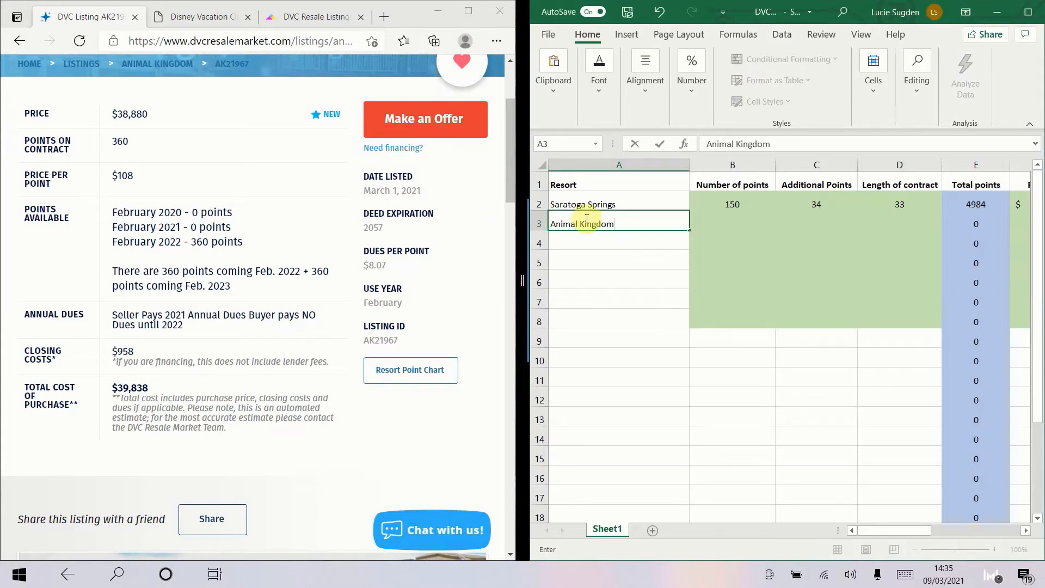
click(732, 223)
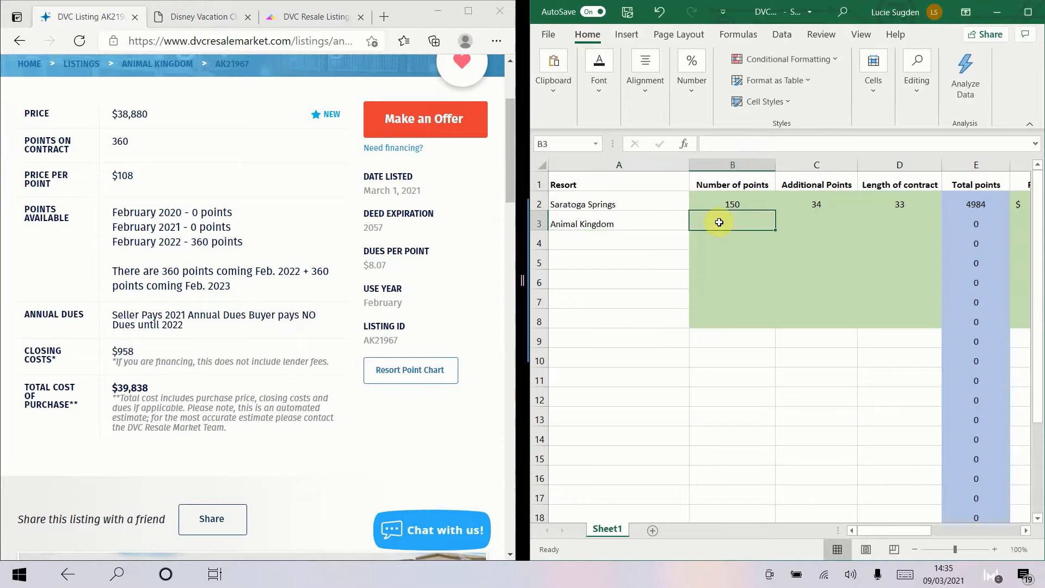
text(360)
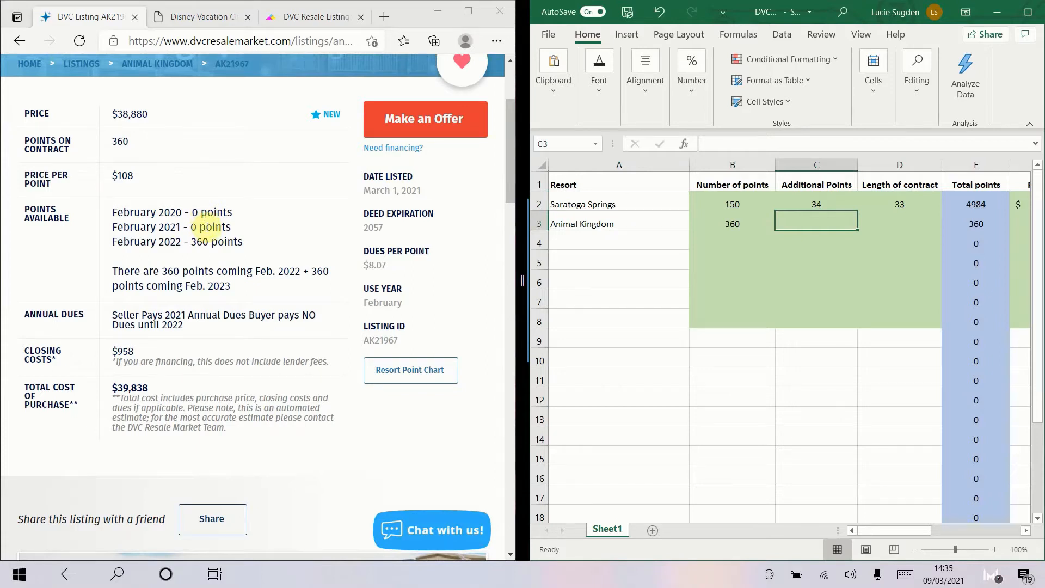
mouse_move(827, 222)
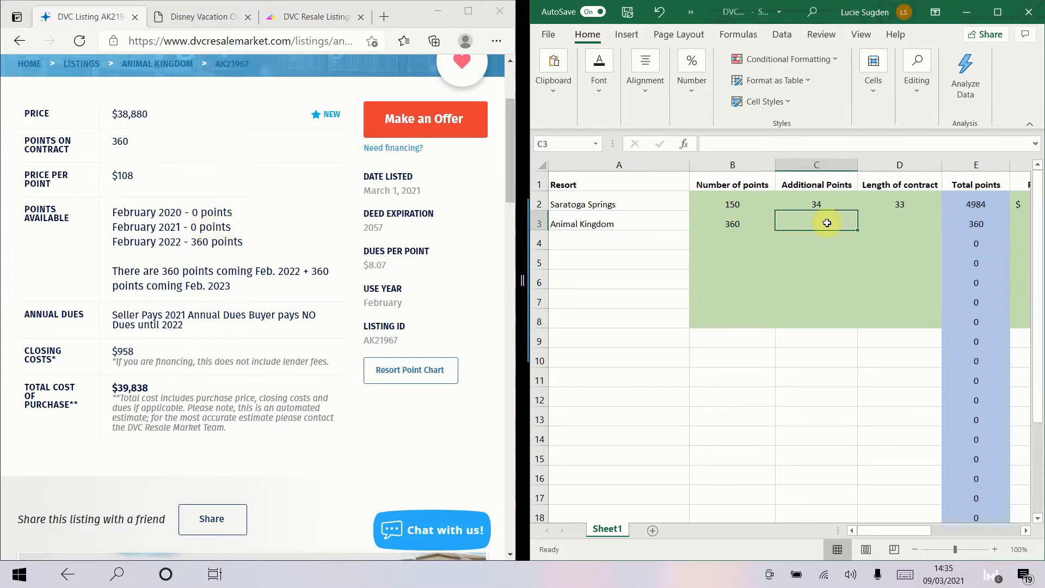
text(0)
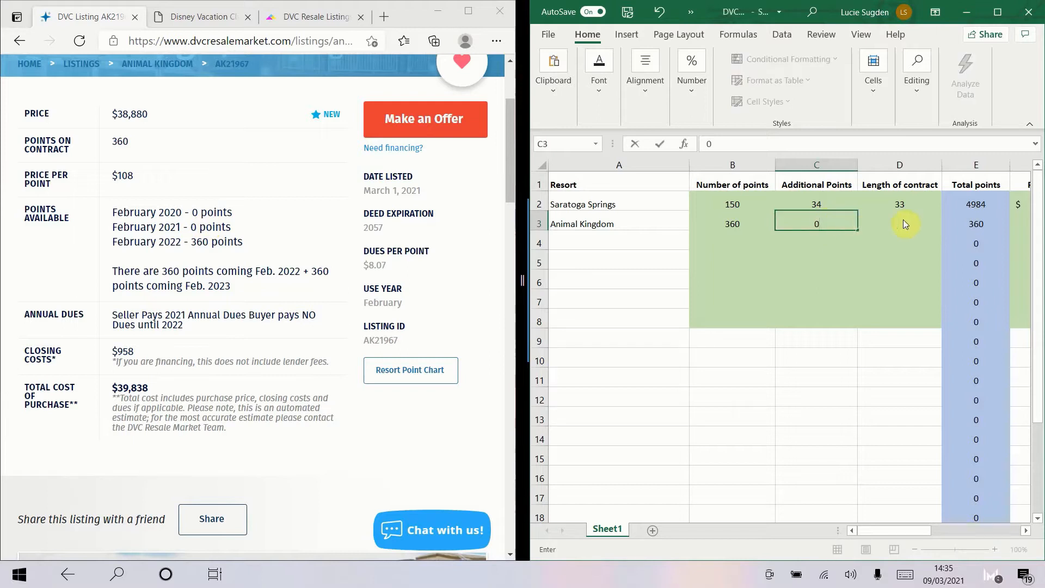
click(900, 223)
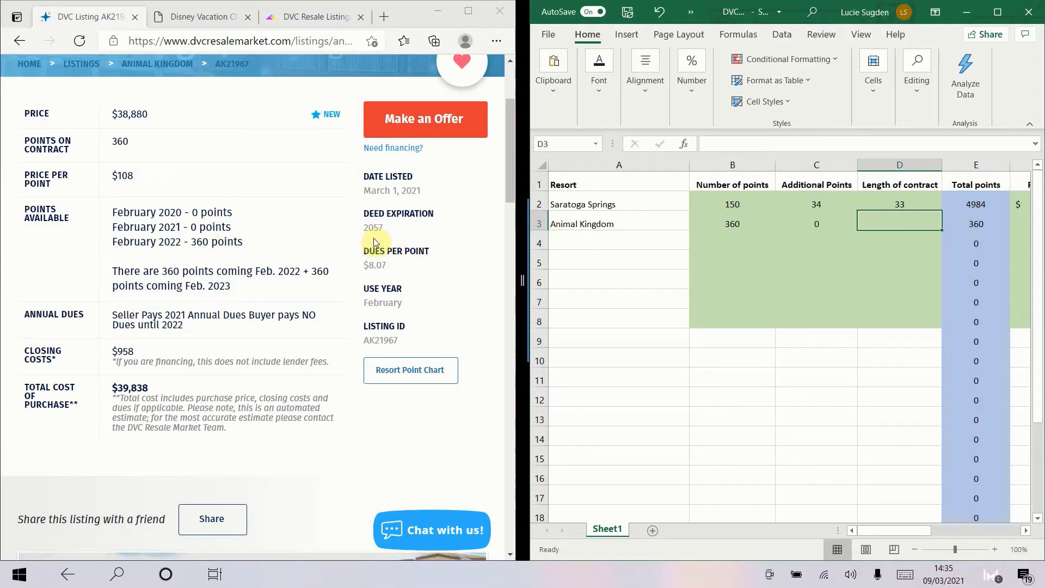
mouse_move(890, 224)
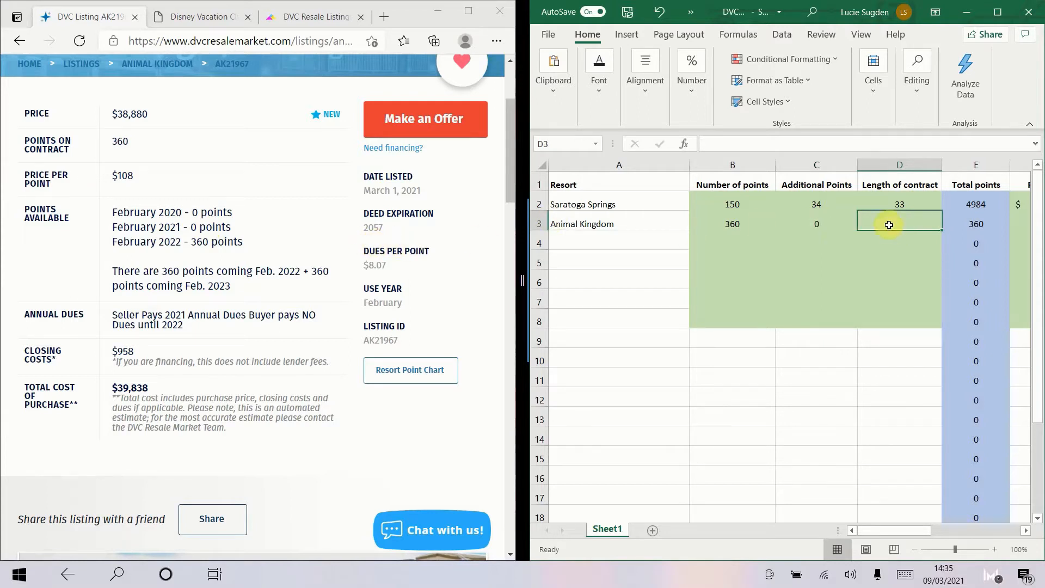
text(35)
click(1020, 223)
text(108)
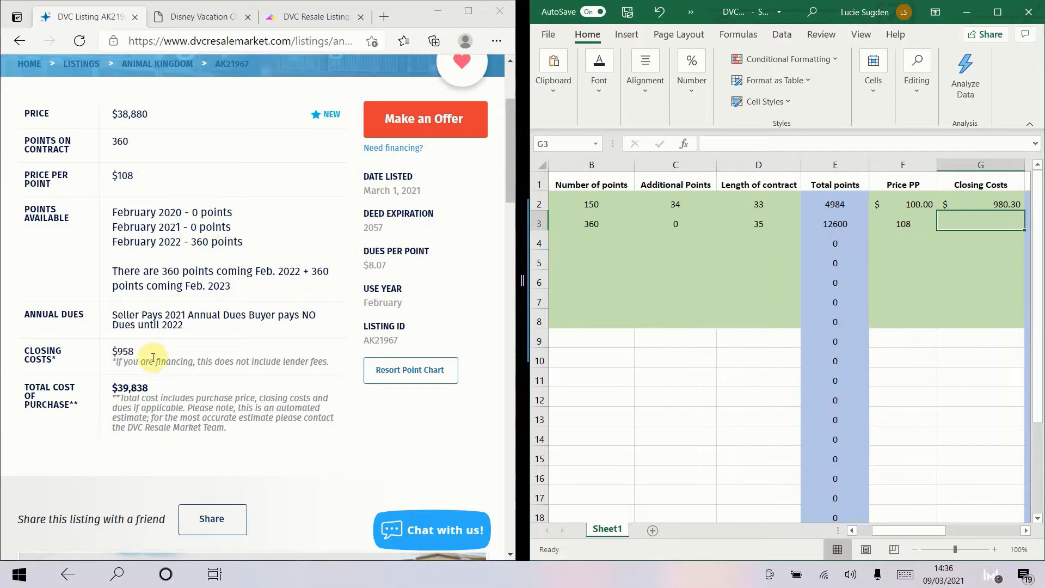
mouse_move(734, 287)
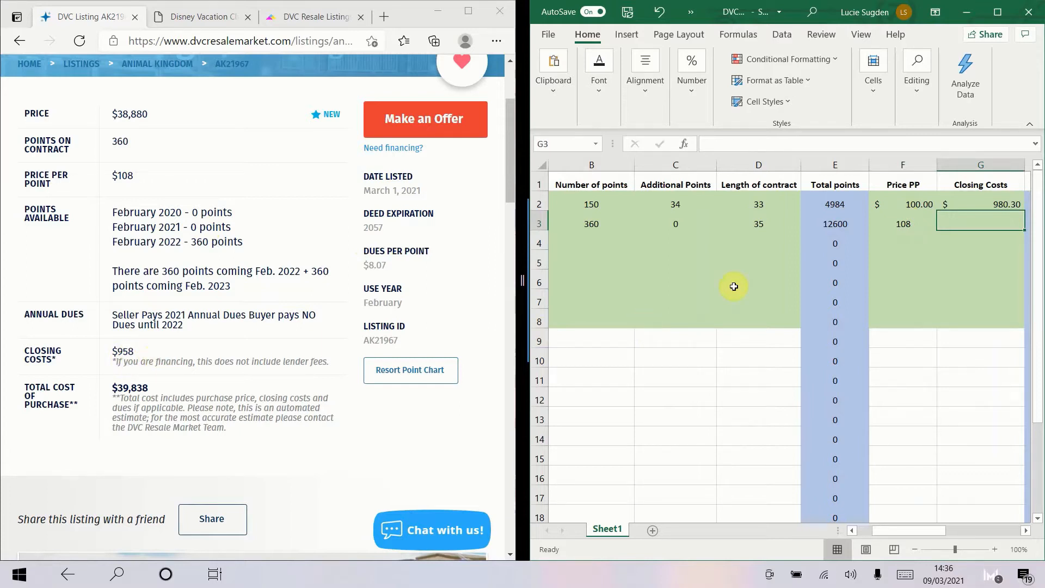
Step: Enter price 108 and closing costs 958, verifying the basic value formula against Saratoga Springs
text(9)
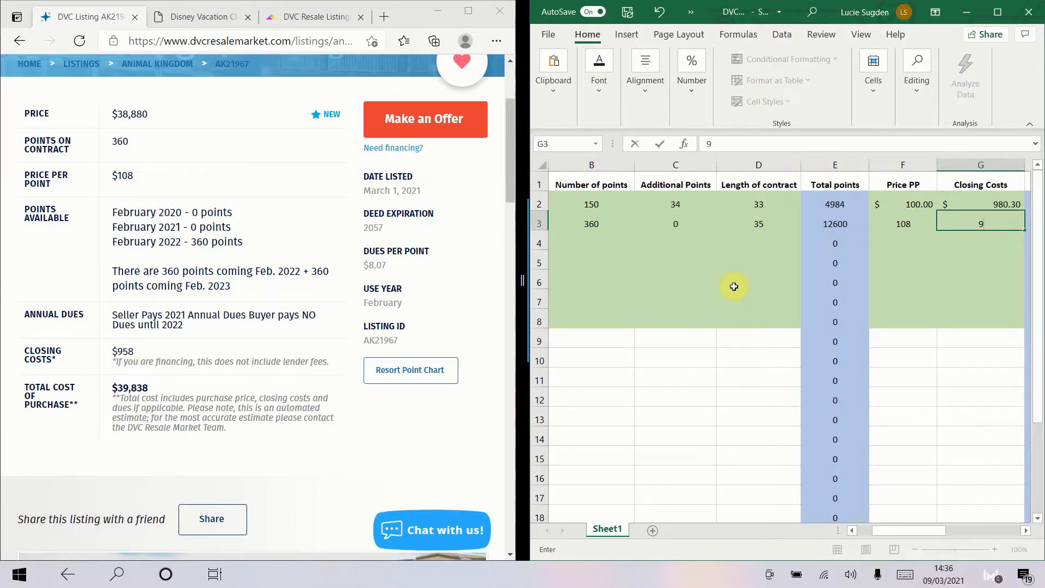
text(58)
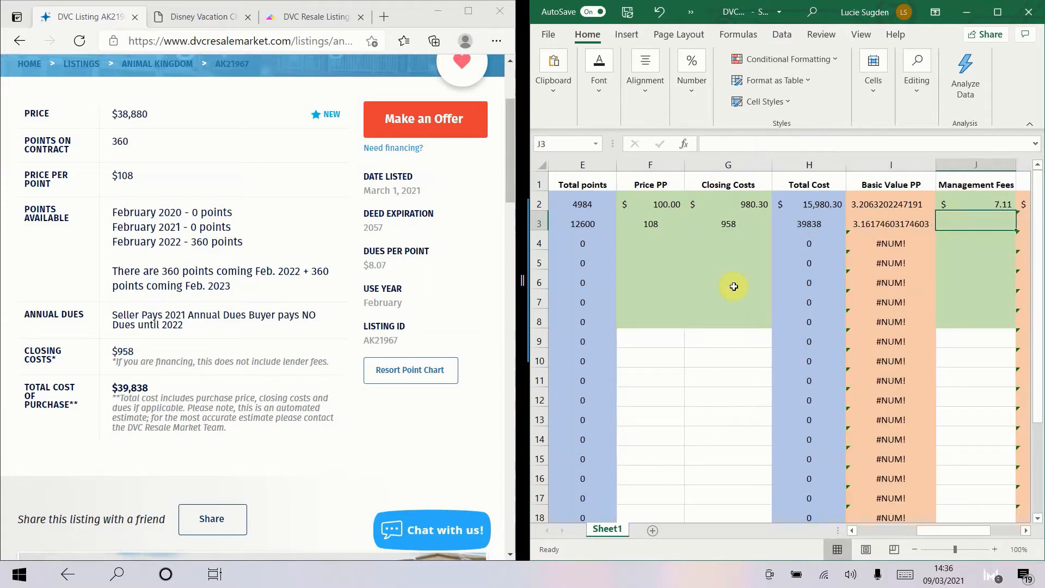
click(891, 223)
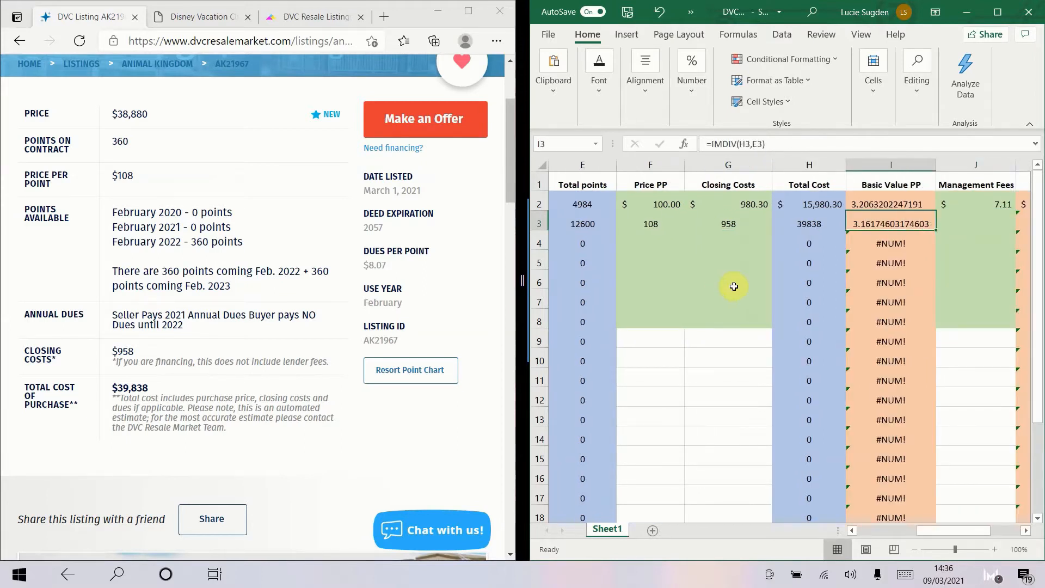
click(890, 204)
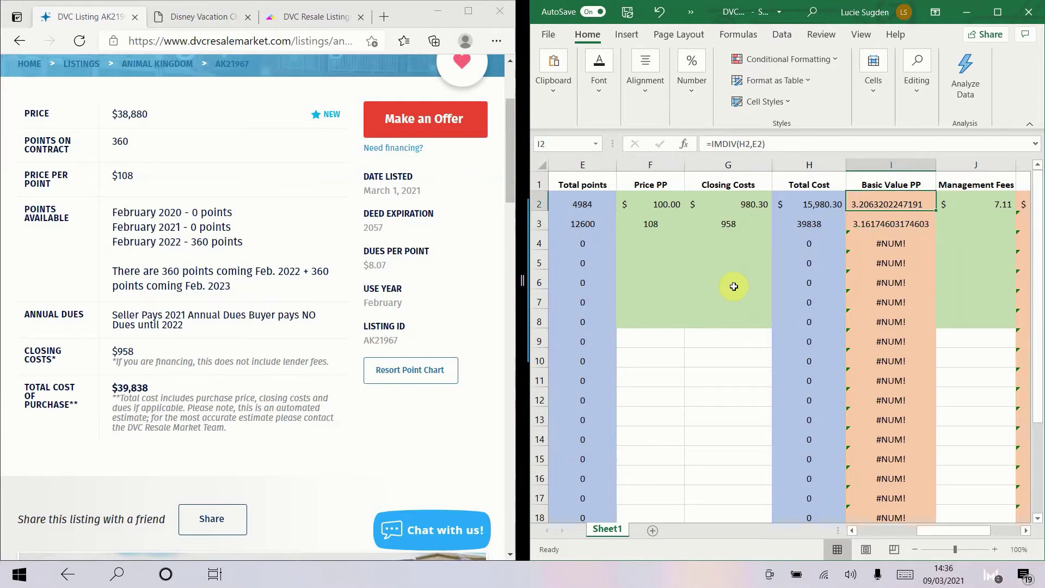
click(649, 224)
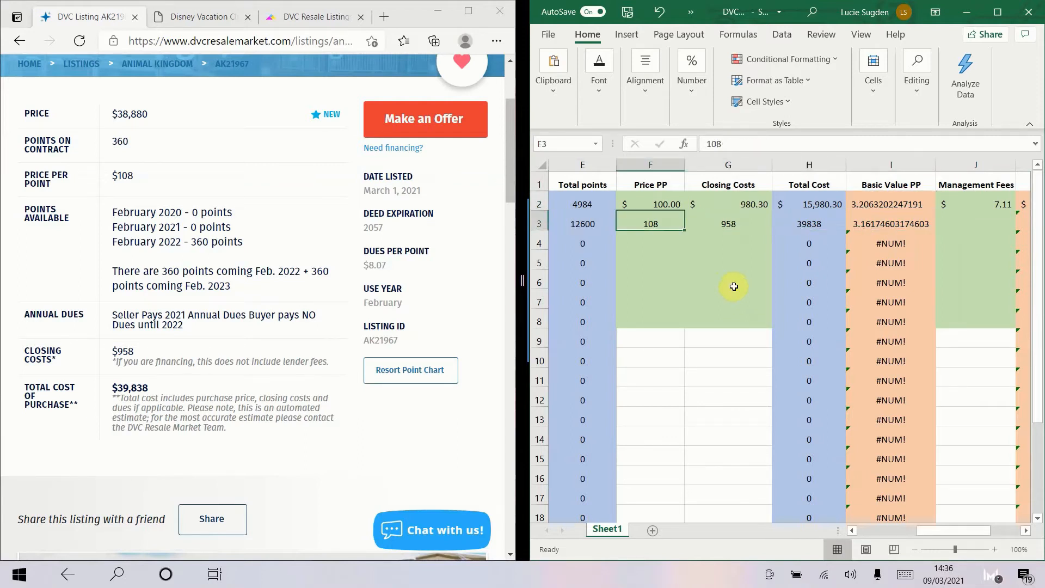
scroll(left, 3)
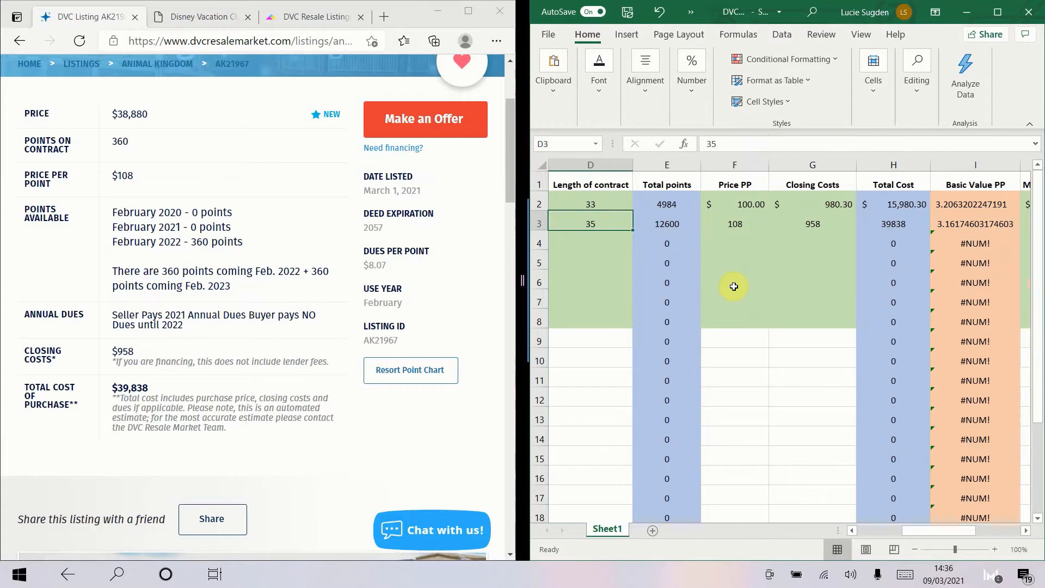
click(891, 223)
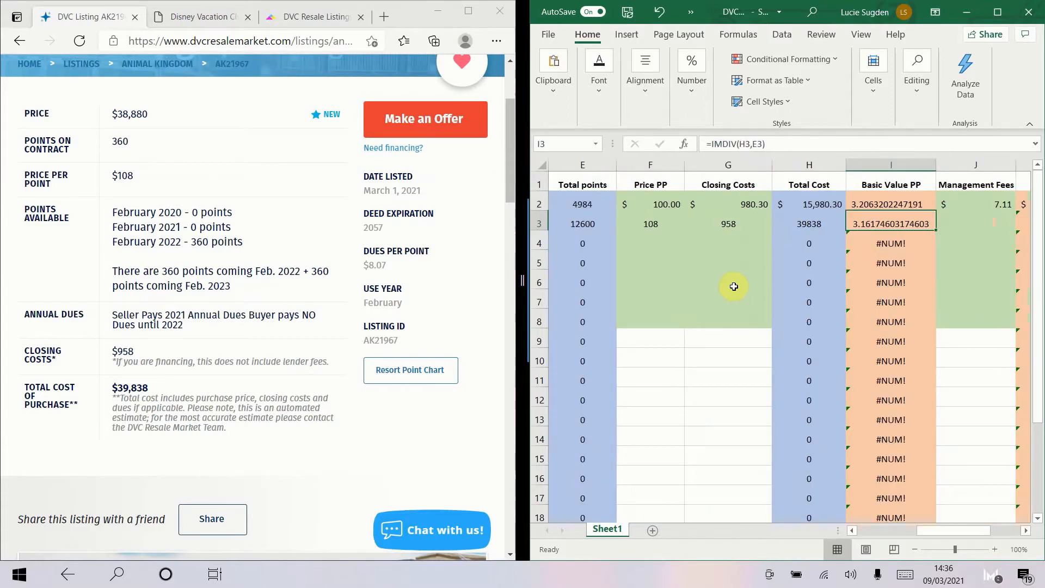
Step: Enter management fees 8.07 so Animal Kingdom's current value per point computes to 11.23
click(974, 224)
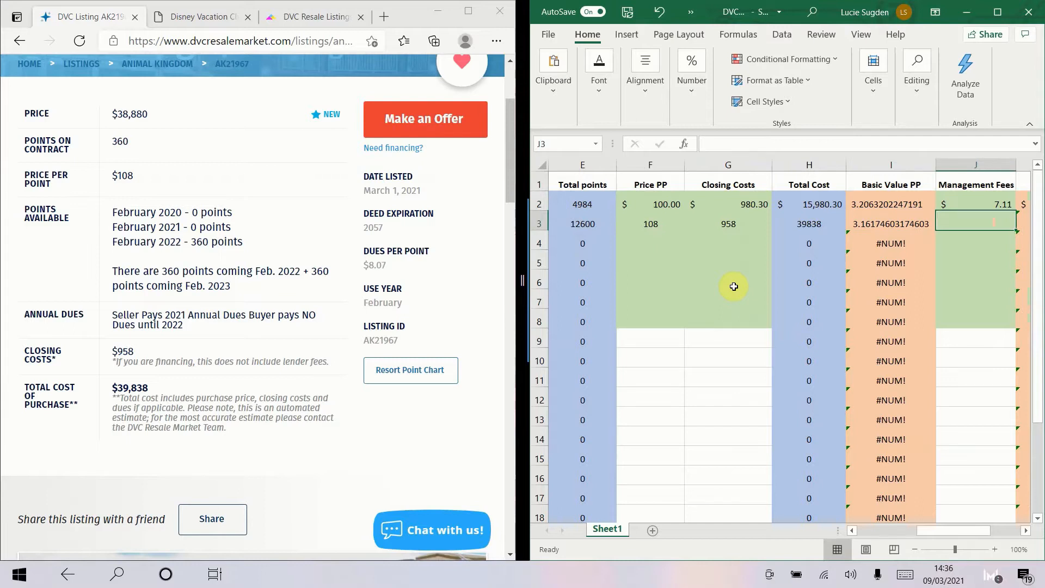
text(8.07)
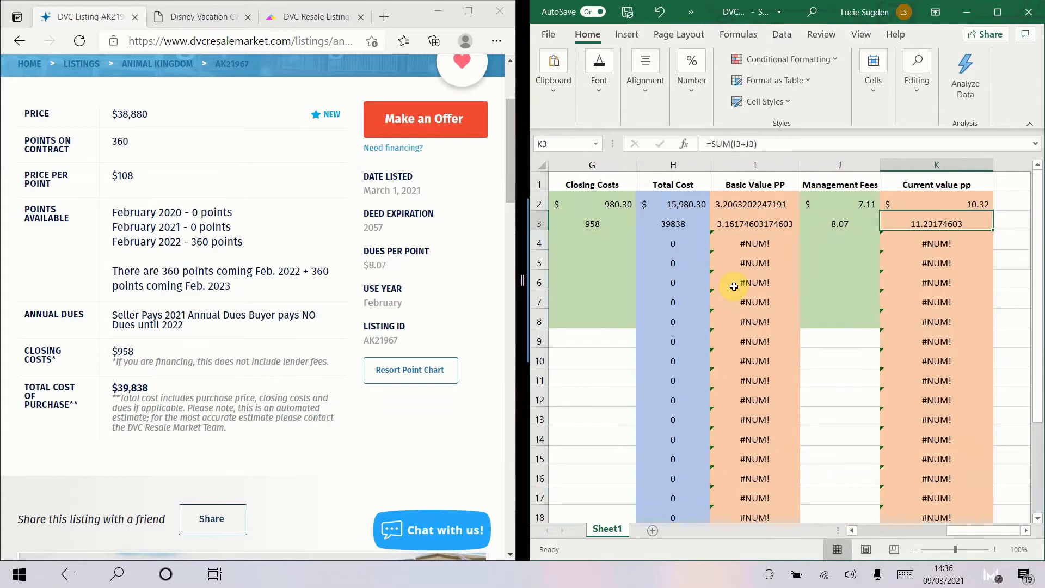
scroll(right, 3)
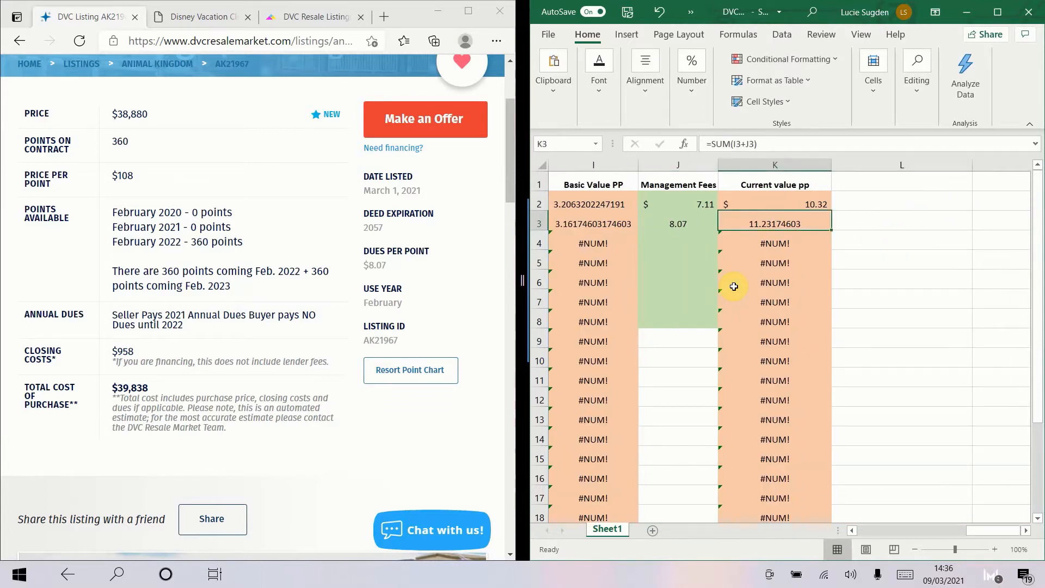
click(678, 223)
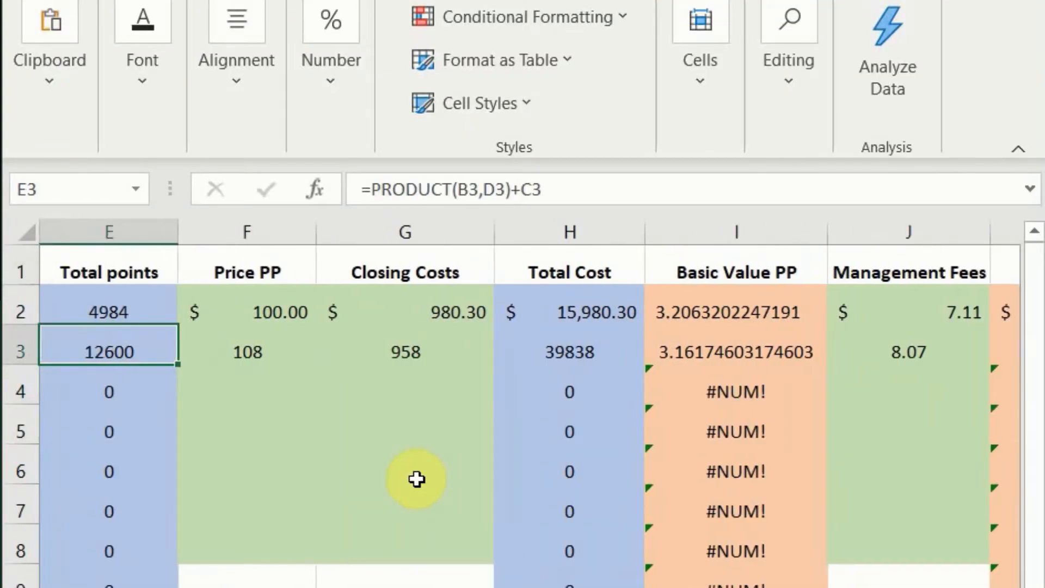
click(757, 346)
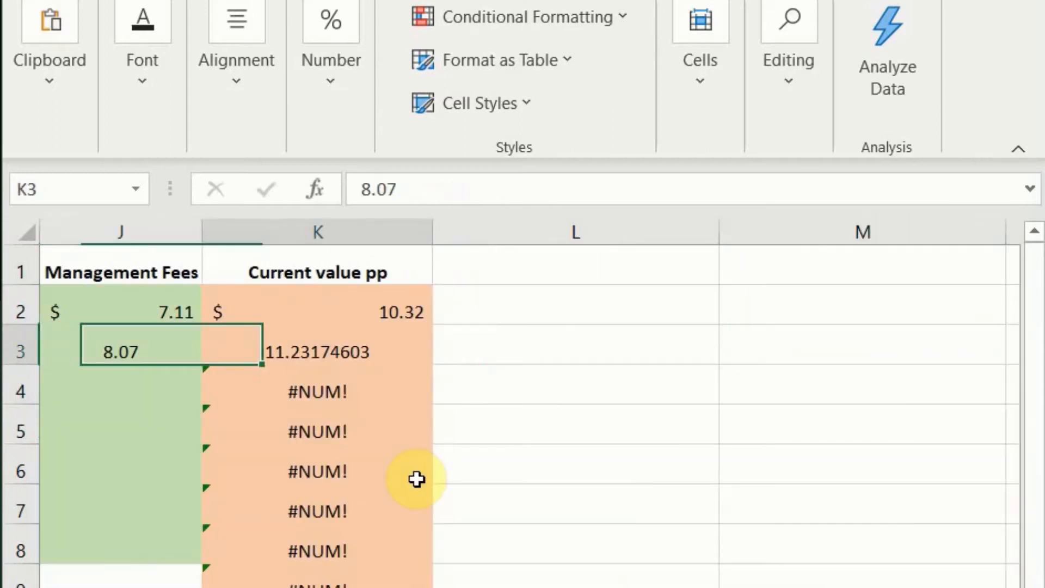
click(317, 311)
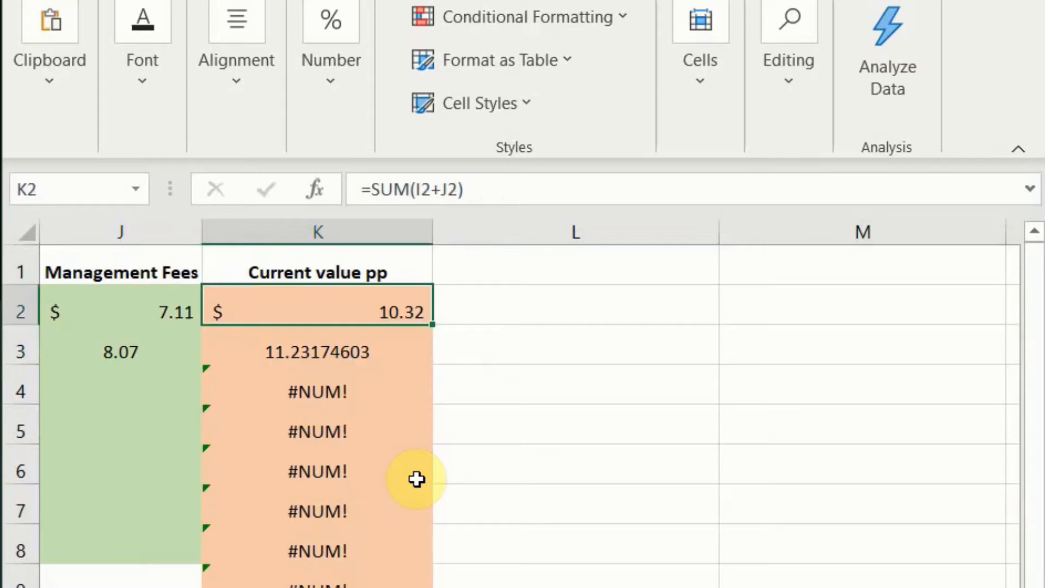
click(317, 352)
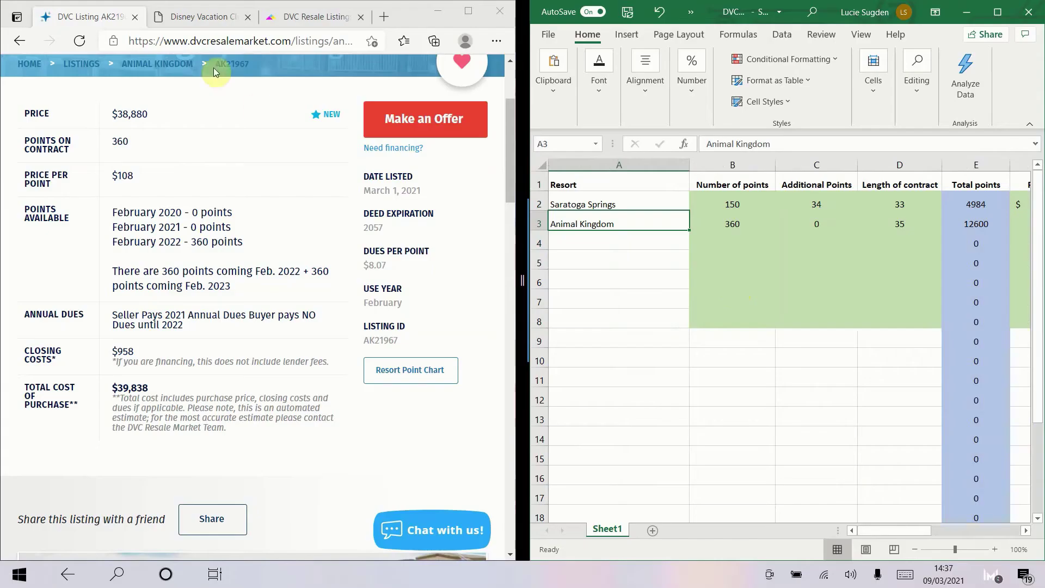
Step: Return to the resale listings and scroll to the Bay Lake Tower entries for BL81082
click(155, 63)
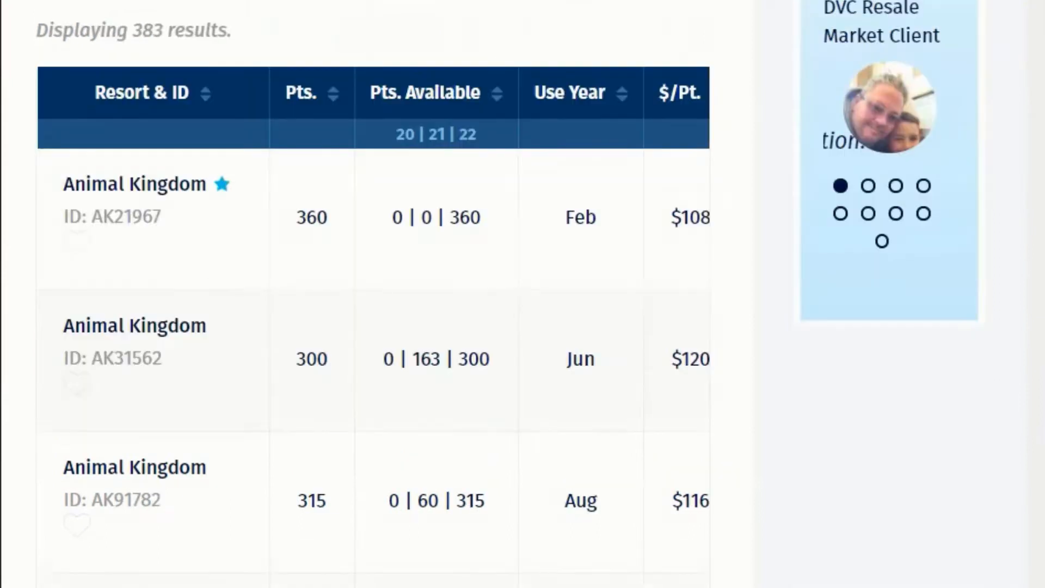
scroll(down, 3)
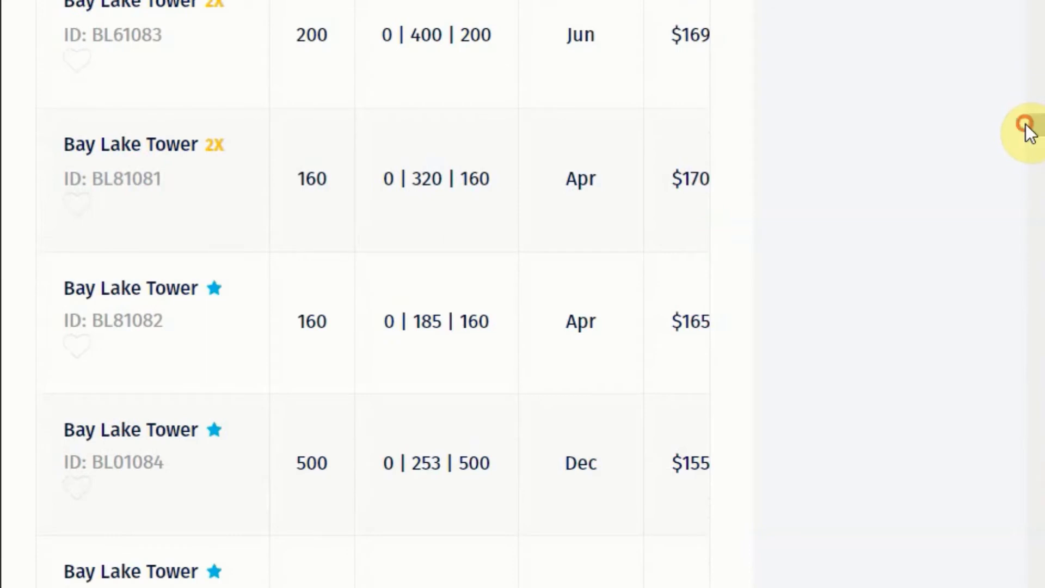
mouse_move(210, 247)
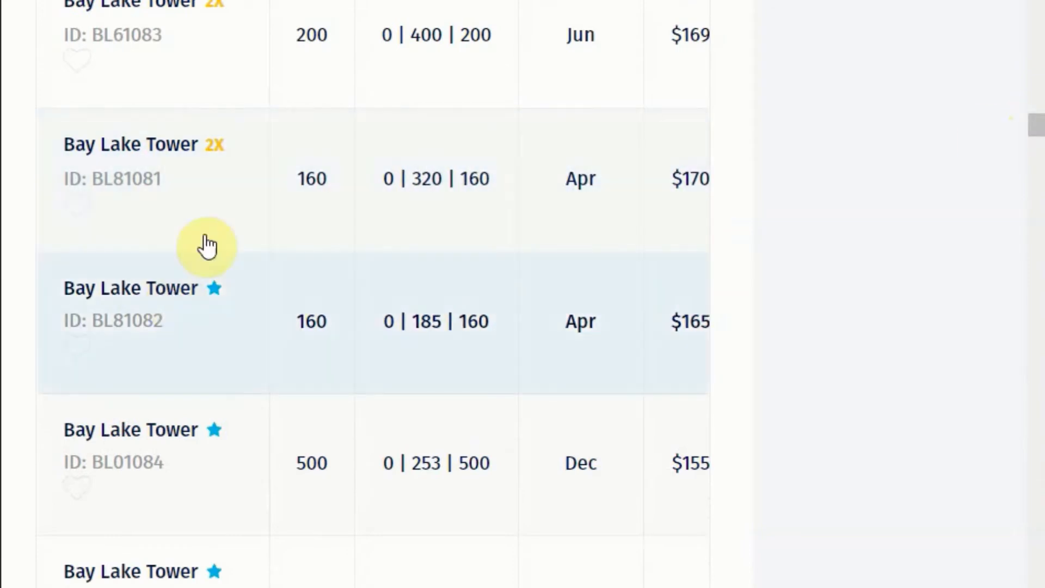
mouse_move(312, 353)
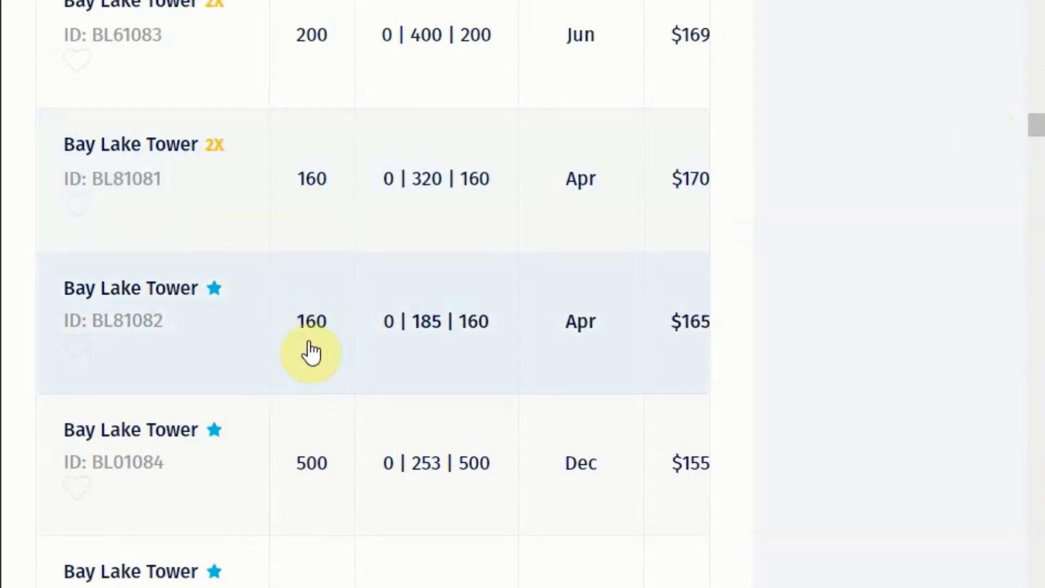
mouse_move(138, 303)
text(Bay Lake)
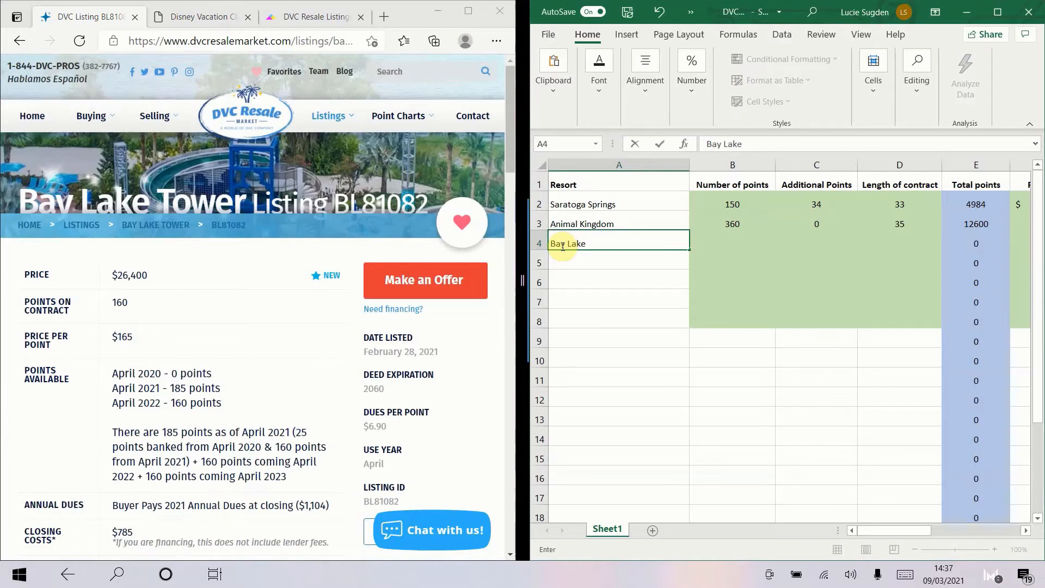
Step: Enter Bay Lake Tower in row 4 with 160 points, 25 additional and a 39-year contract
key(Tab)
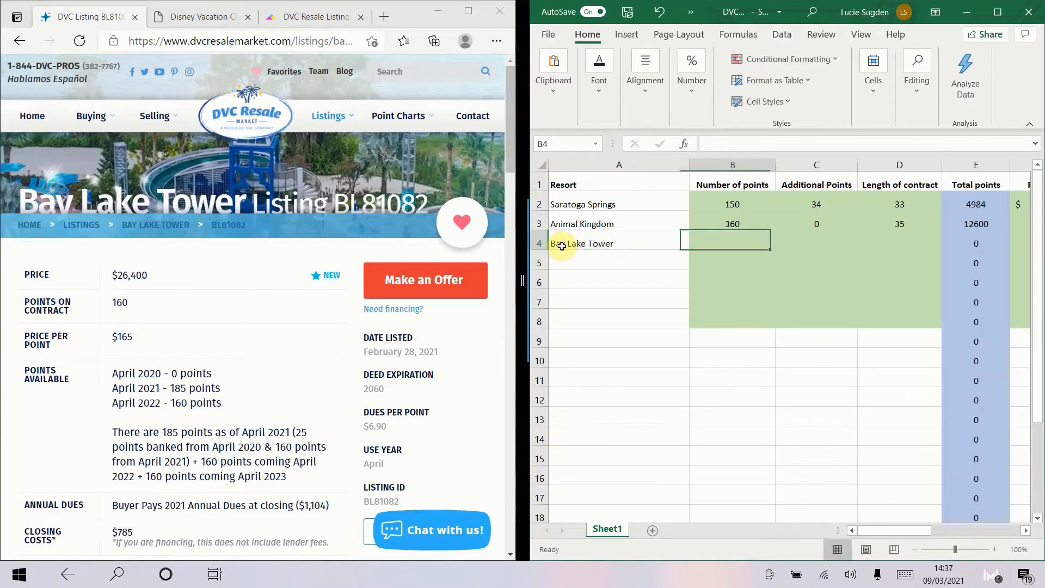
text(160)
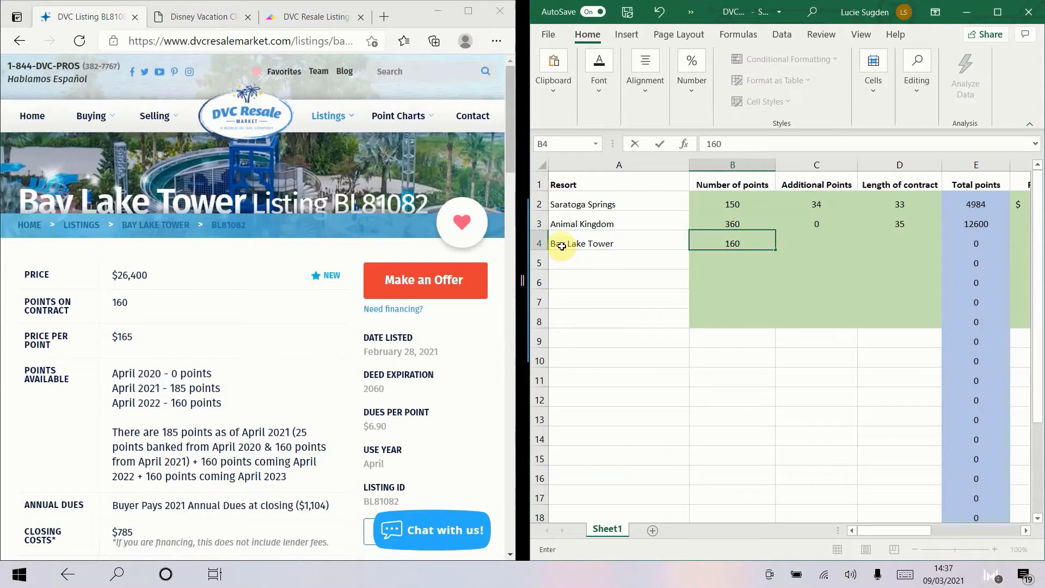
click(816, 243)
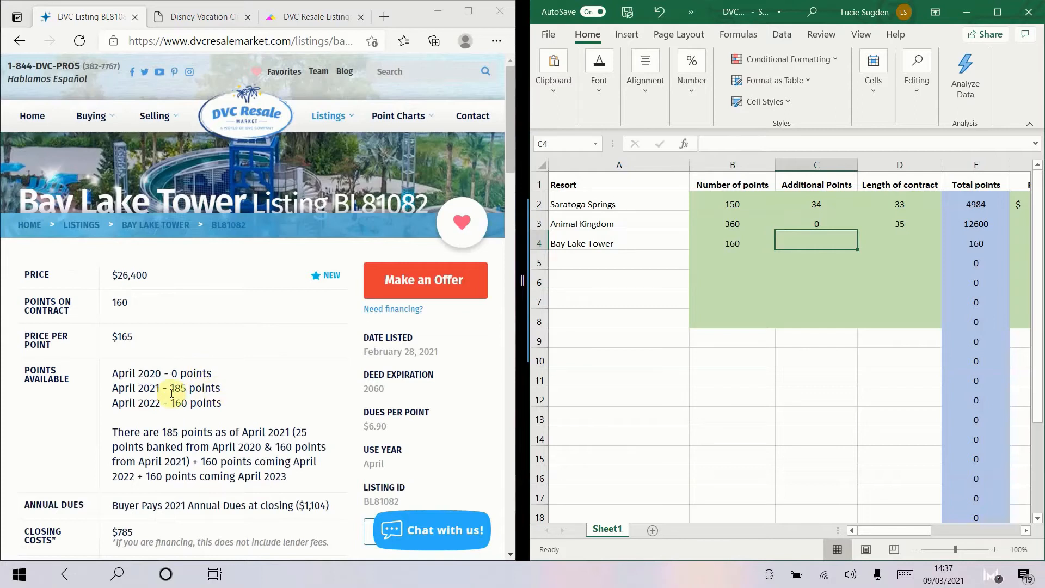
mouse_move(758, 289)
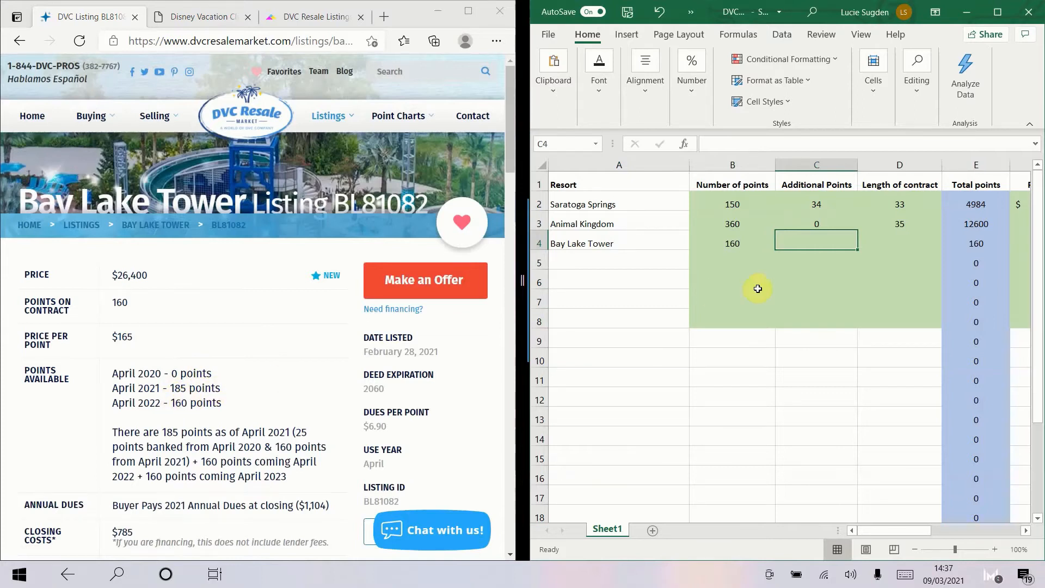
text(25)
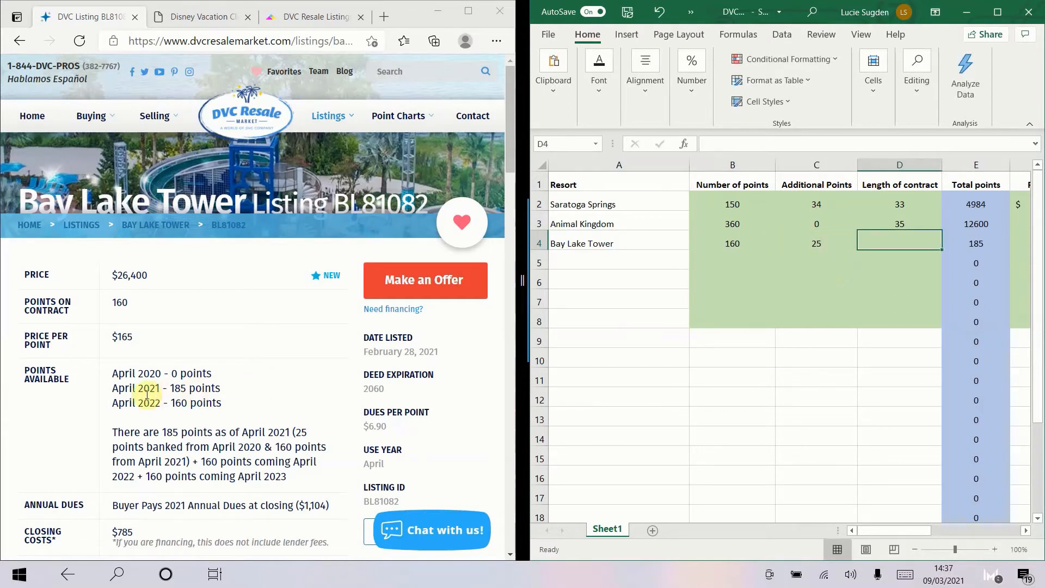
mouse_move(285, 380)
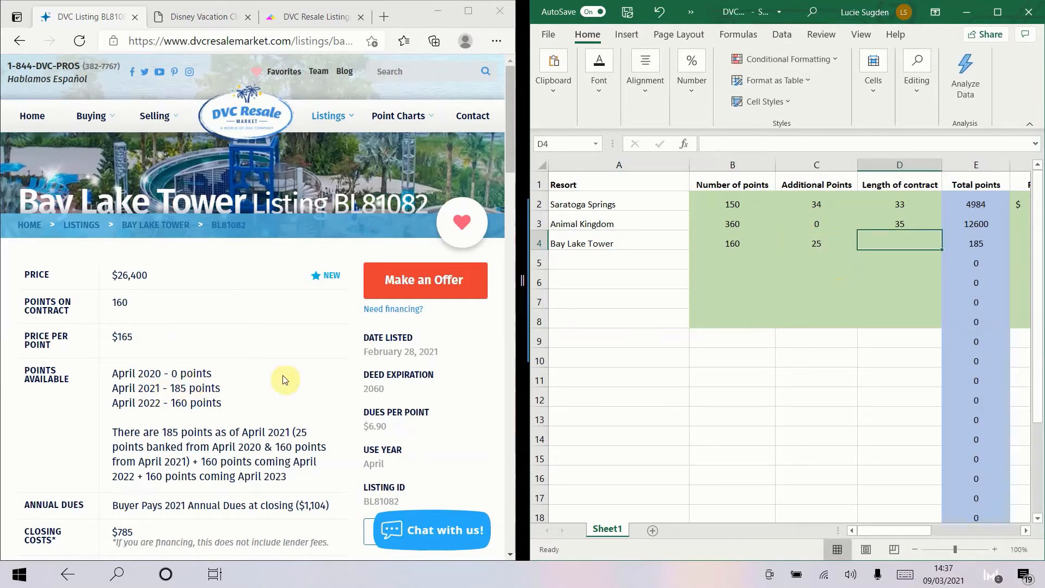
mouse_move(391, 391)
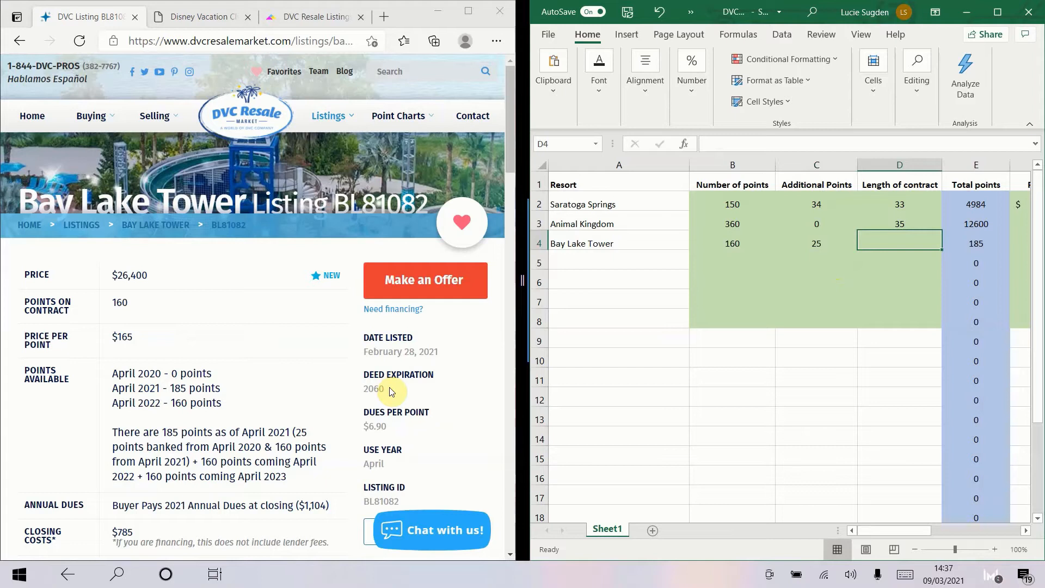
mouse_move(840, 292)
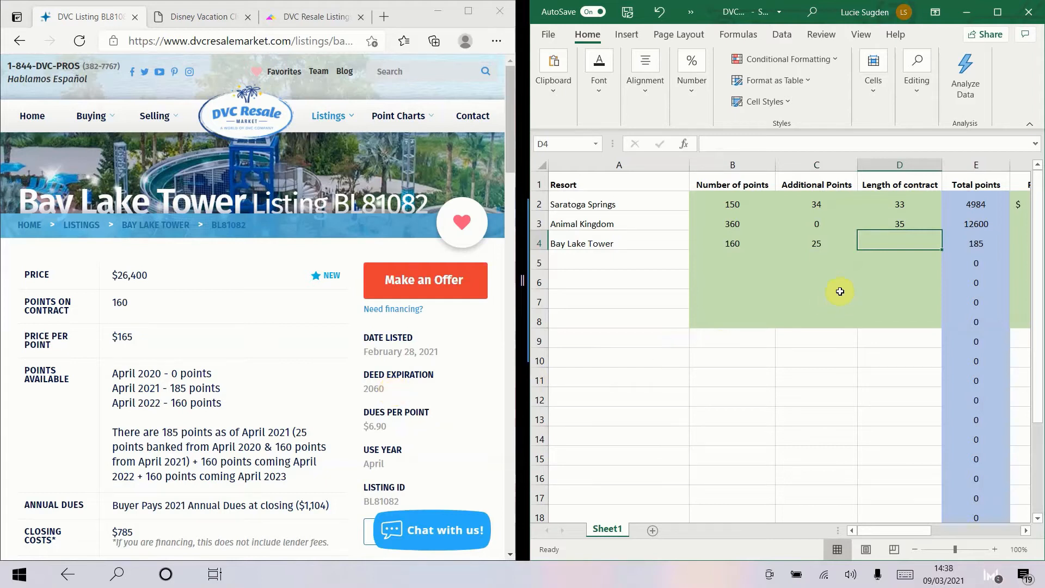
text(39)
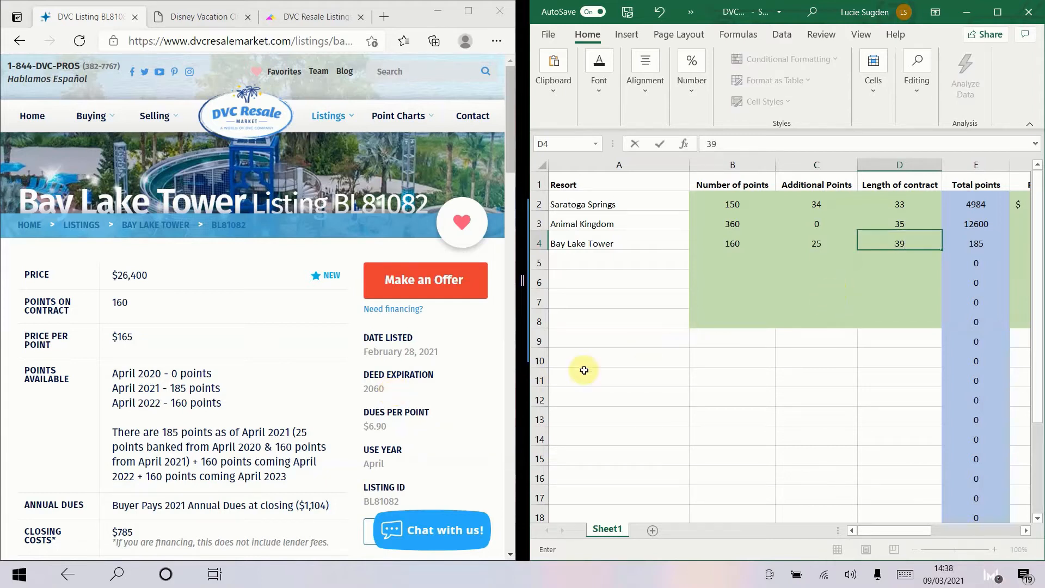
mouse_move(836, 309)
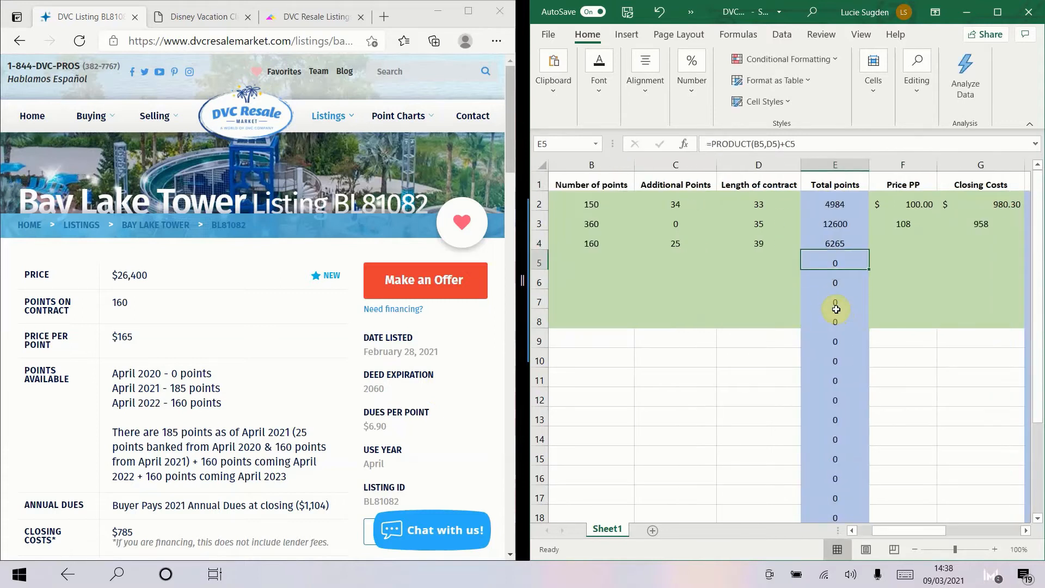
Step: Enter price 165, closing 785 and fees 6.9, giving Bay Lake Tower a current value of 11.24
click(904, 243)
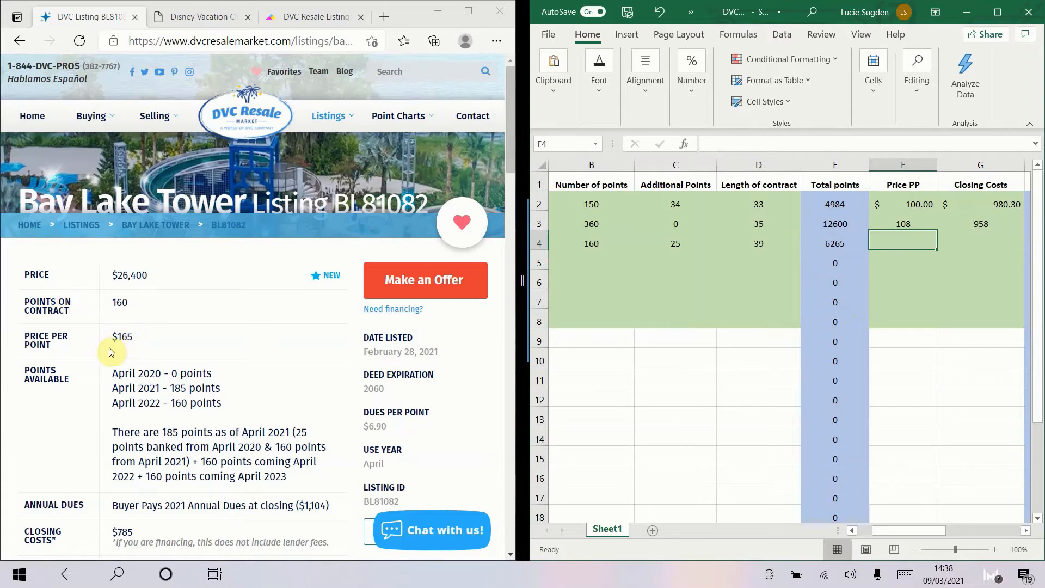
mouse_move(955, 264)
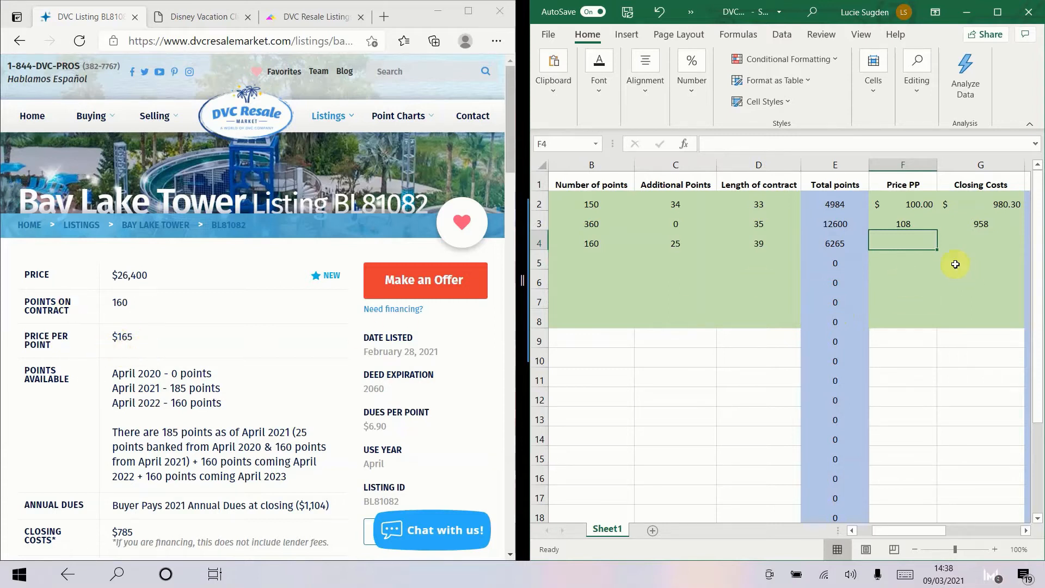
text(165)
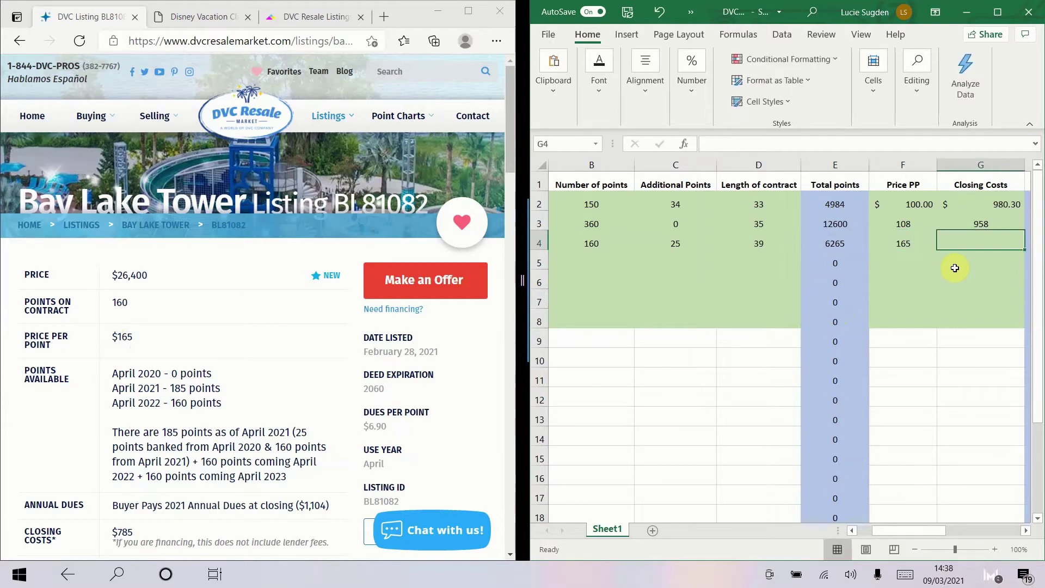
click(976, 242)
text(785)
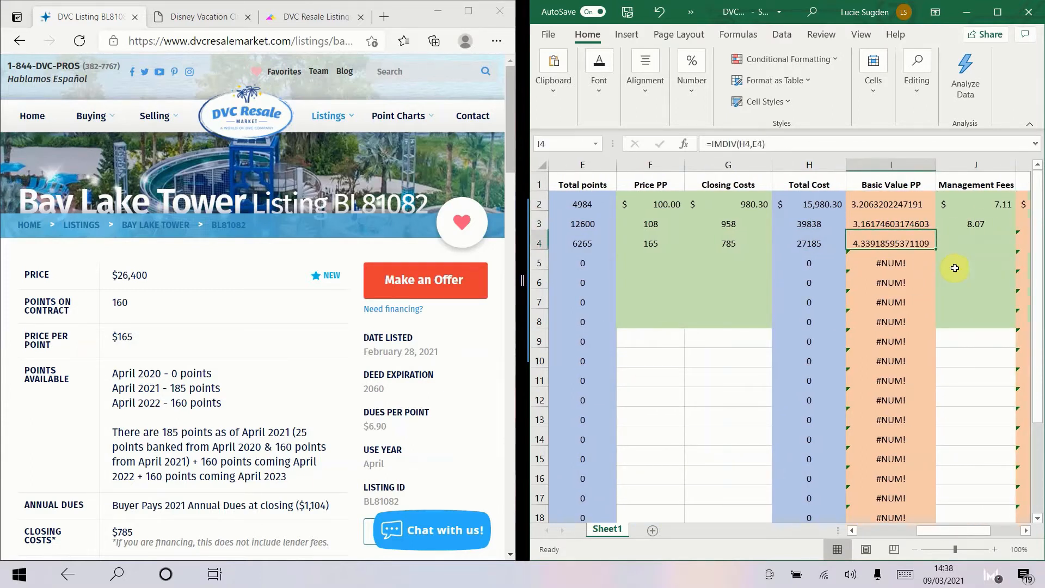
click(976, 243)
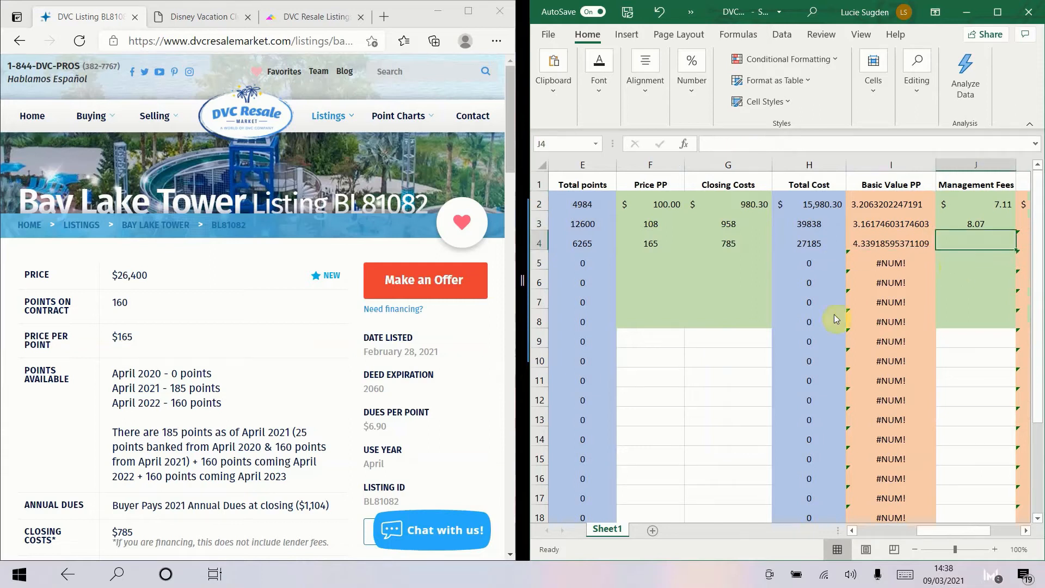
mouse_move(991, 268)
text(6.9)
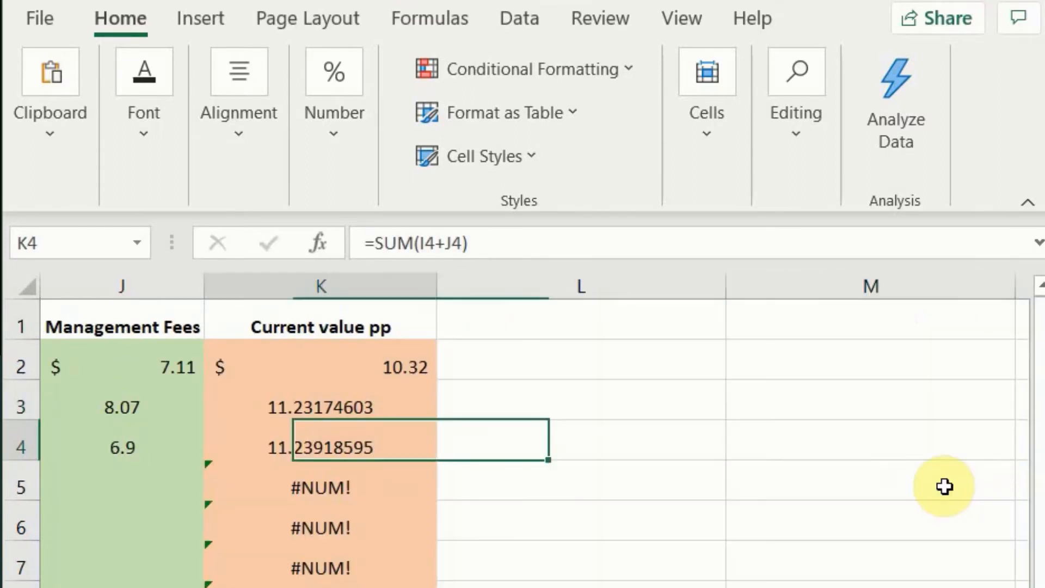
scroll(left, 3)
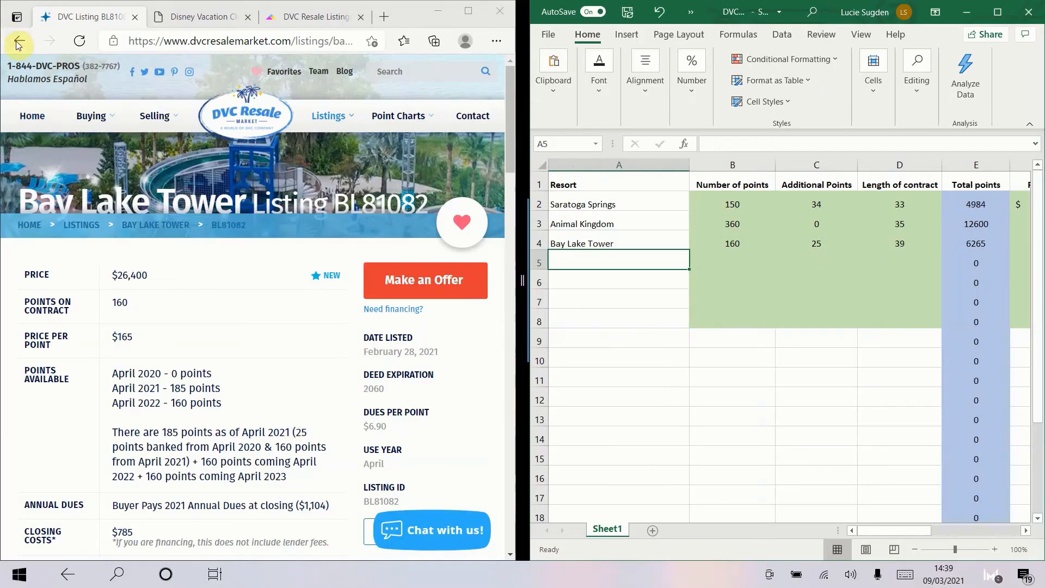
Step: Go back to the resale listings and scroll down to the Boulder Ridge entries
click(18, 40)
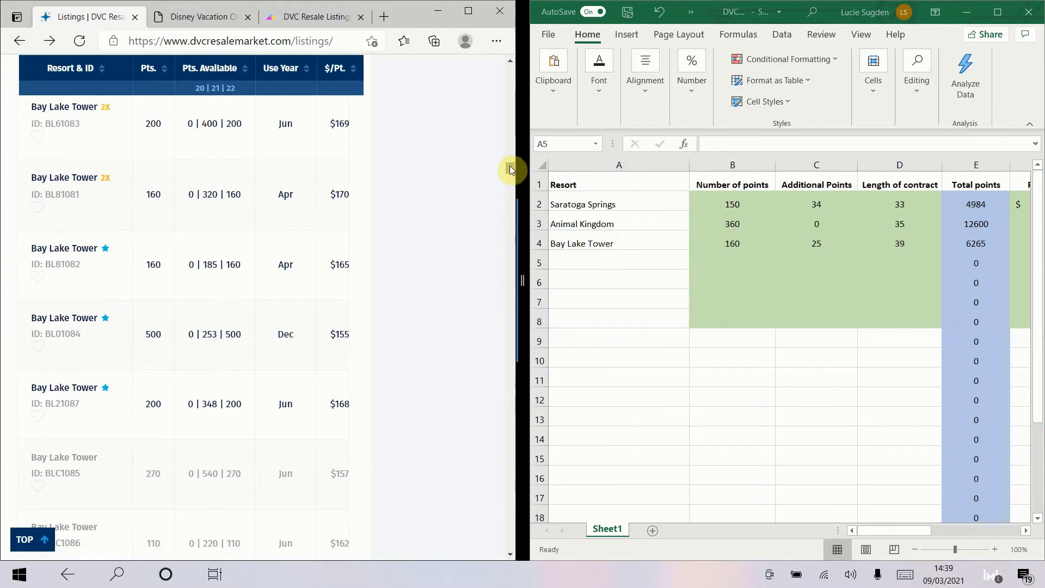
scroll(down, 3)
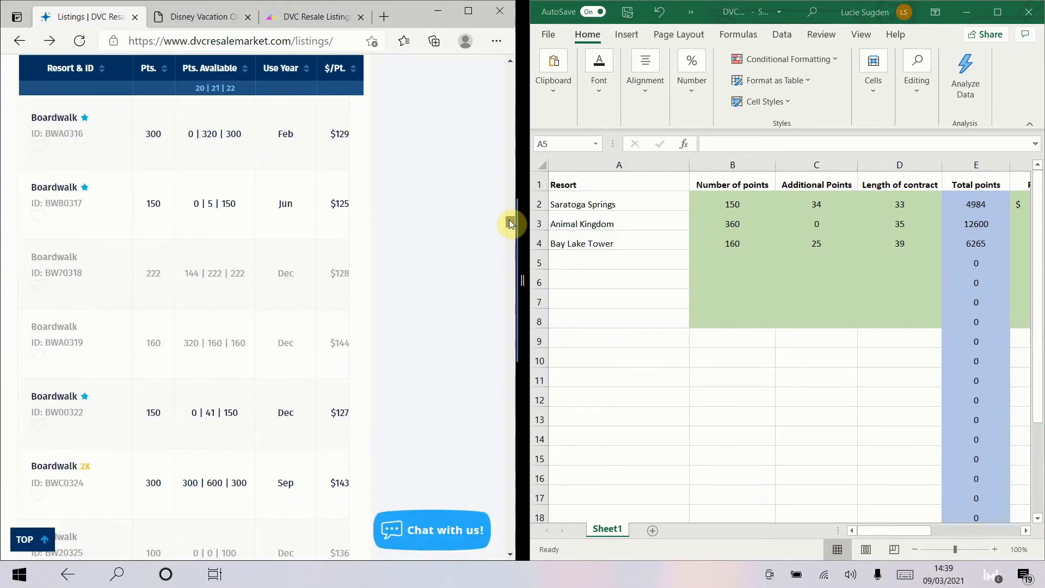
scroll(down, 3)
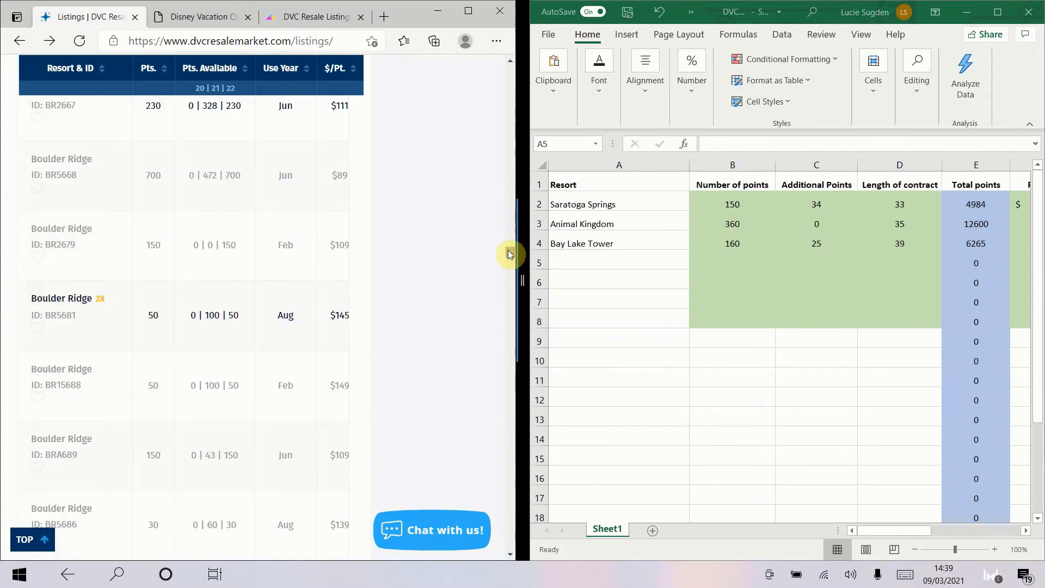
scroll(down, 3)
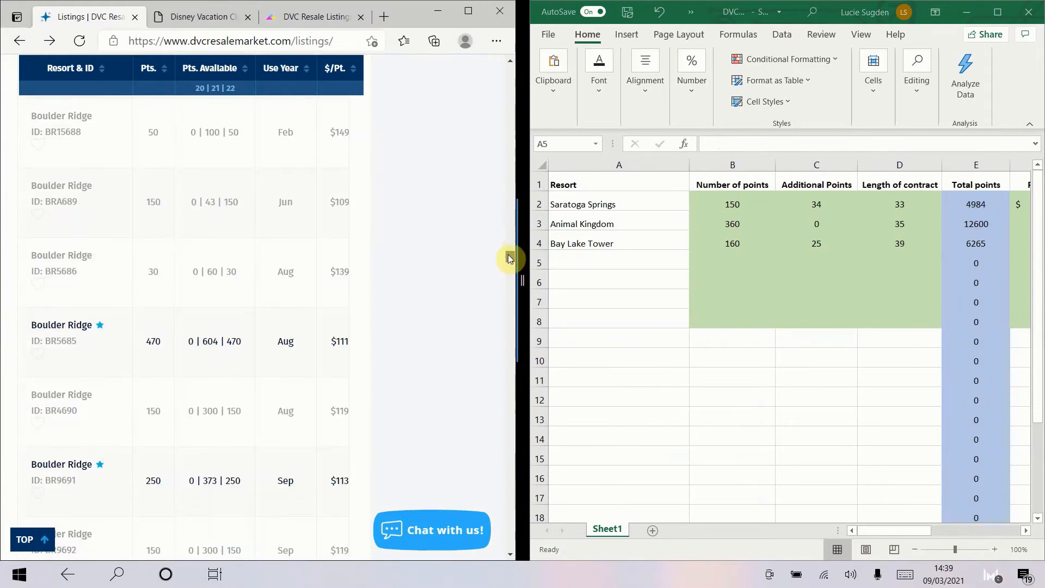
scroll(down, 3)
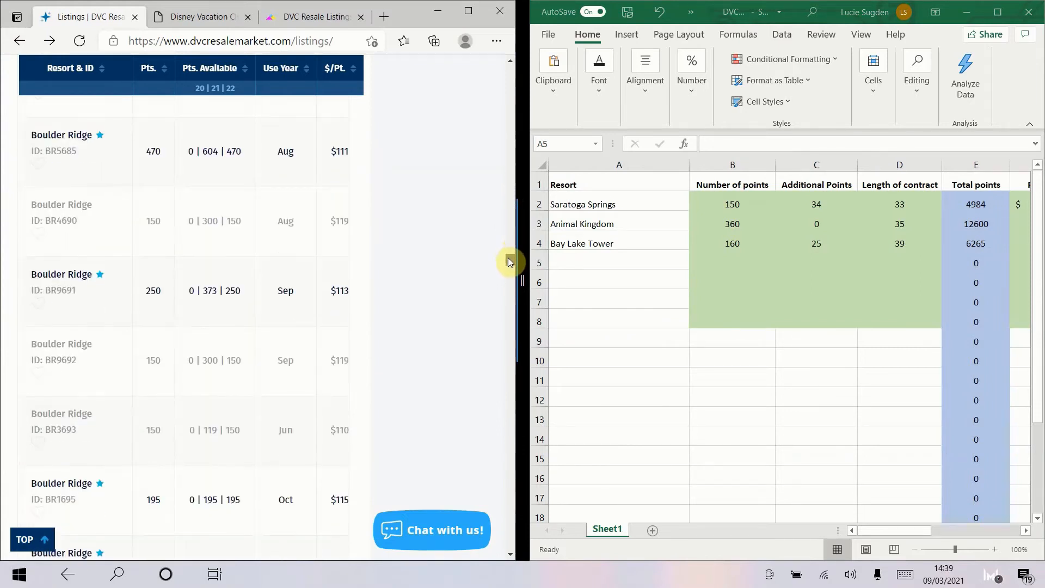
scroll(down, 3)
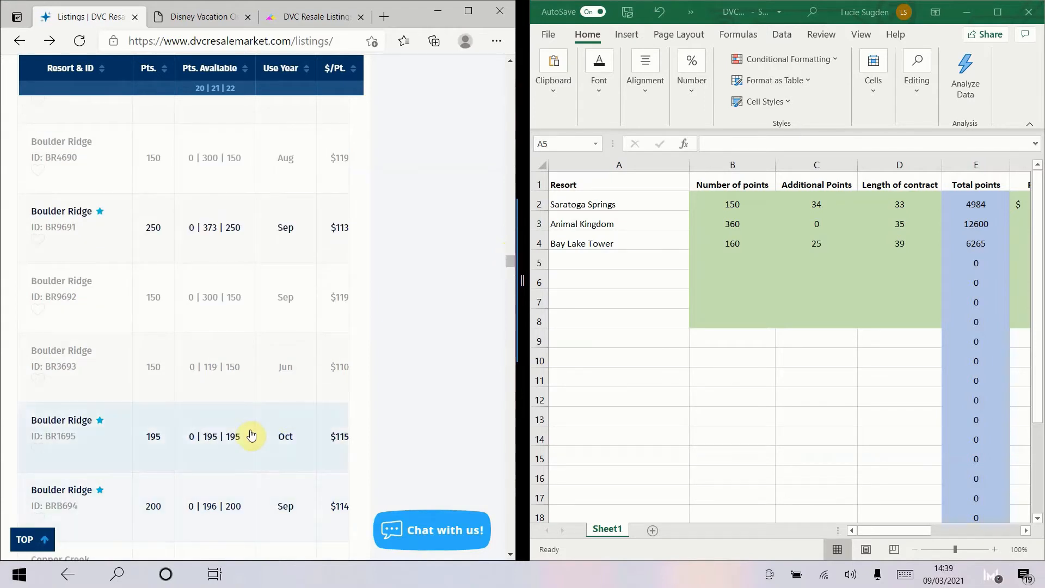
mouse_move(123, 441)
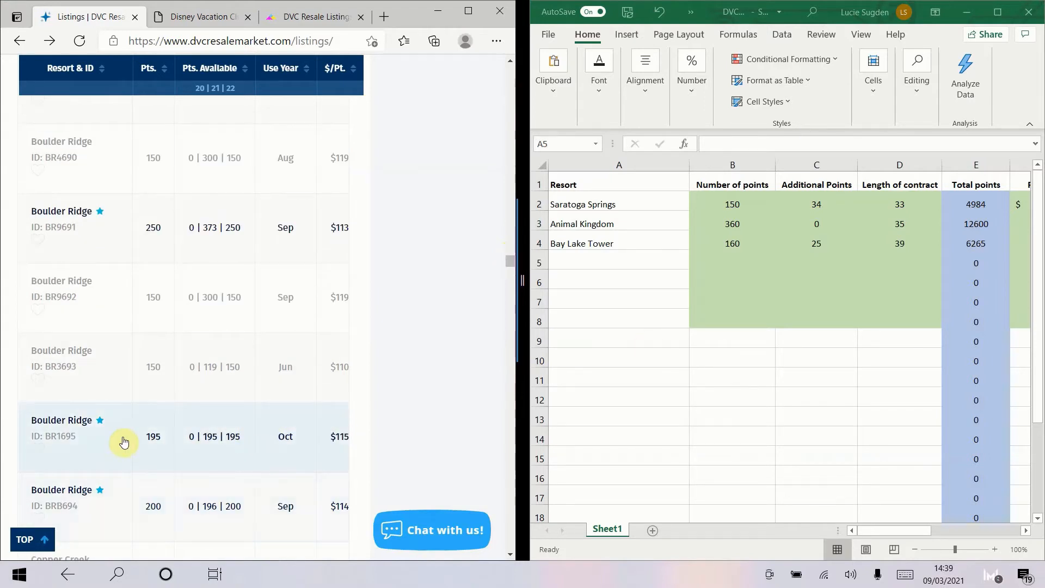
mouse_move(607, 264)
text(Boulder Ridge)
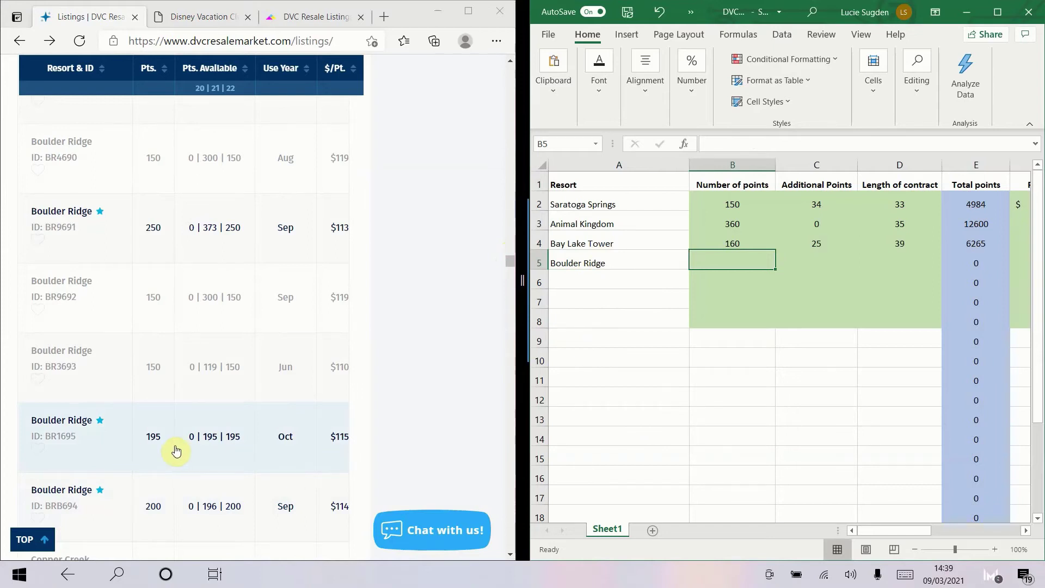
mouse_move(153, 446)
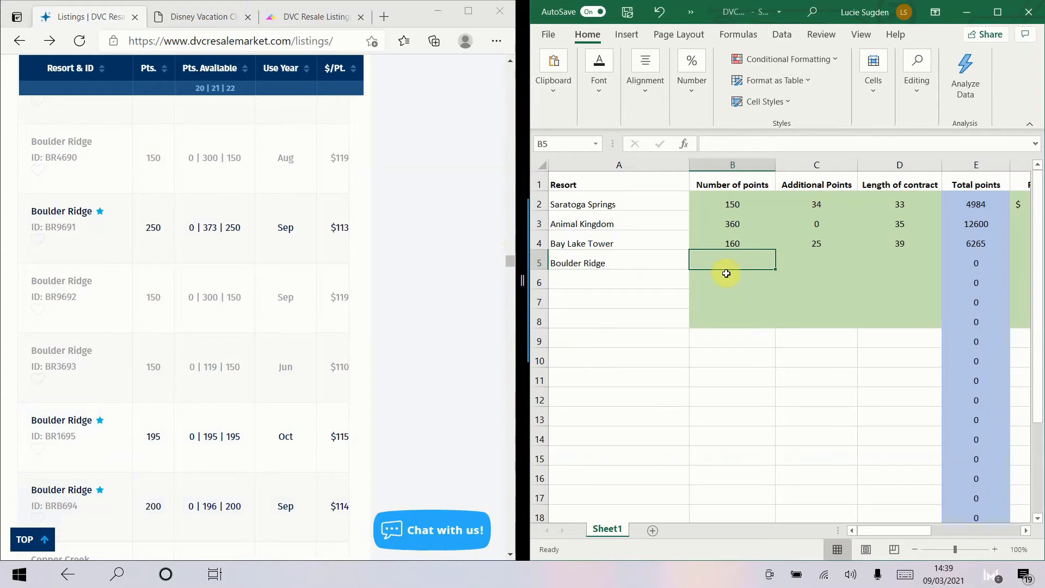
Step: Start the Boulder Ridge row with 195 points and 0 additional, and open listing BR1695
text(195)
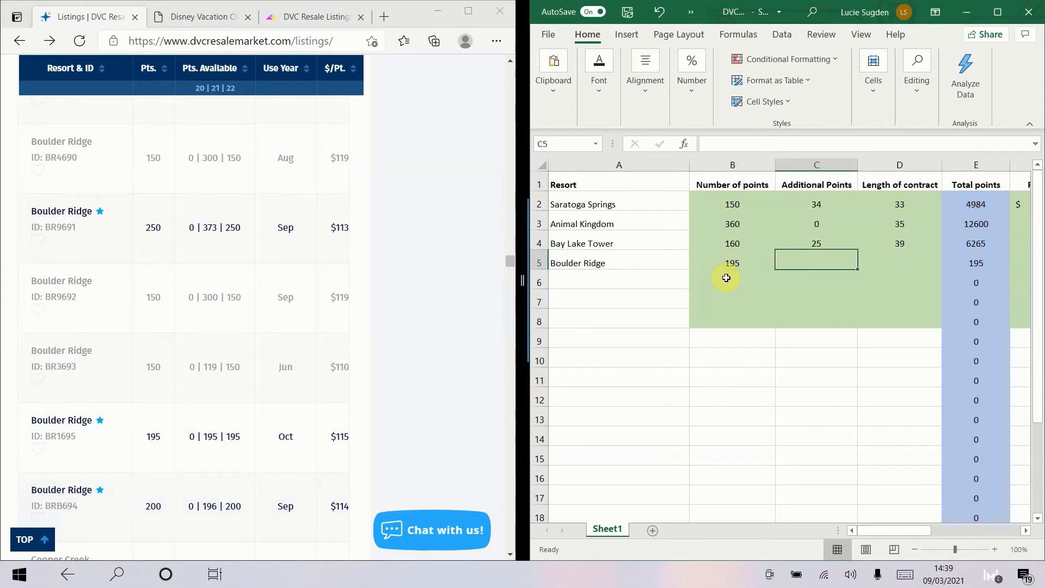
click(900, 263)
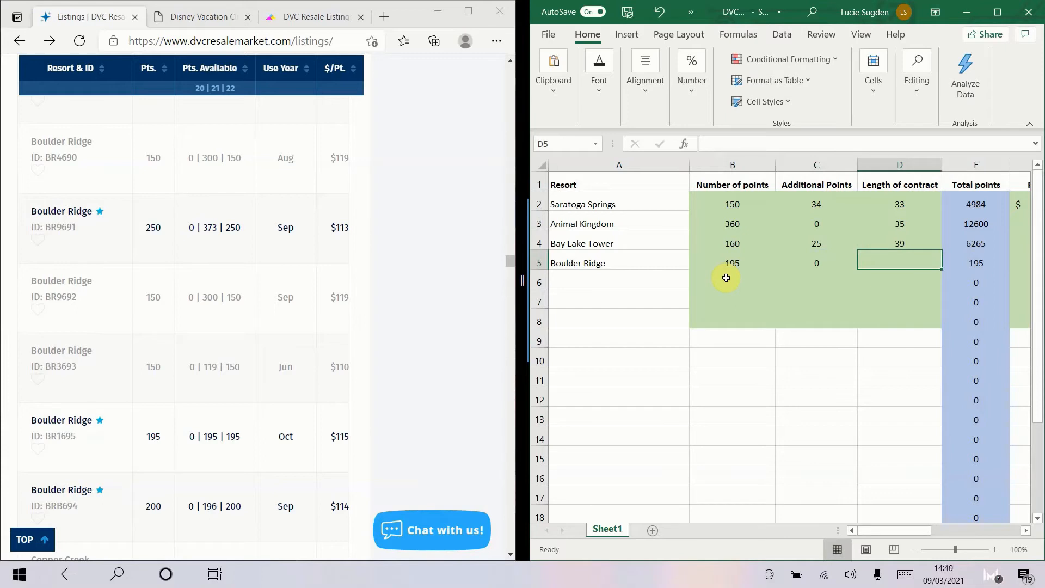
click(61, 435)
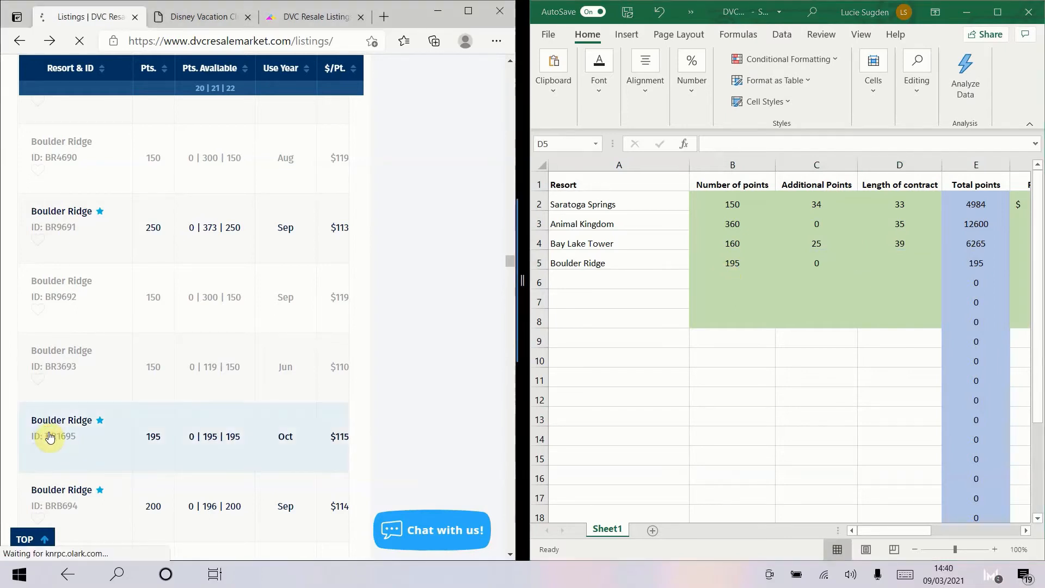
Step: Enter contract length 21, price 115 and closing costs 725 for Boulder Ridge
click(61, 427)
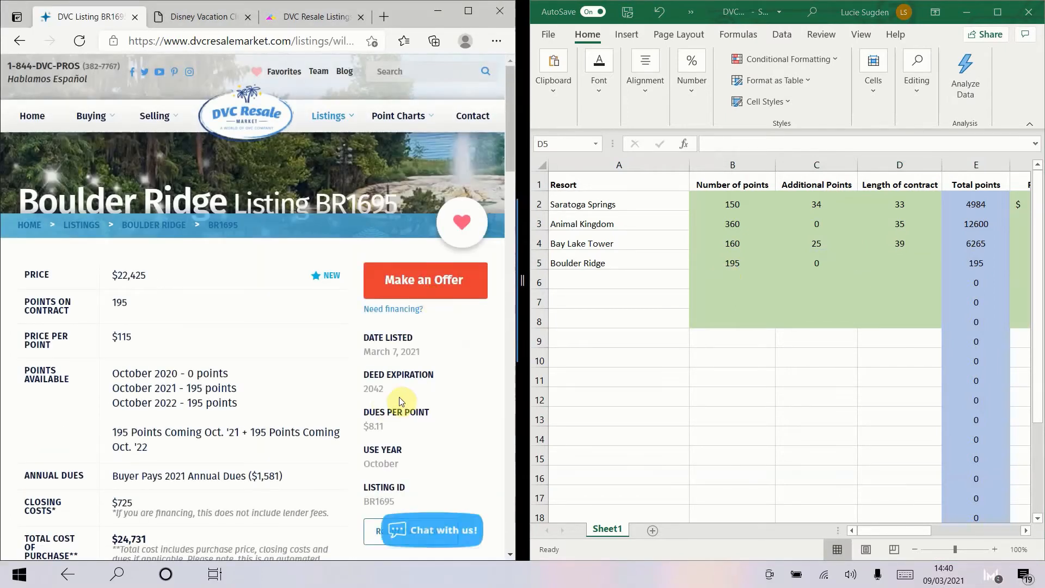
click(900, 263)
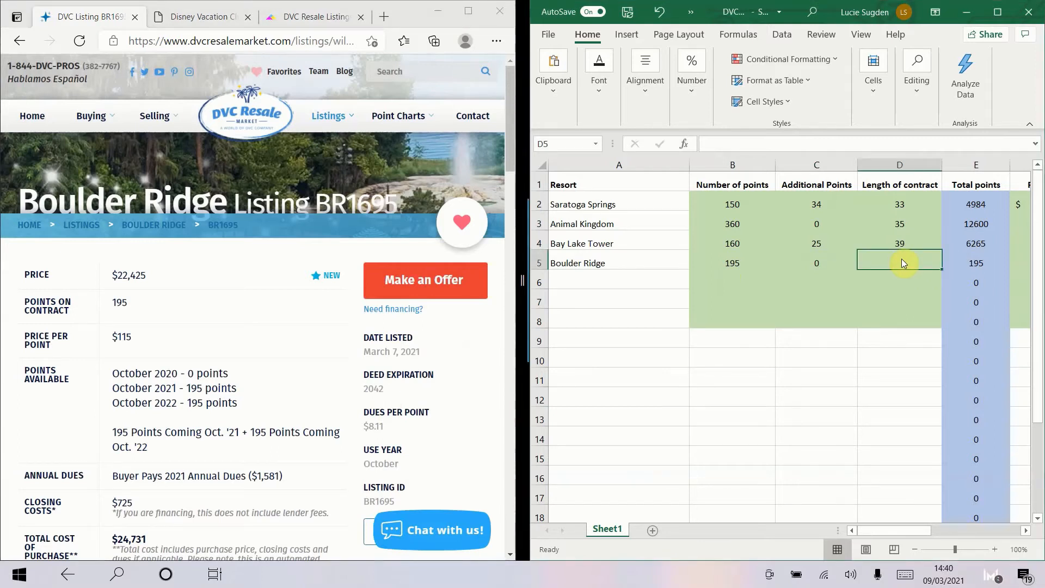
text(21)
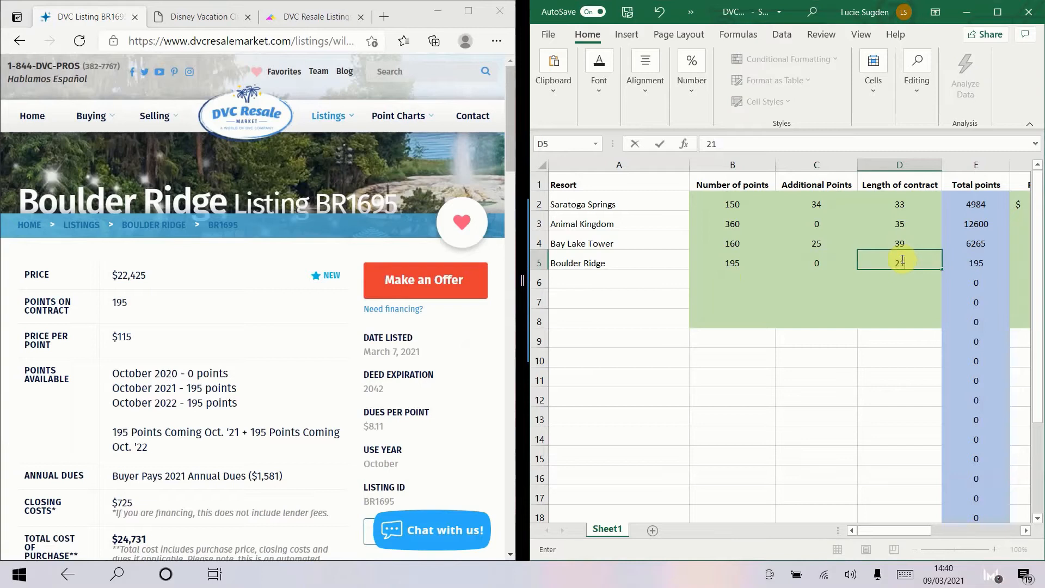
key(Return)
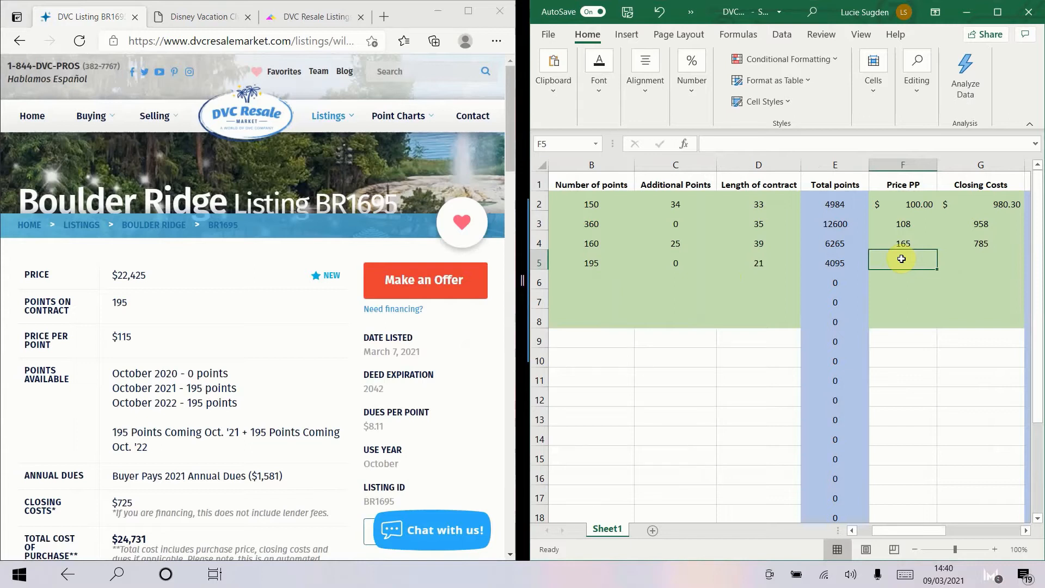
text(11)
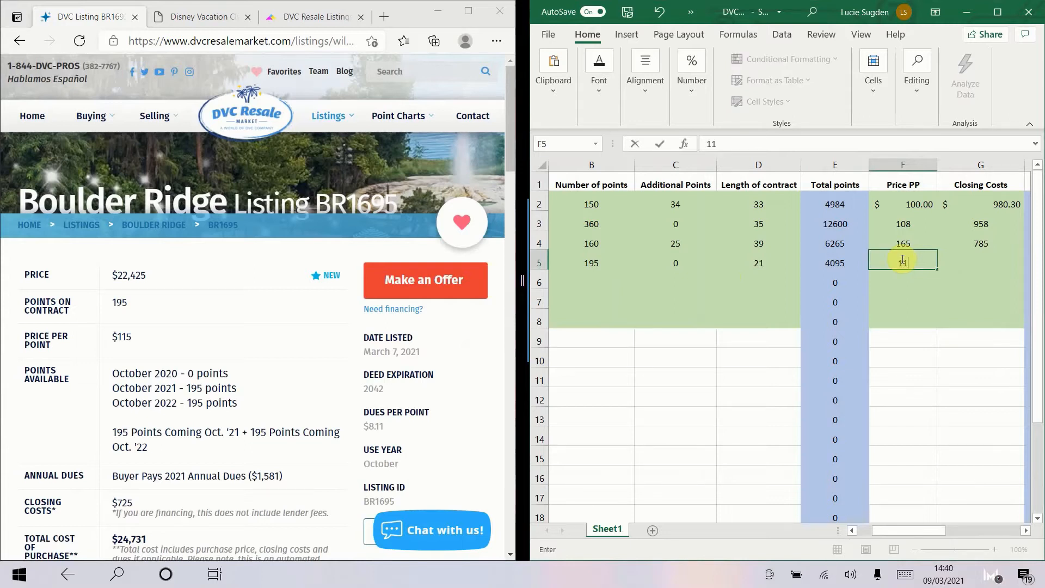
key(Tab)
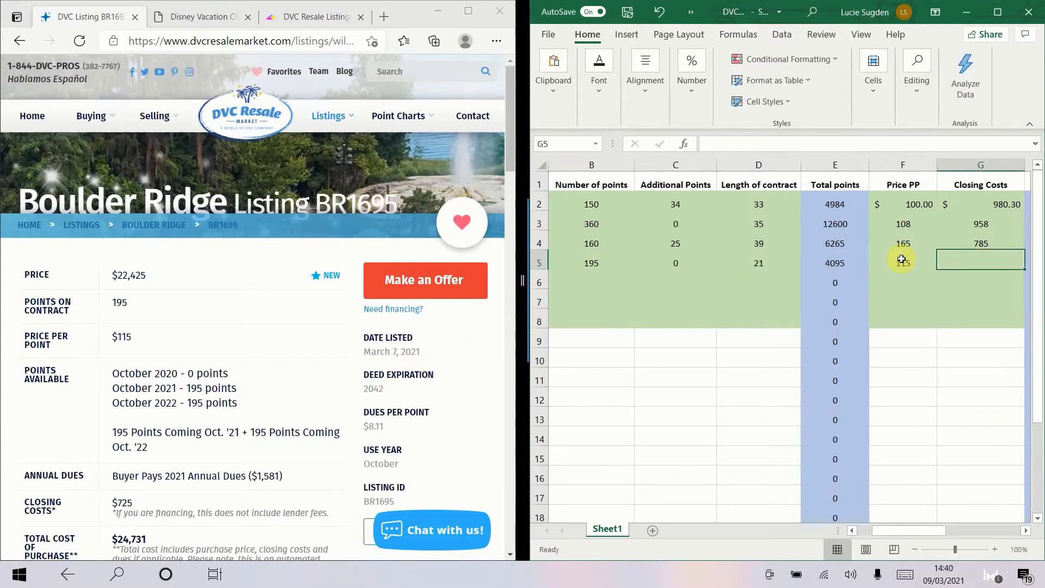
text(725)
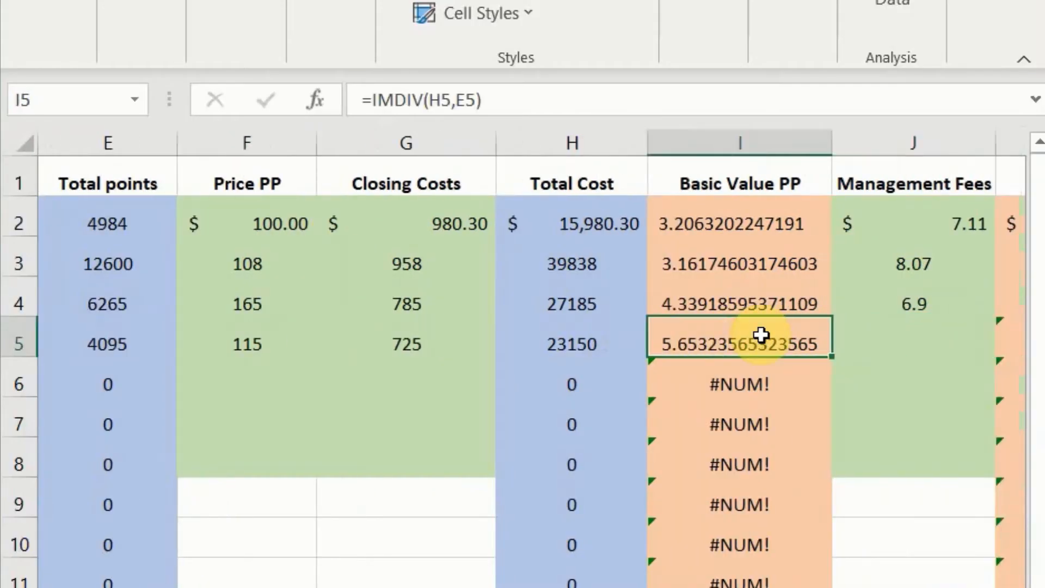
Step: Check the basic value formulas and enter fees 8.11, giving Boulder Ridge a current value of 13.76
click(739, 223)
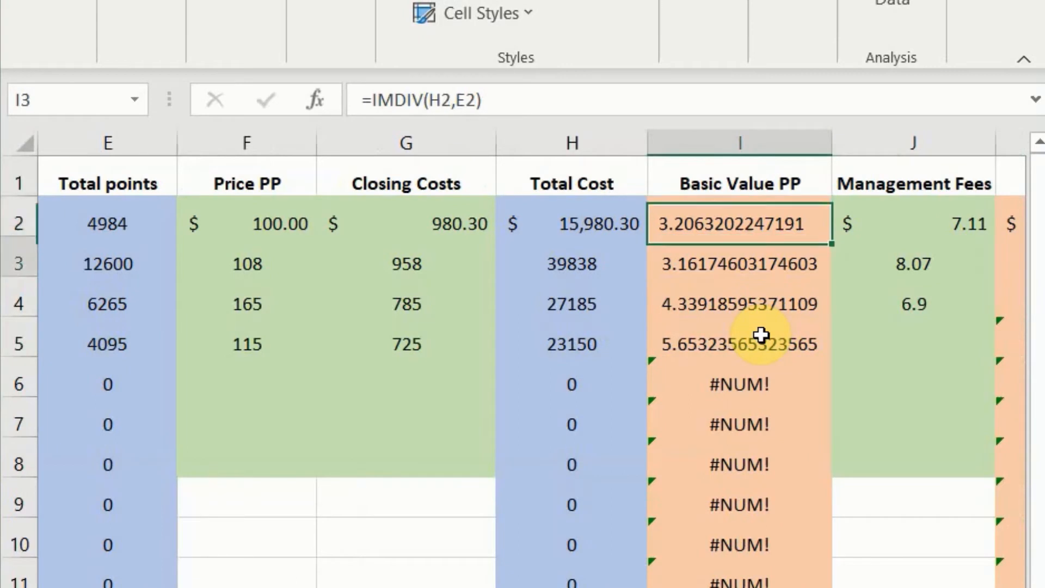
click(738, 223)
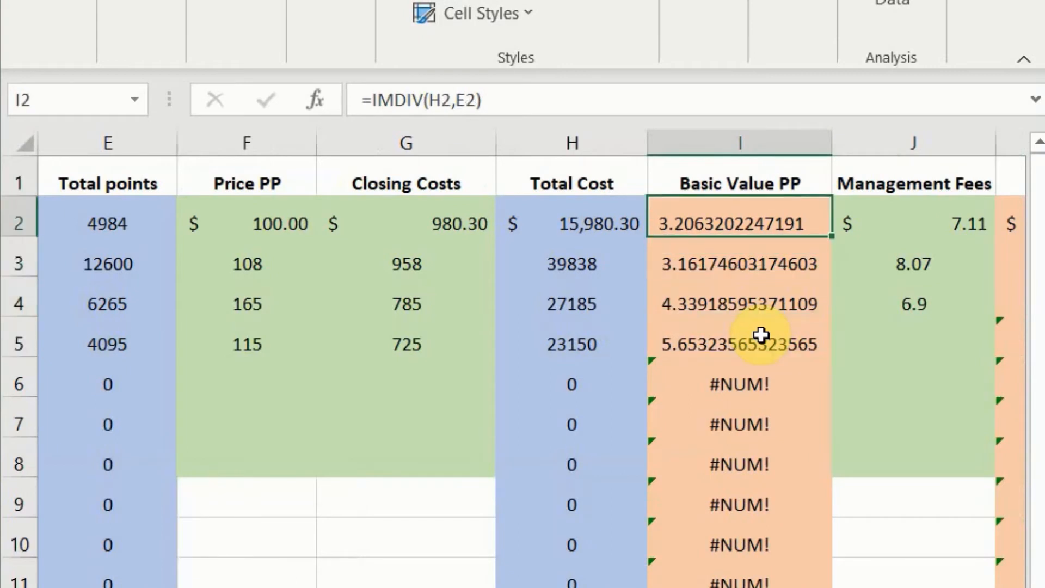
click(738, 304)
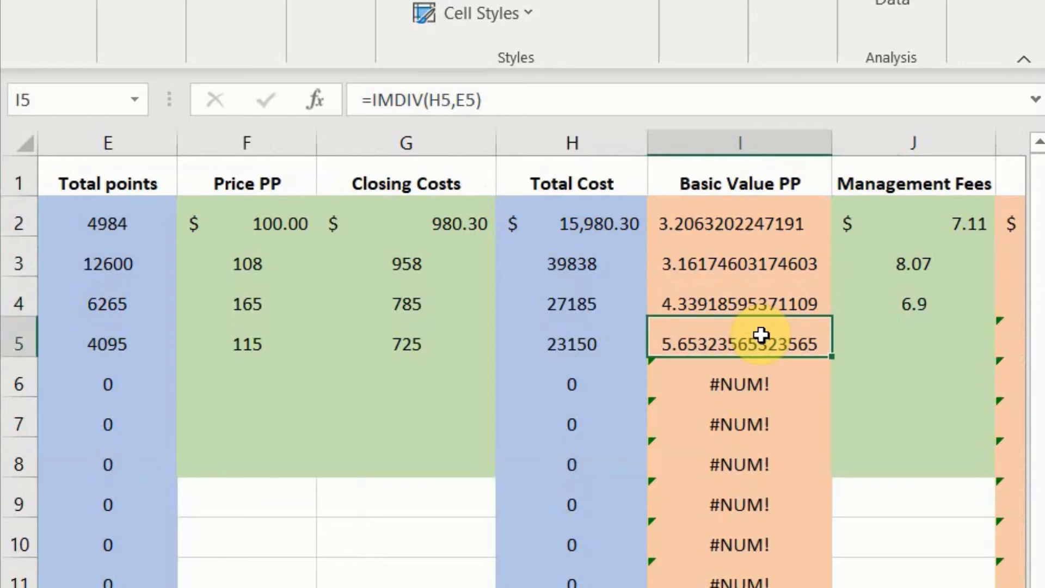
click(913, 343)
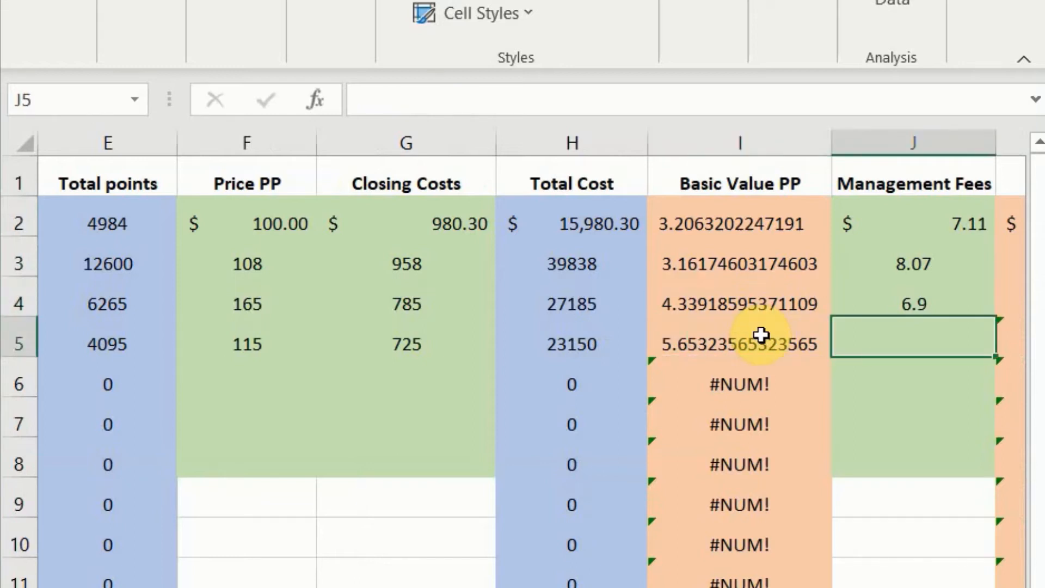
text(8.11)
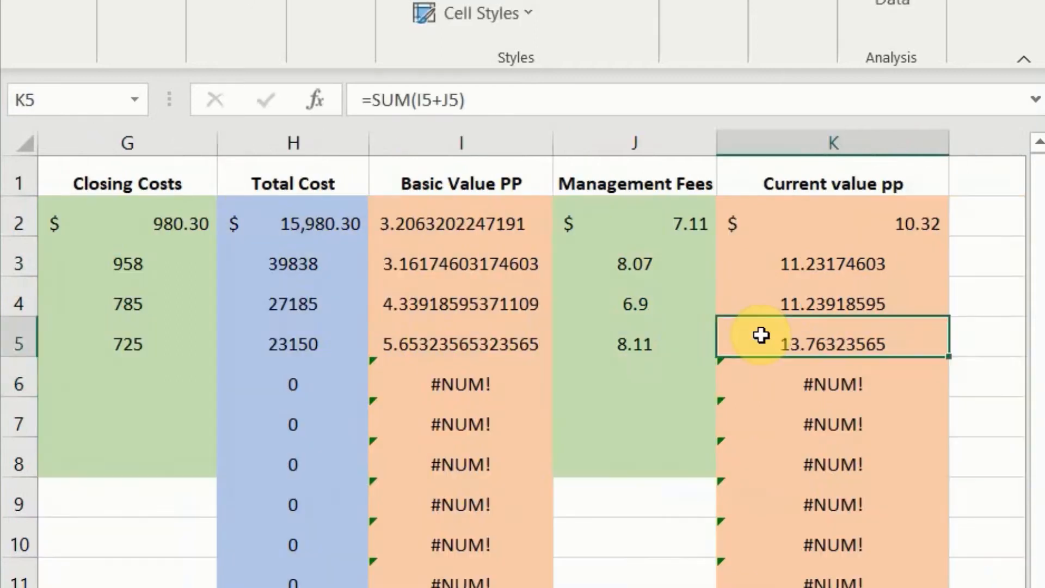
click(832, 304)
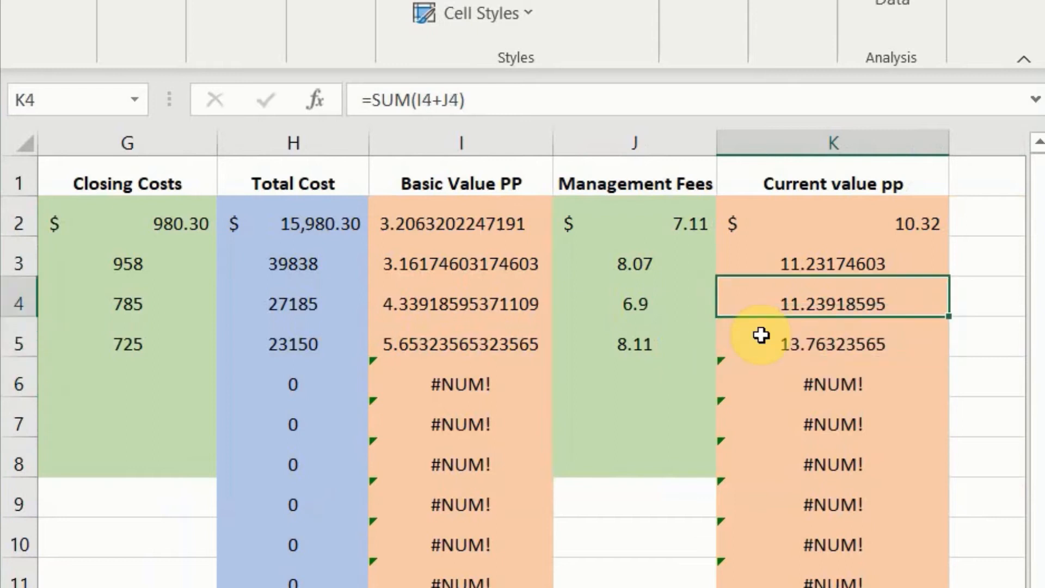
click(832, 224)
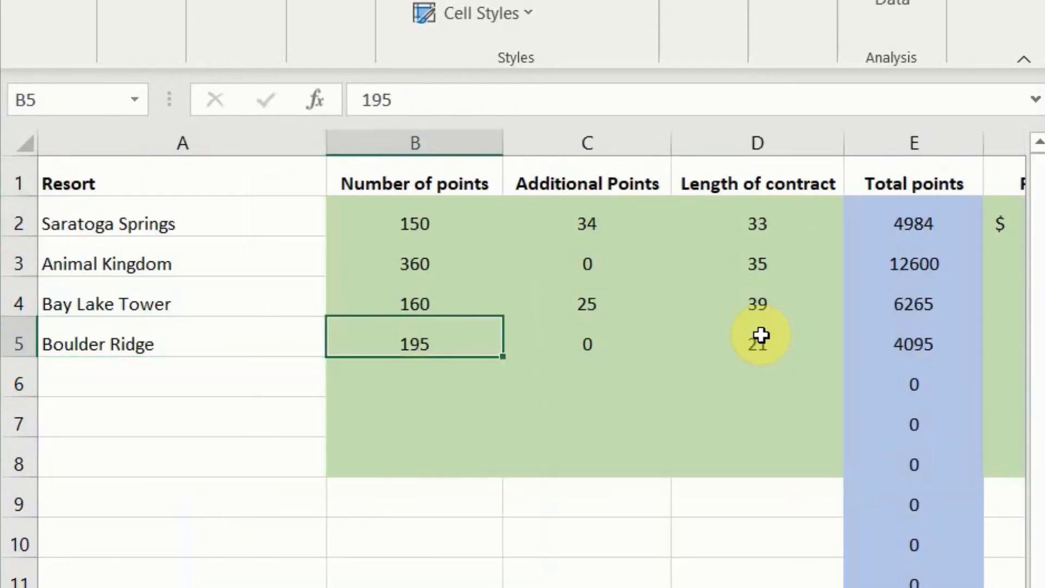
click(763, 343)
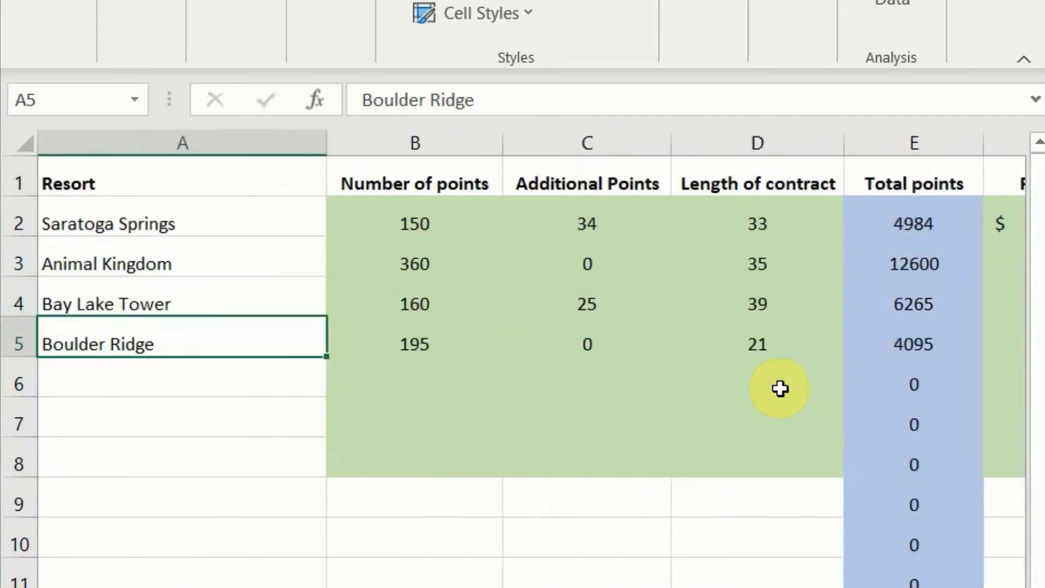
click(757, 343)
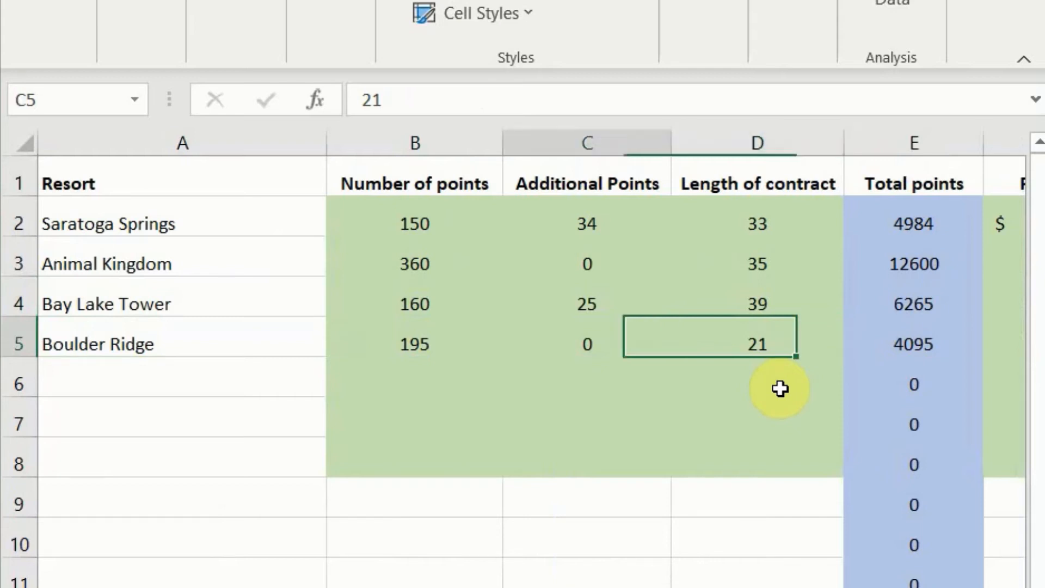
click(757, 343)
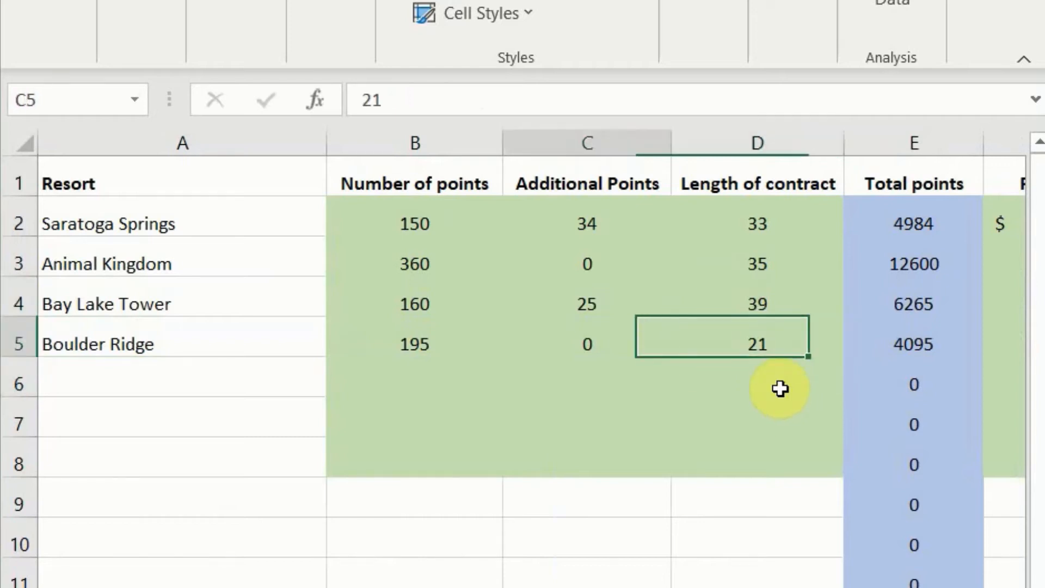
click(757, 344)
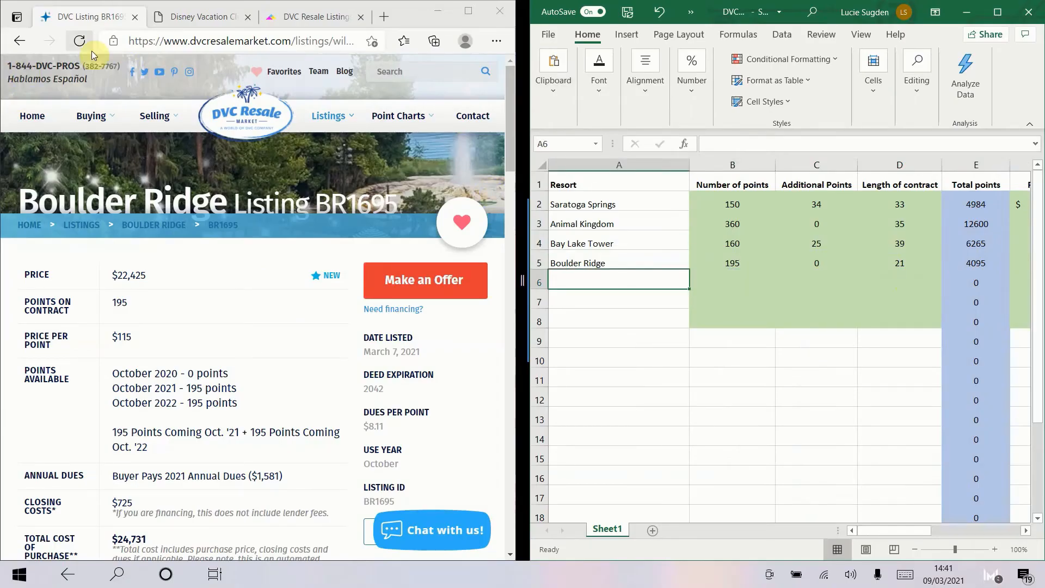
Step: Return to the resale listings and scroll to the Polynesian entries for listing PL51246
click(19, 40)
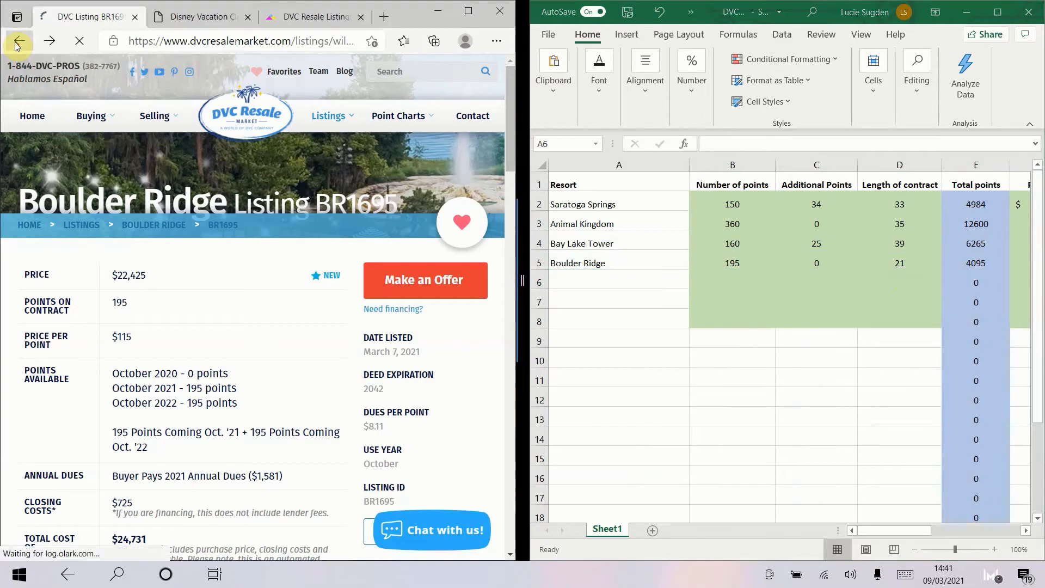
click(20, 40)
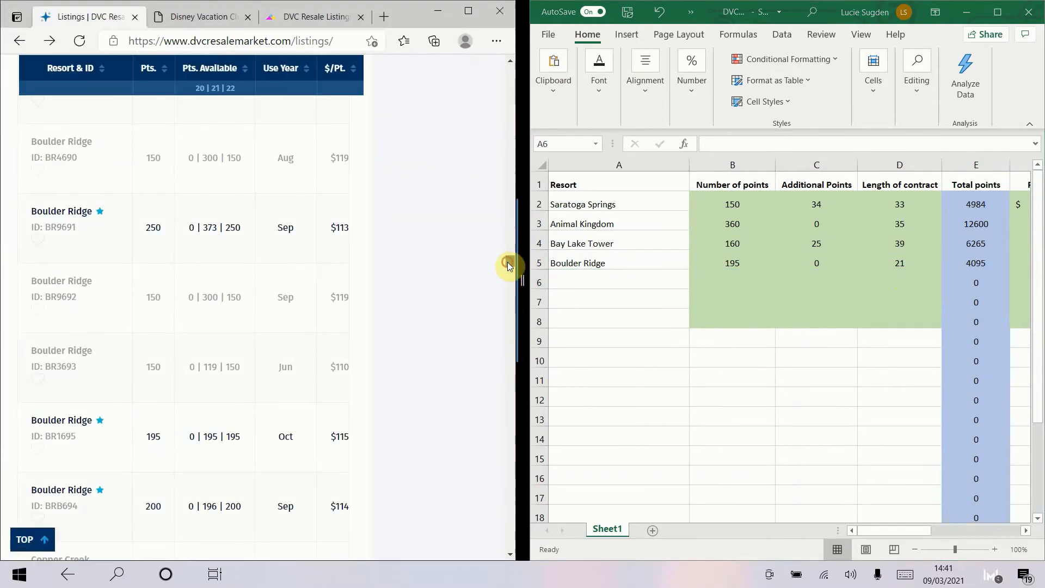
scroll(down, 3)
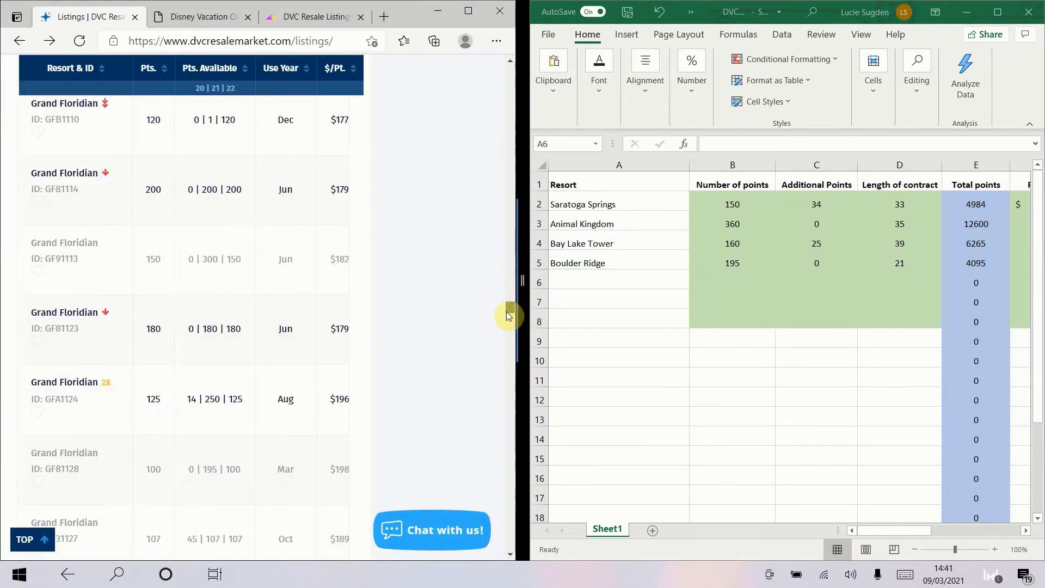
scroll(down, 3)
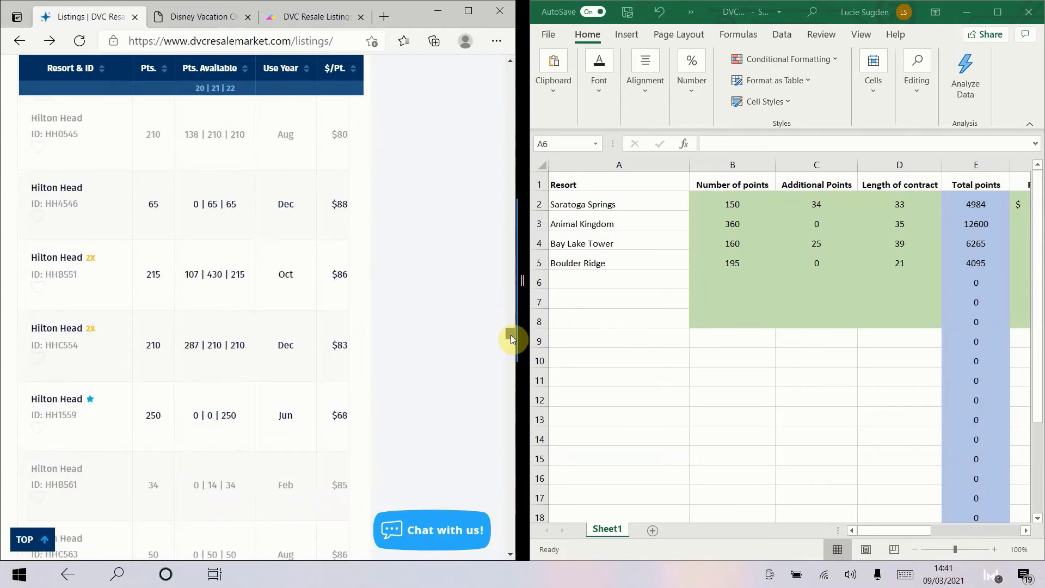
scroll(down, 3)
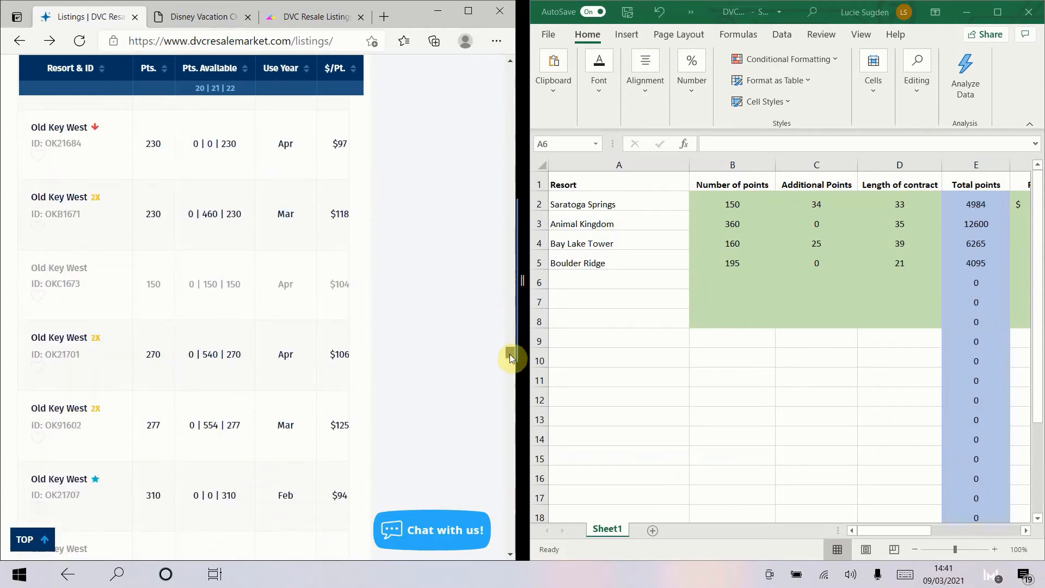
scroll(down, 3)
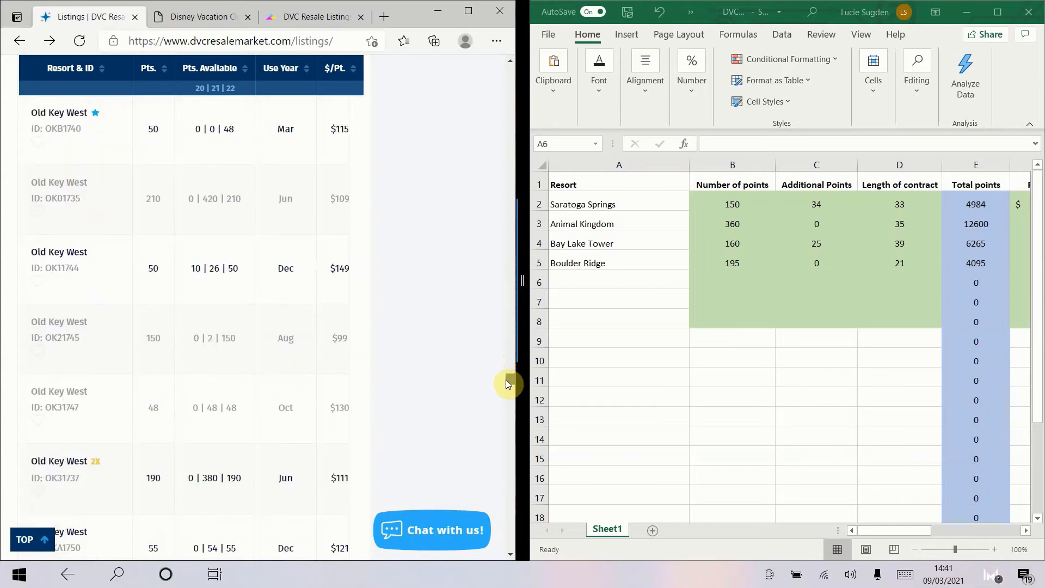
scroll(down, 3)
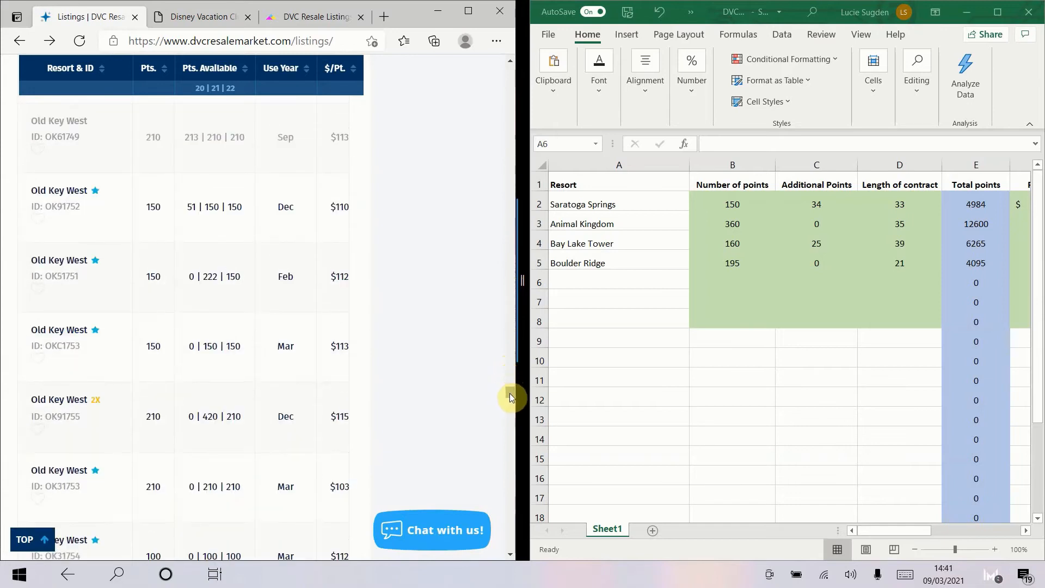
scroll(down, 3)
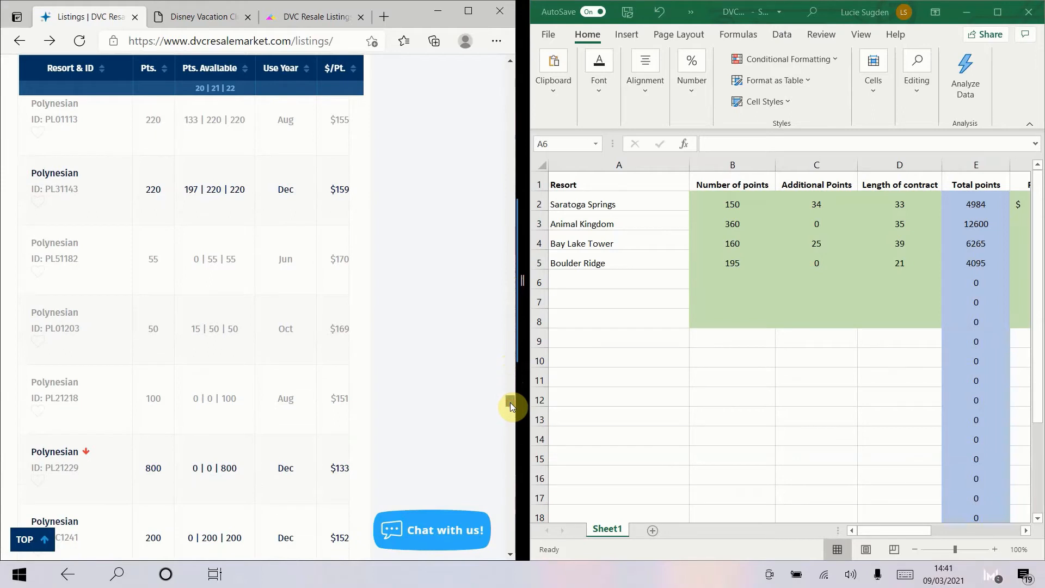
scroll(up, 3)
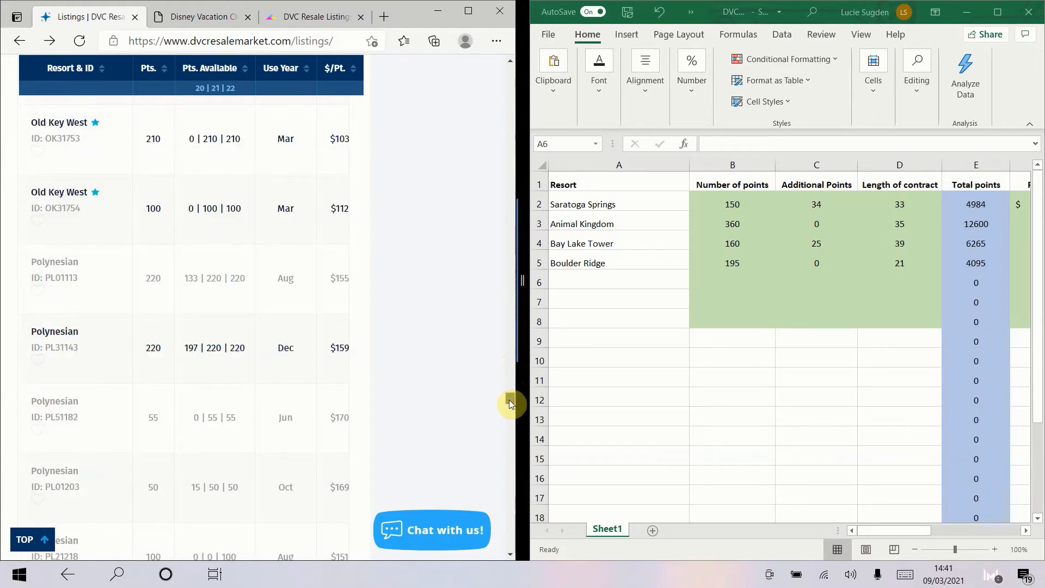
scroll(down, 3)
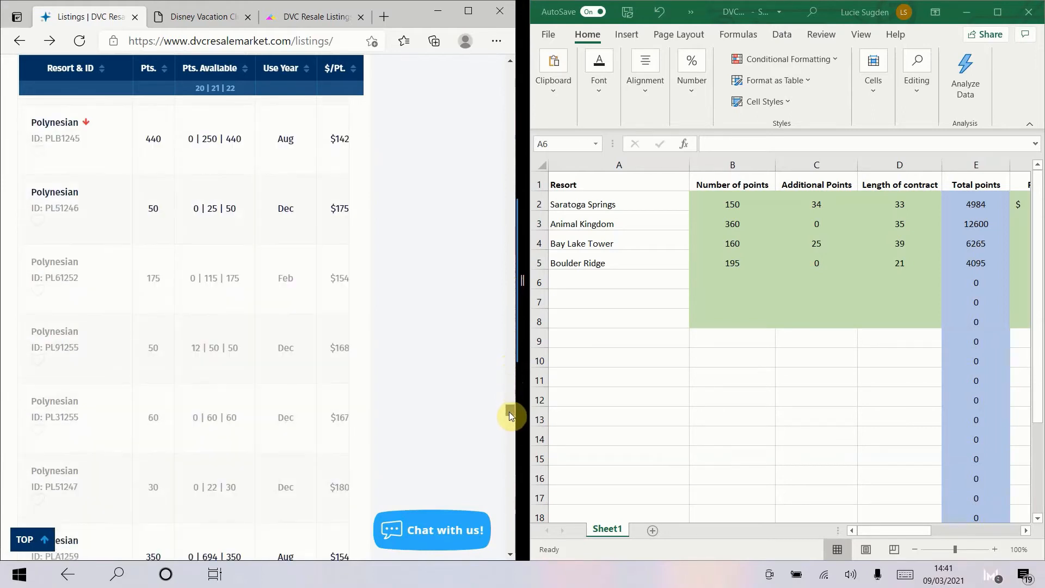
scroll(up, 3)
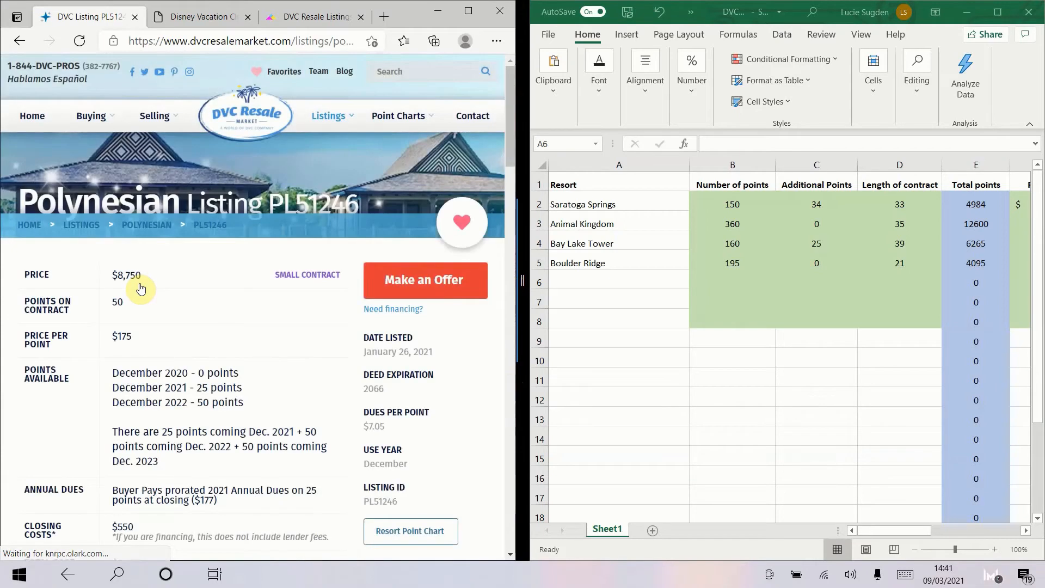
Step: Start row 6 with Polynesian, 50 points and 25 additional points
text(Polynesian)
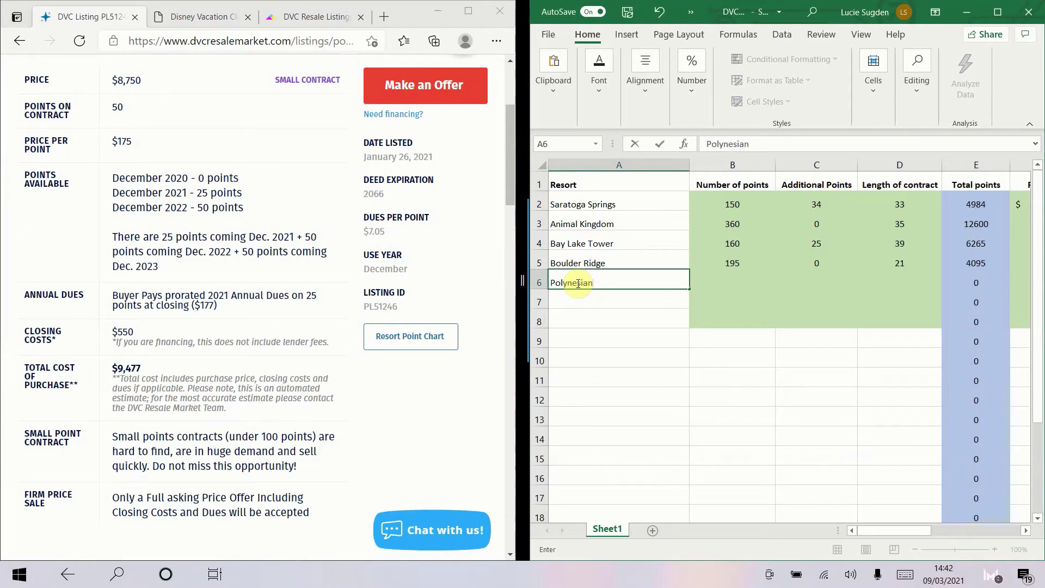
key(tab)
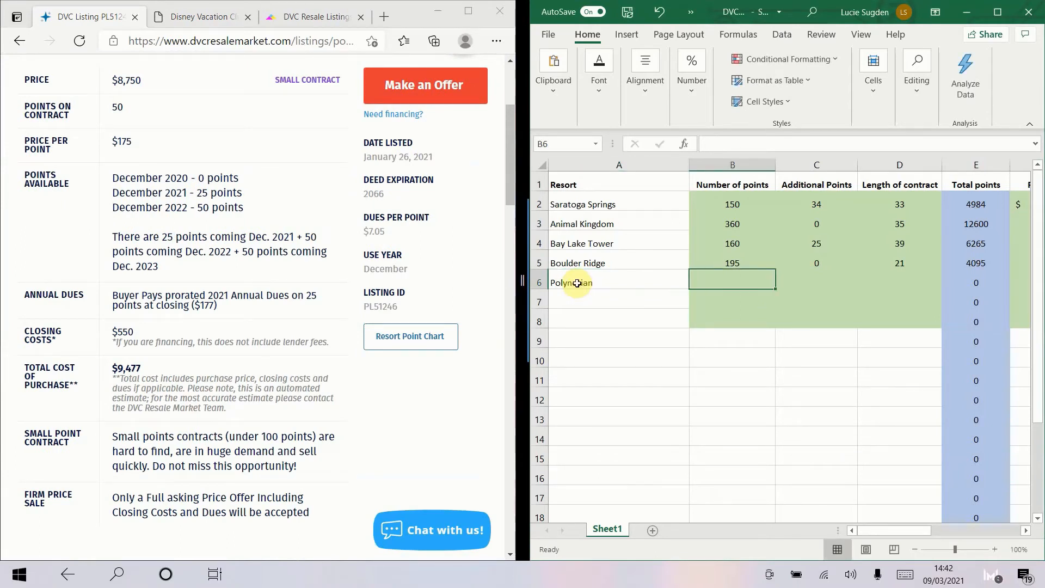
text(50)
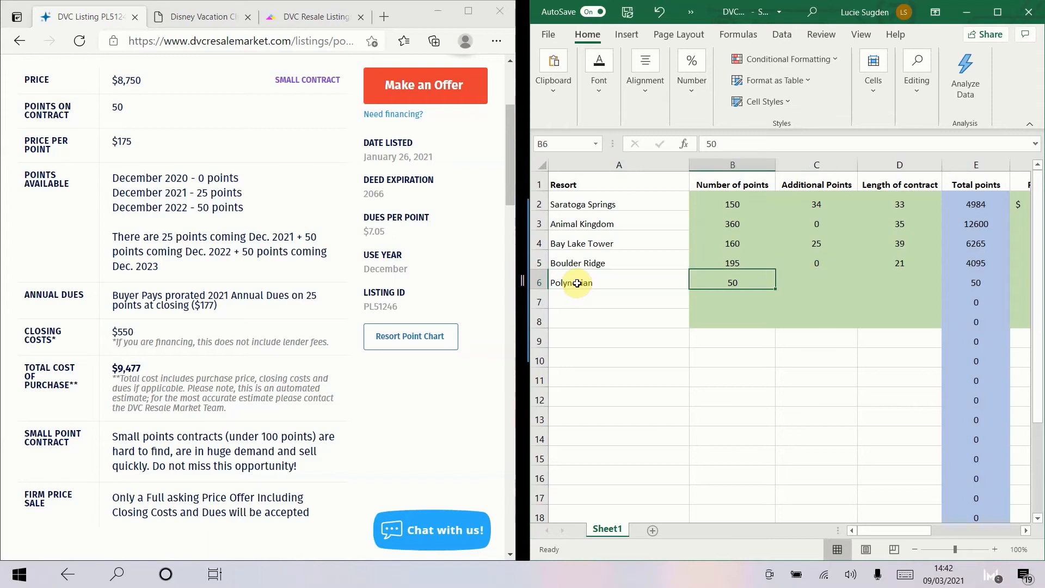
click(618, 283)
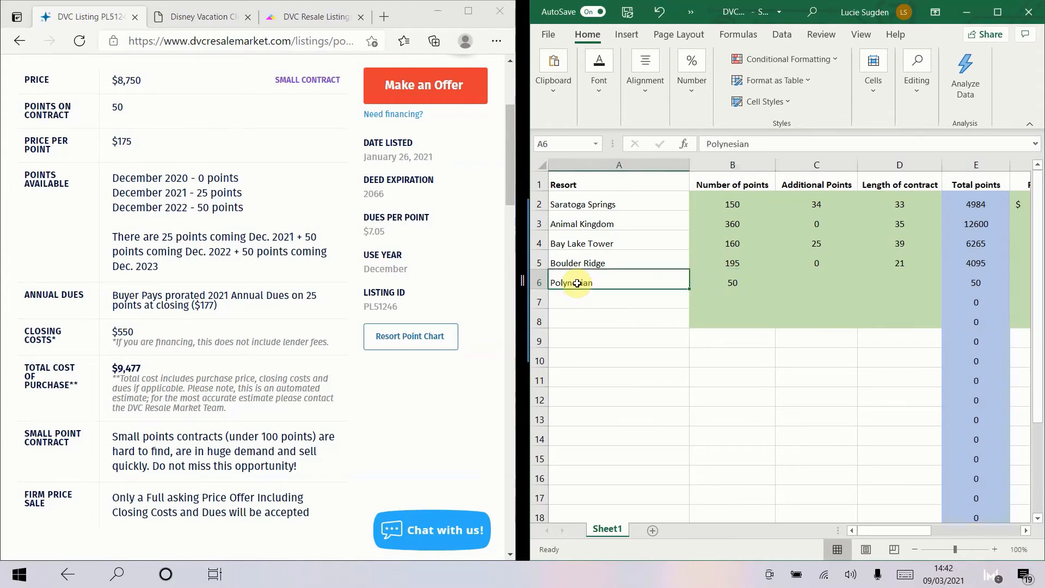
click(732, 223)
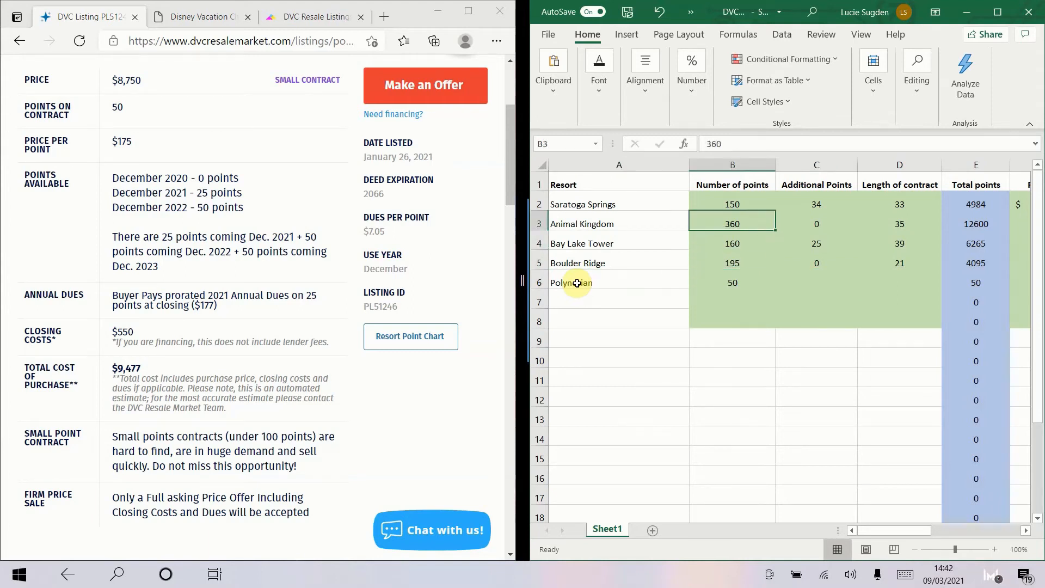
click(732, 283)
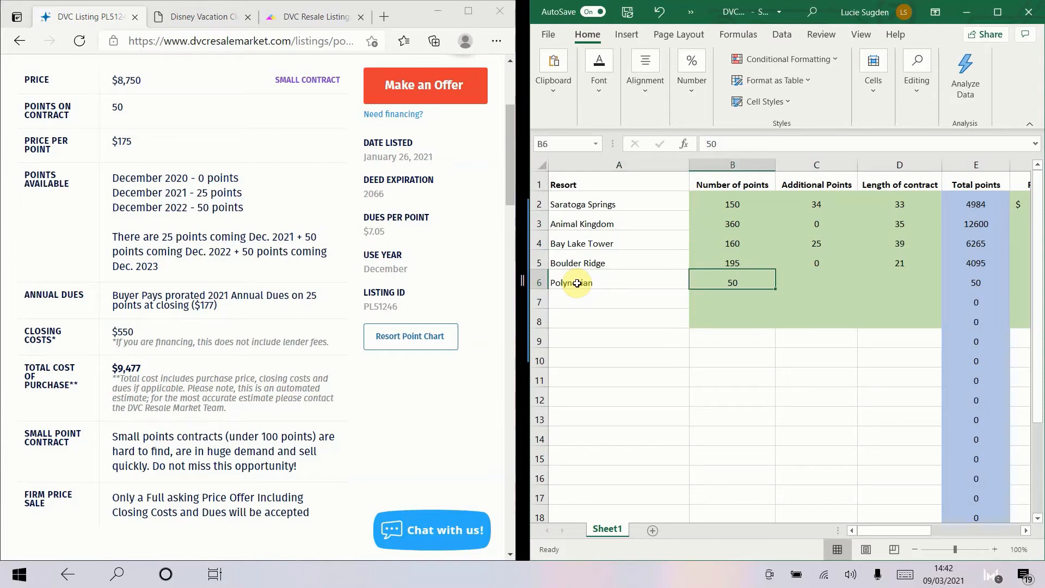
click(816, 282)
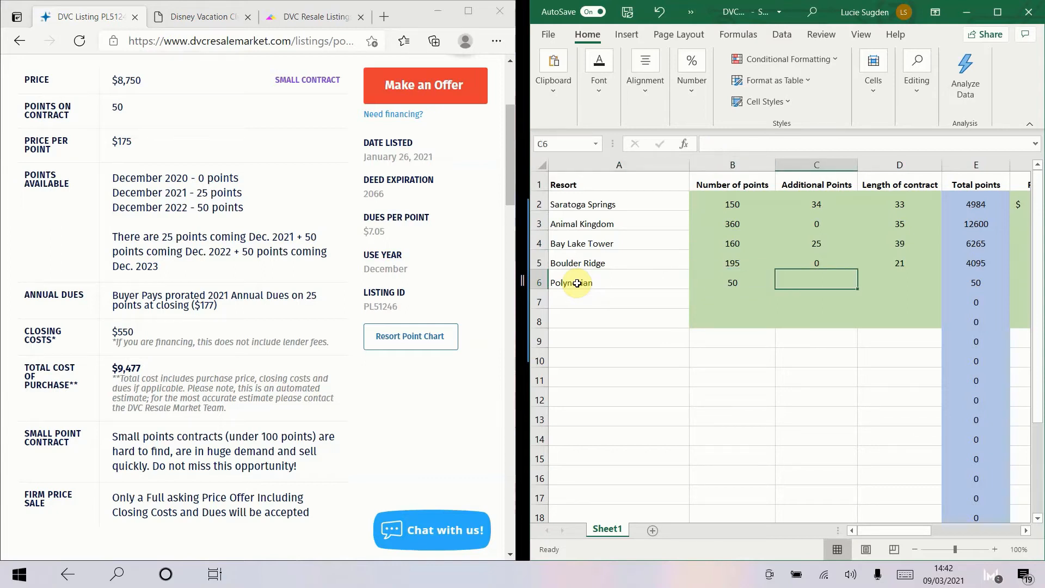
text(25)
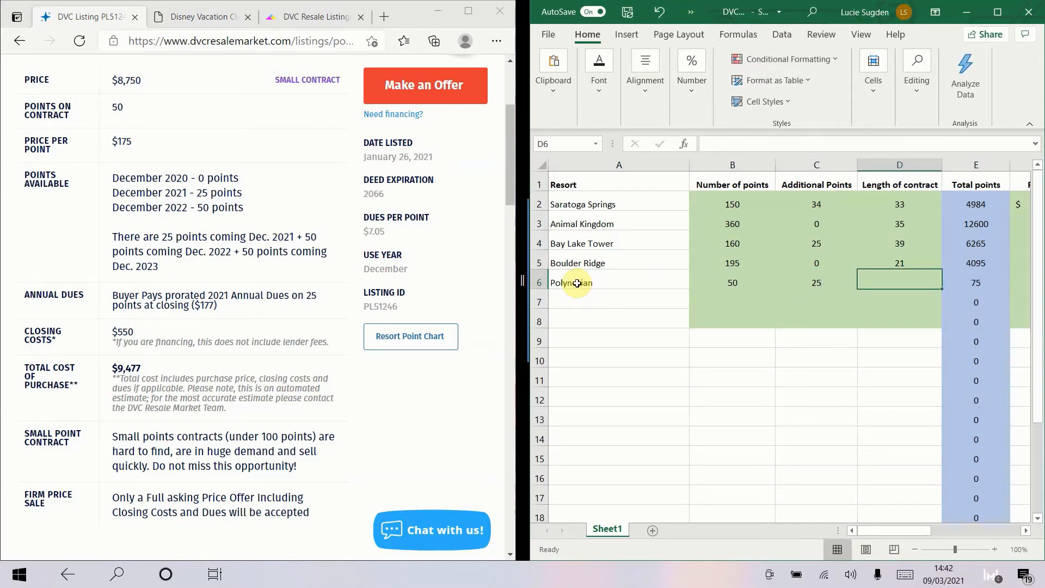
mouse_move(451, 276)
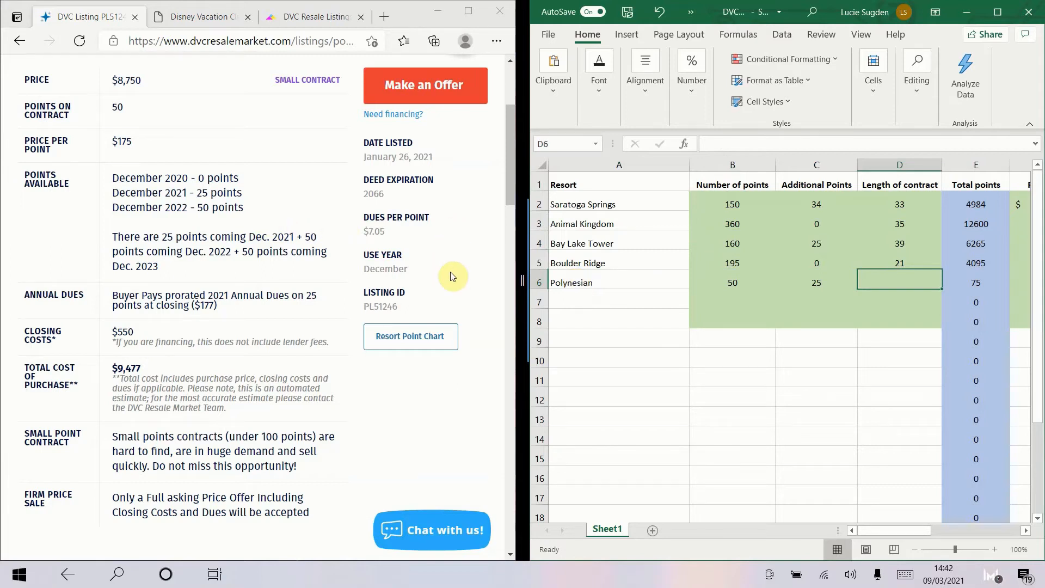
mouse_move(833, 301)
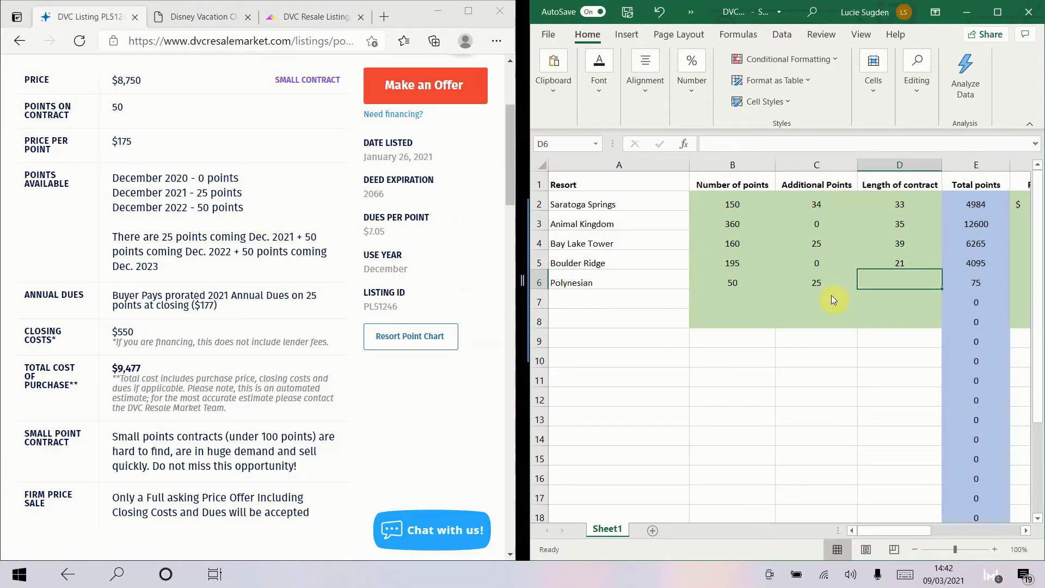
Step: Enter a 44-year contract, price 175 and closing 550 for Polynesian, reviewing total points and cost
text(44)
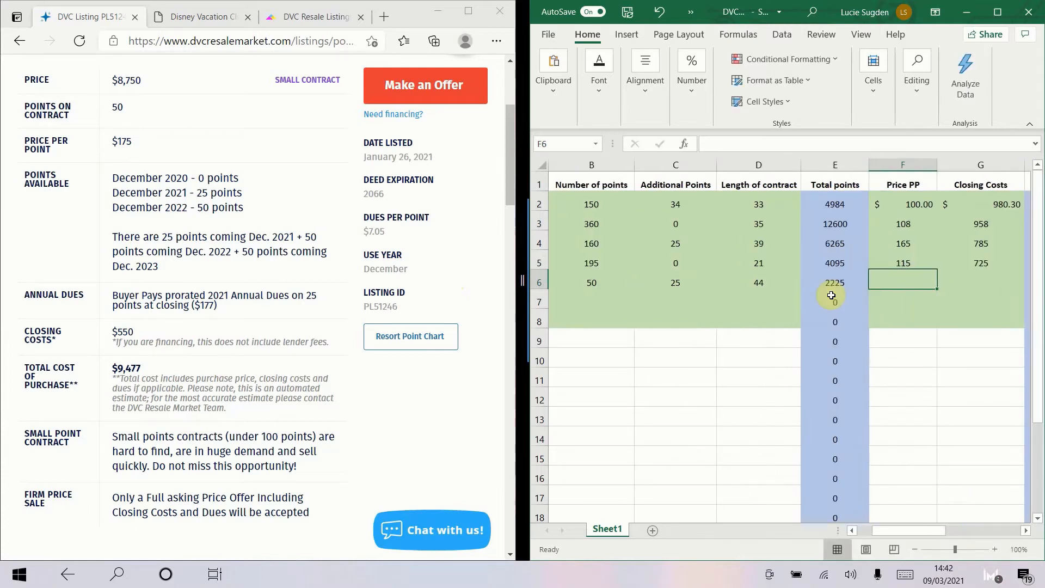
mouse_move(172, 156)
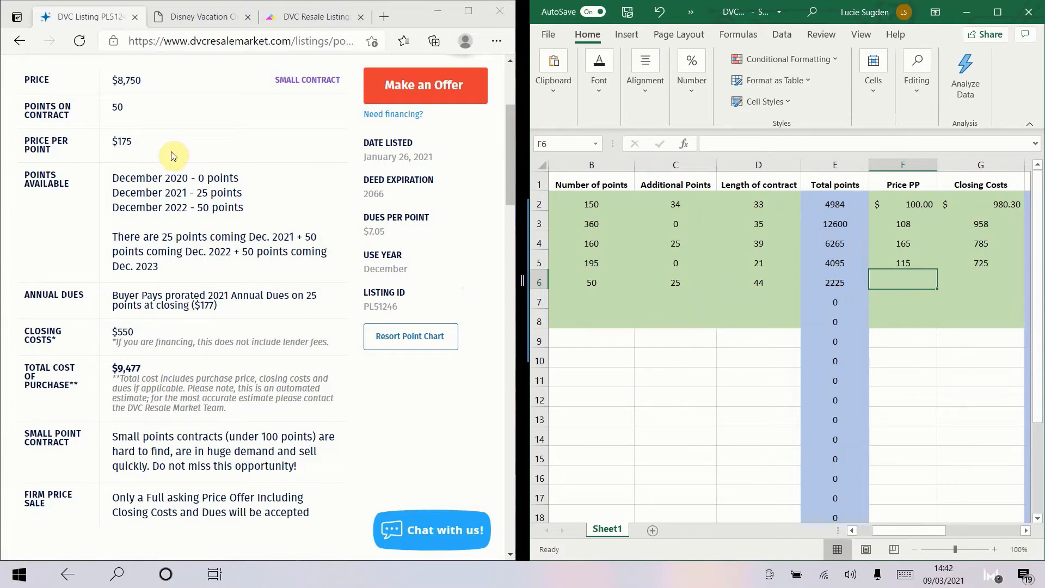
mouse_move(700, 360)
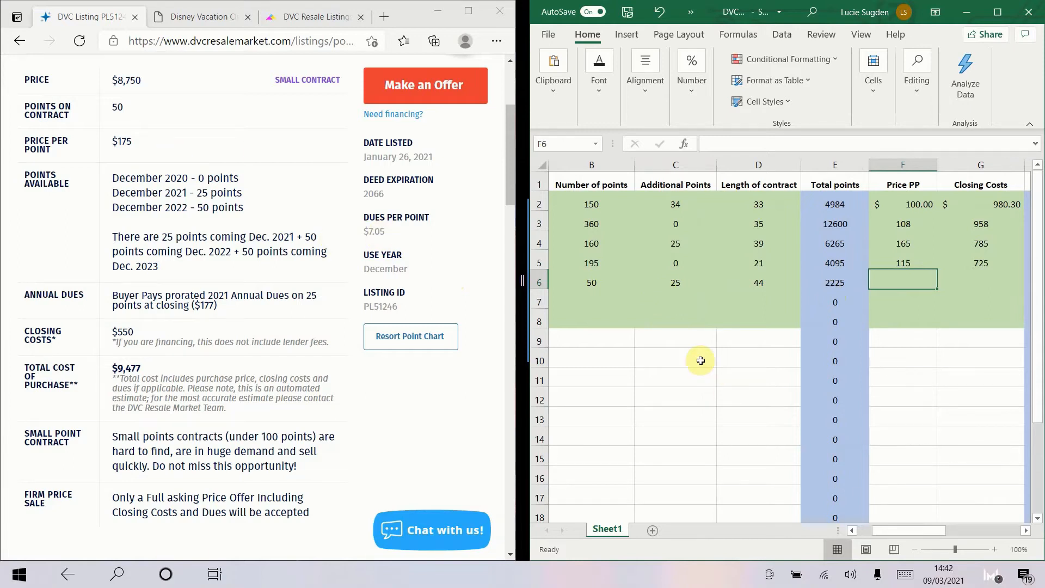
text(175)
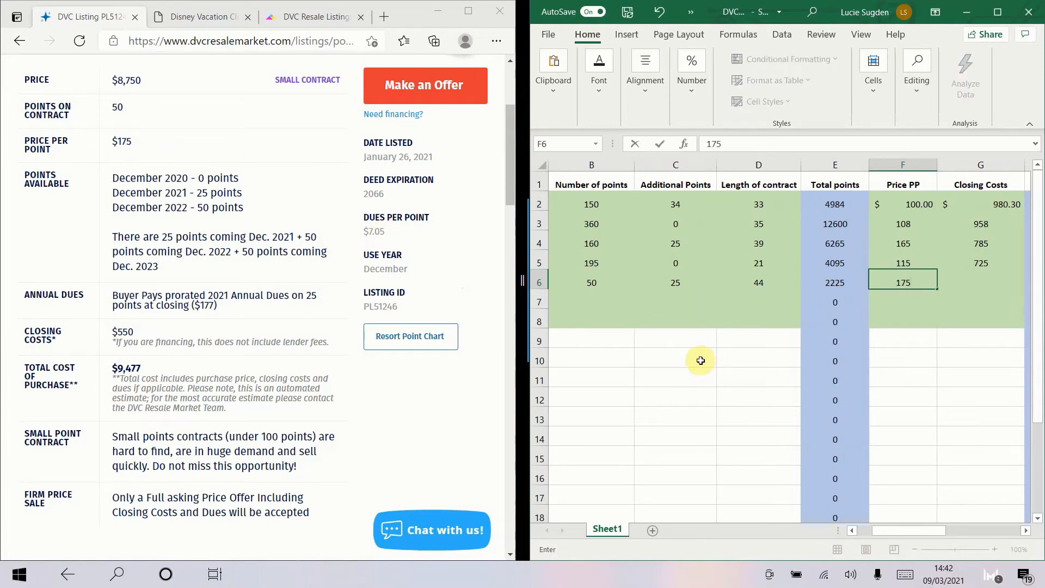
key(Return)
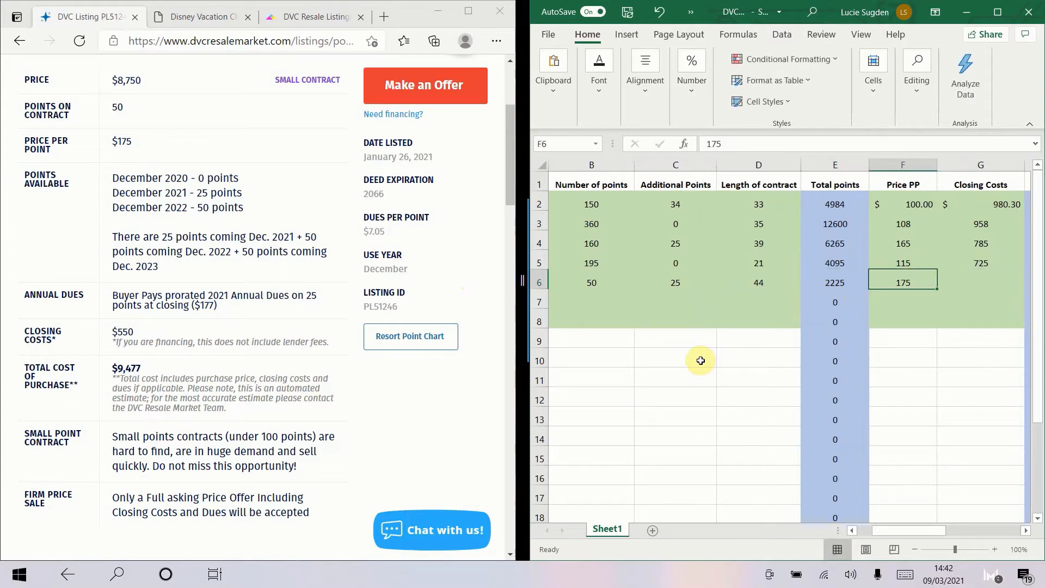
click(835, 282)
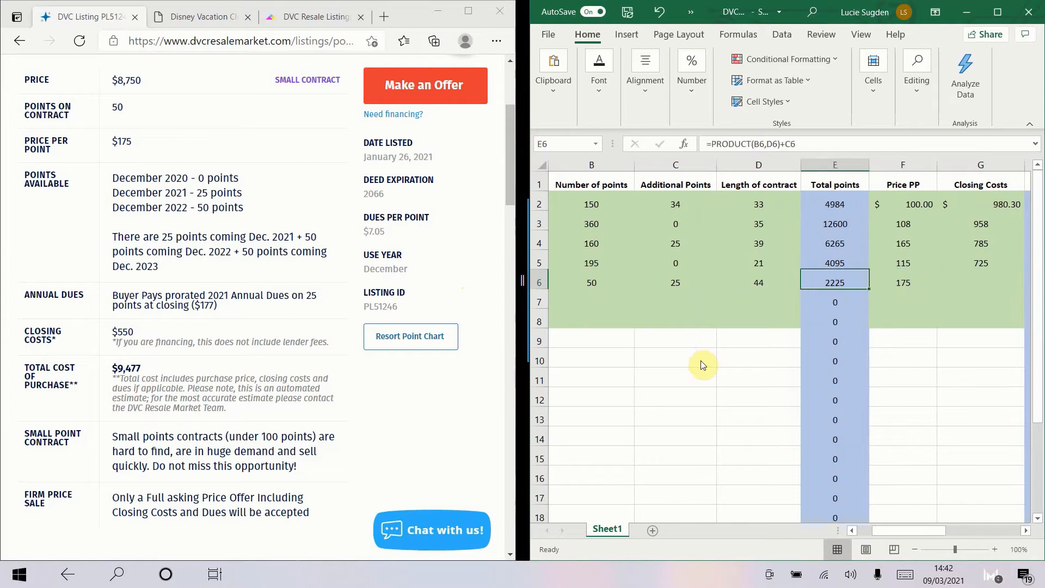
click(903, 282)
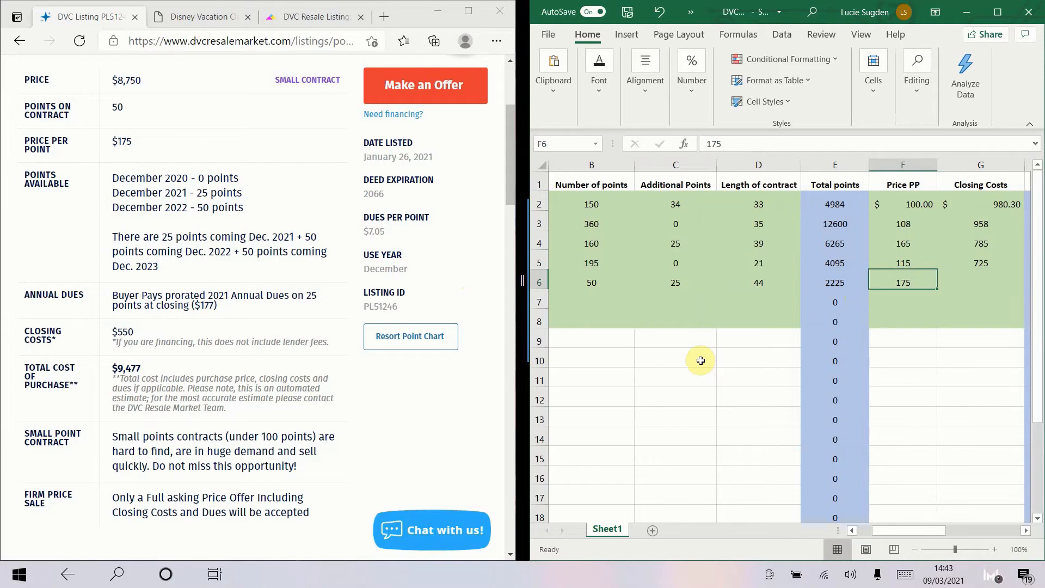
click(980, 282)
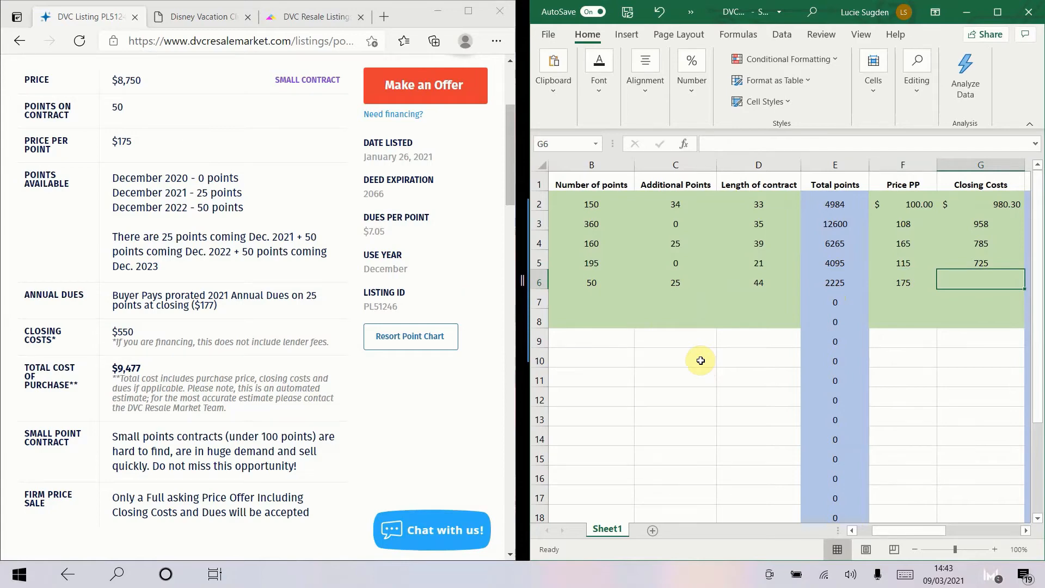
click(980, 282)
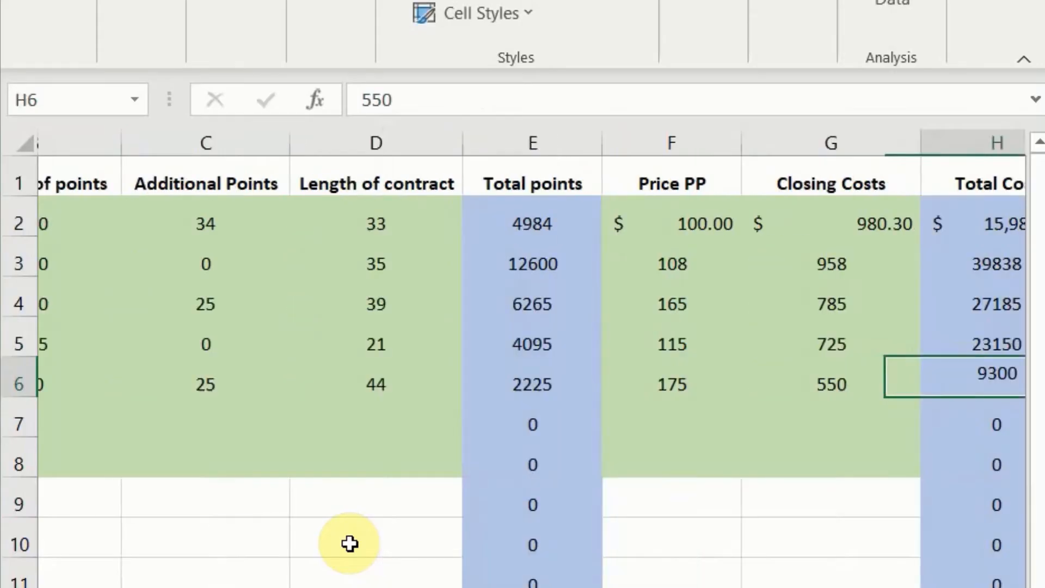
Step: Check the basic value per point formula and enter Polynesian management fees 7.05
click(739, 383)
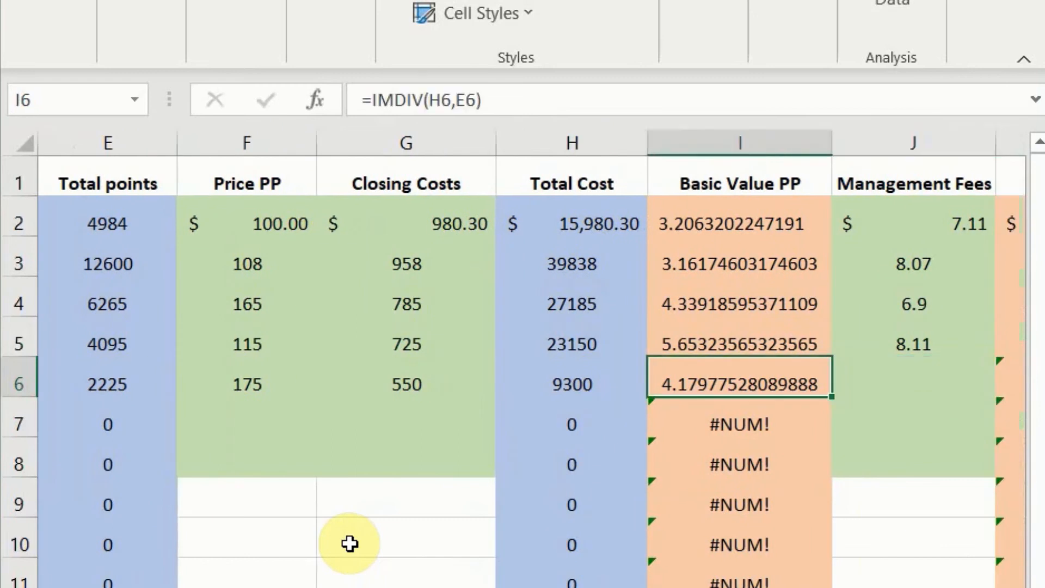
click(739, 183)
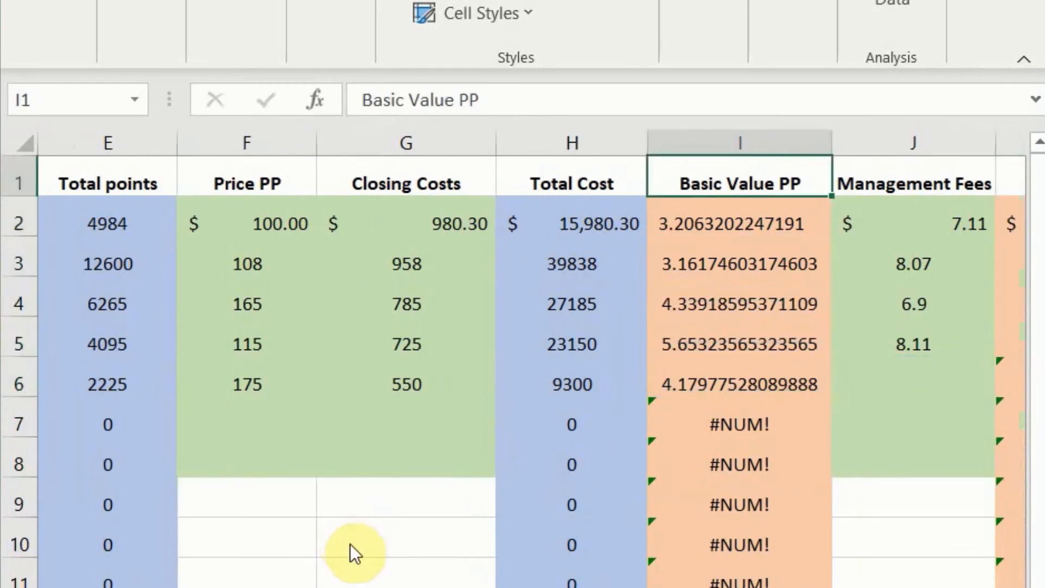
click(738, 385)
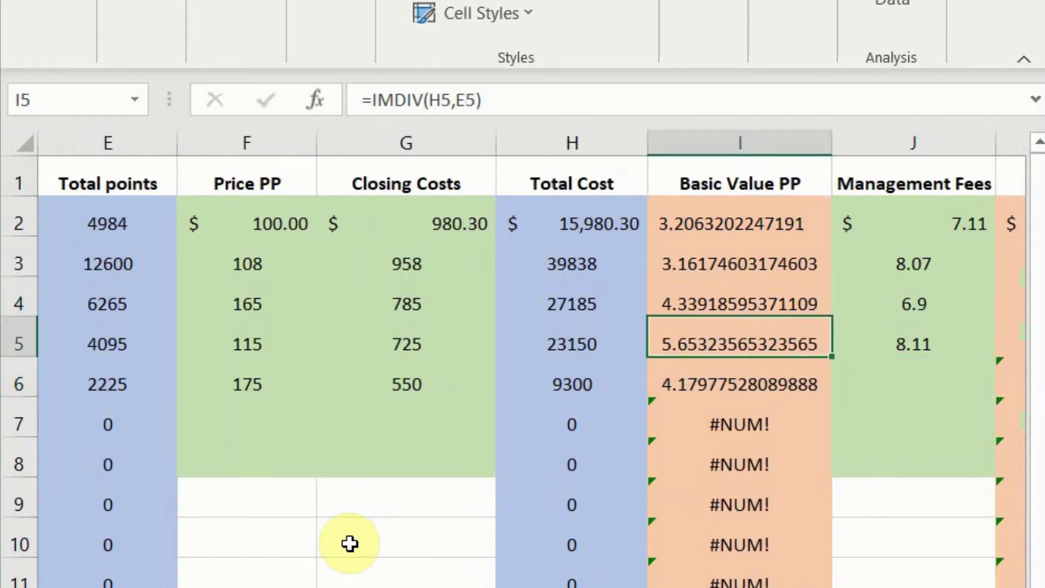
click(913, 383)
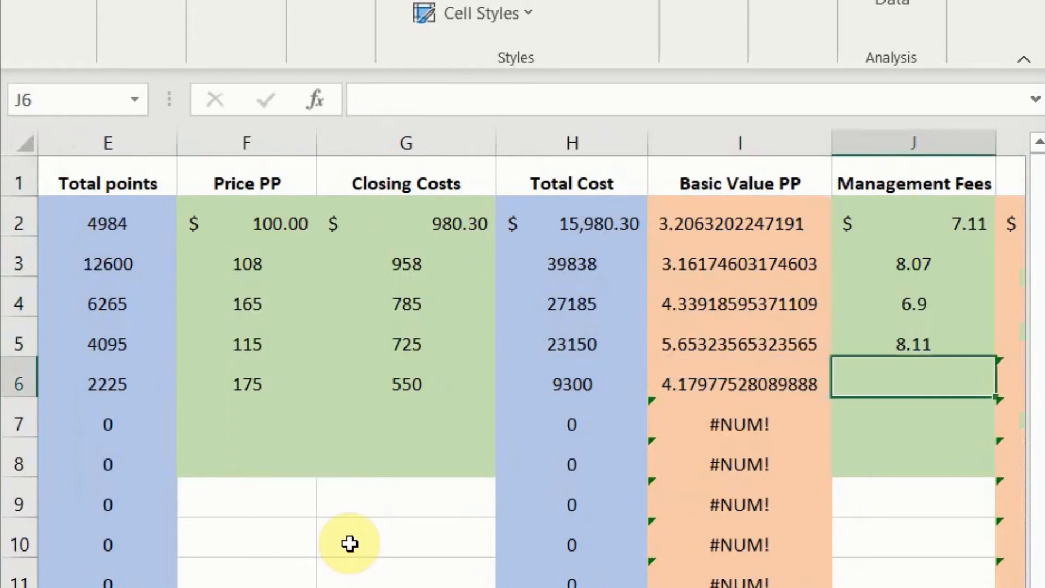
text(7)
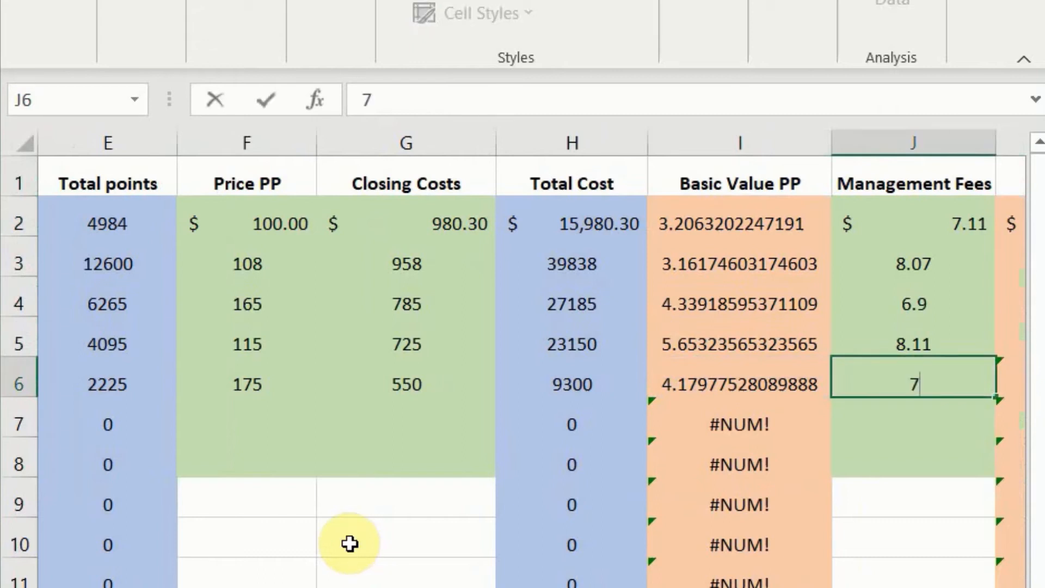
key(Return)
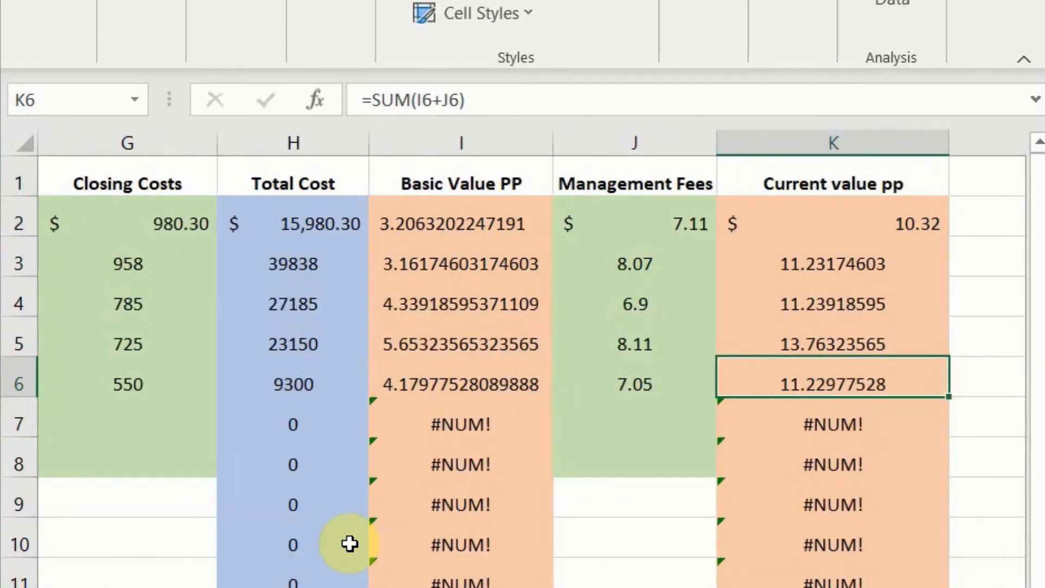
Step: Compare the Polynesian current value per point of 11.23 with the other resorts' values
click(832, 264)
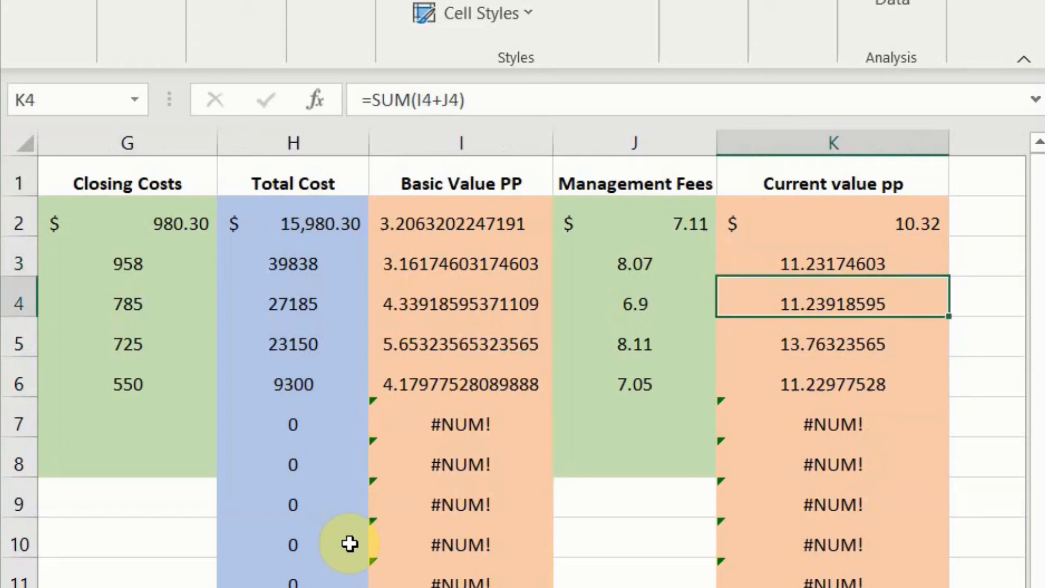
click(832, 385)
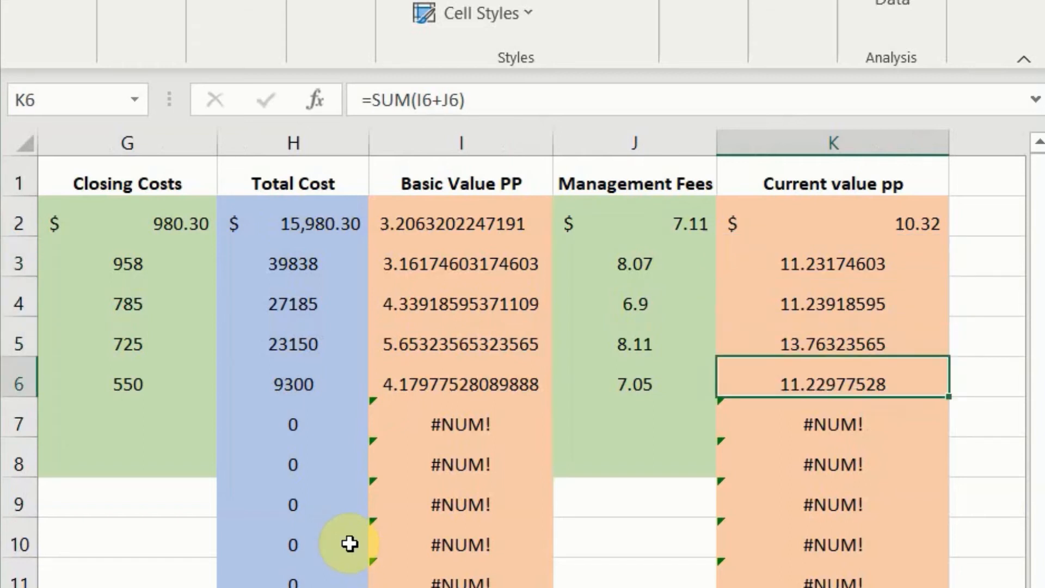
click(832, 223)
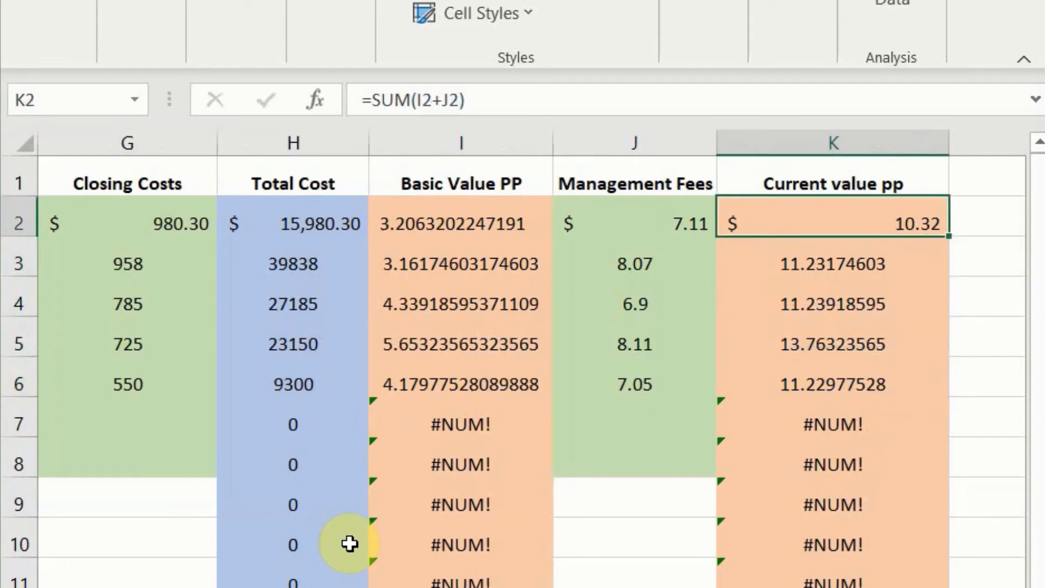
click(832, 344)
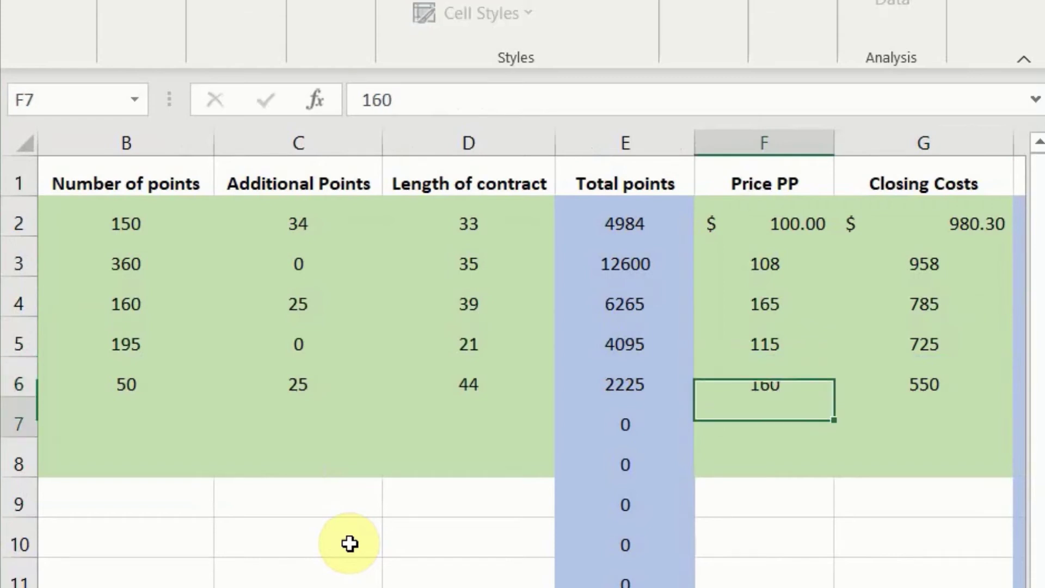
Step: Review the recalculated Polynesian basic value per point across the sheet
scroll(right, 3)
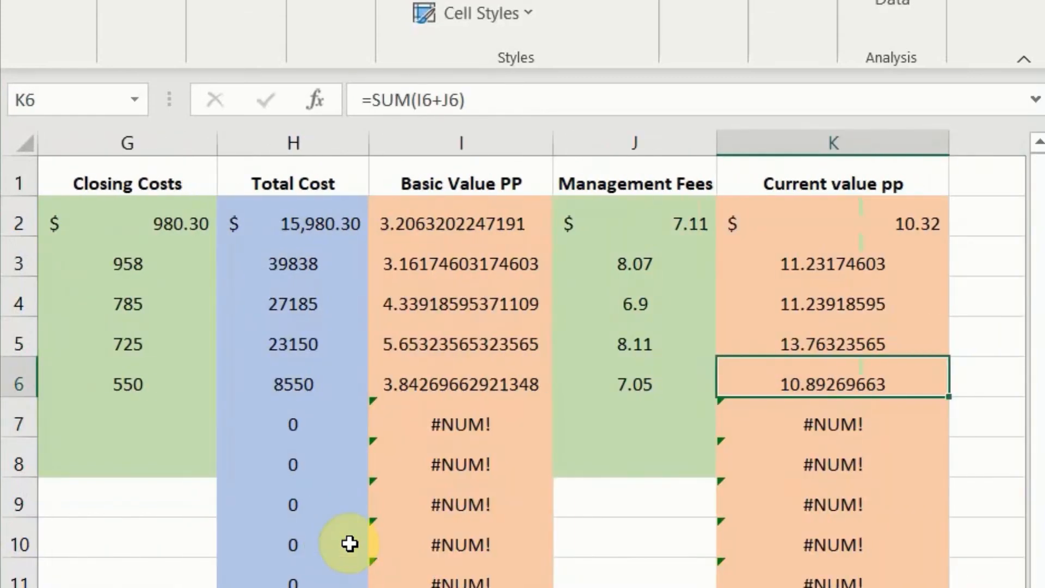
scroll(right, 3)
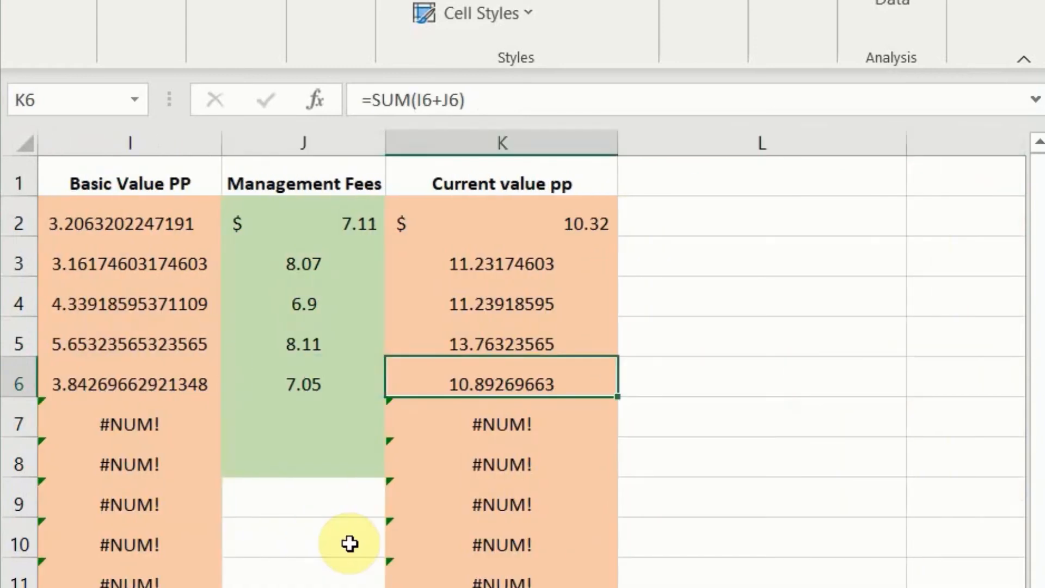
click(129, 383)
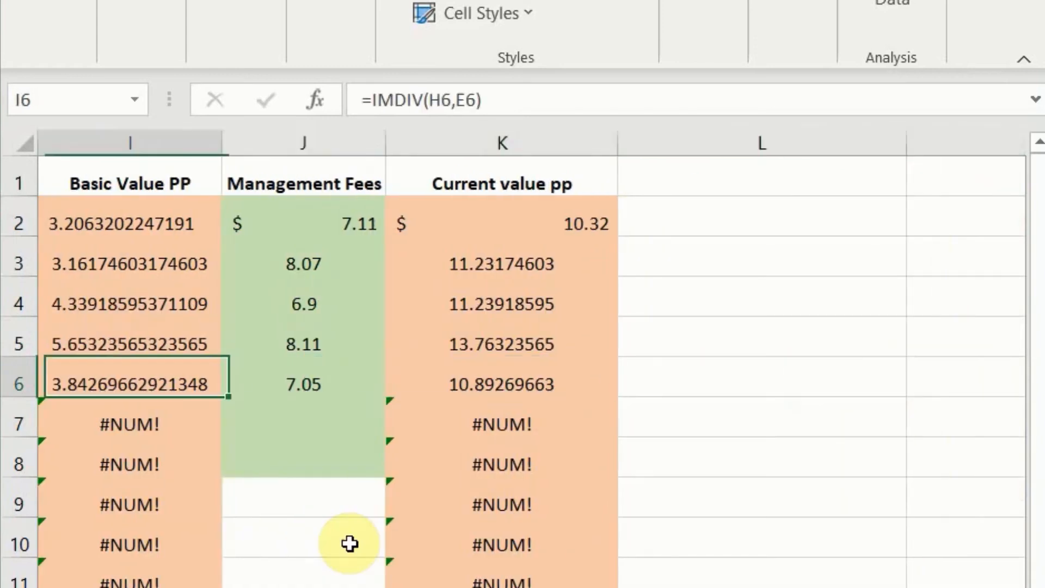
scroll(left, 3)
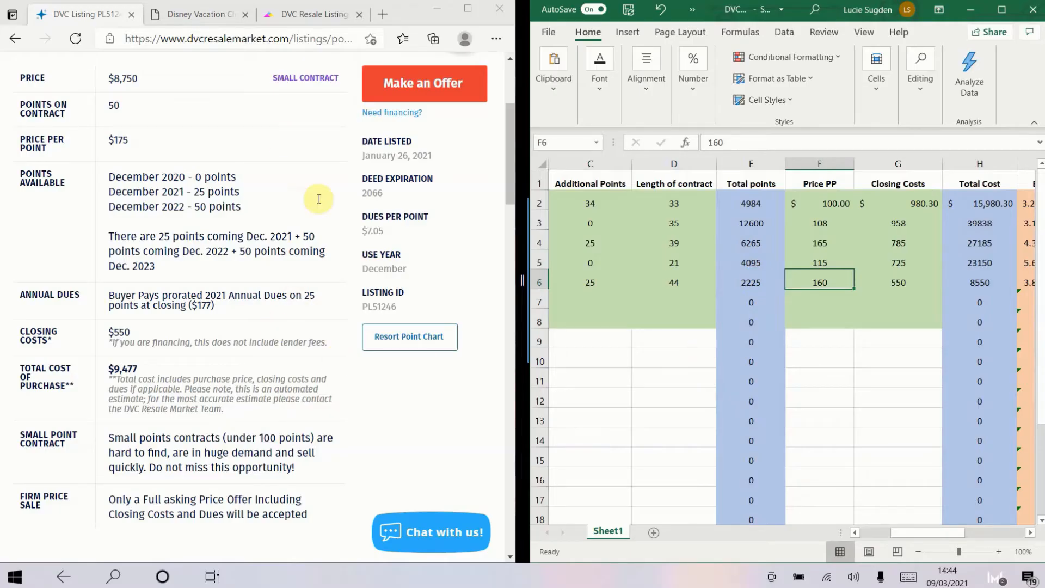
mouse_move(504, 175)
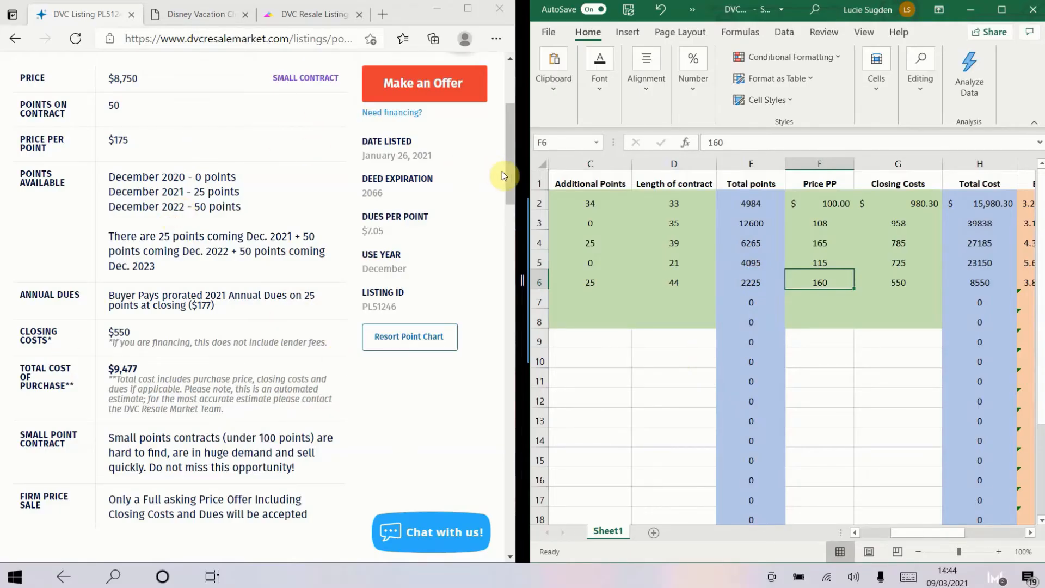
scroll(up, 3)
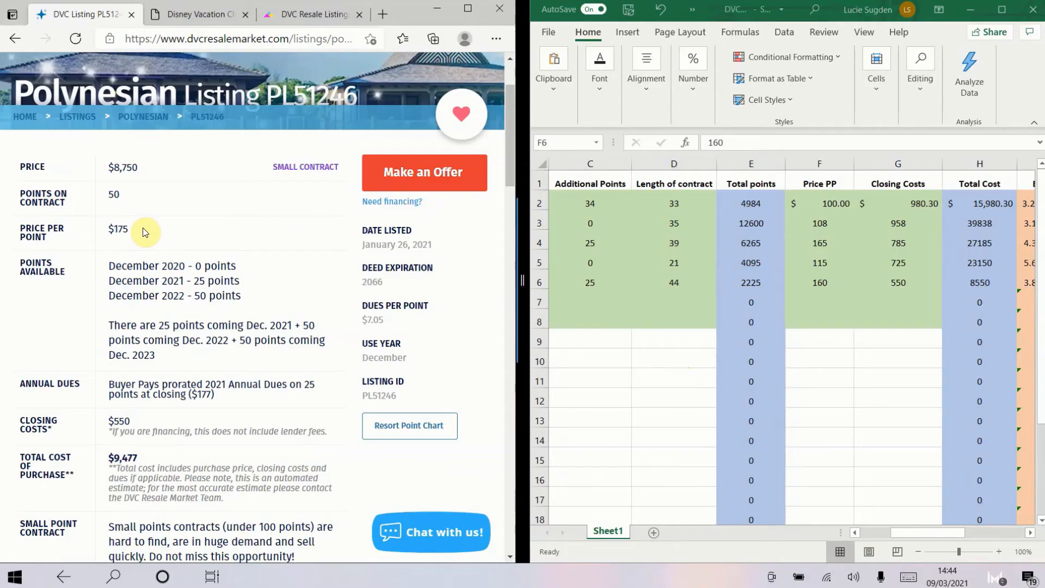
mouse_move(131, 248)
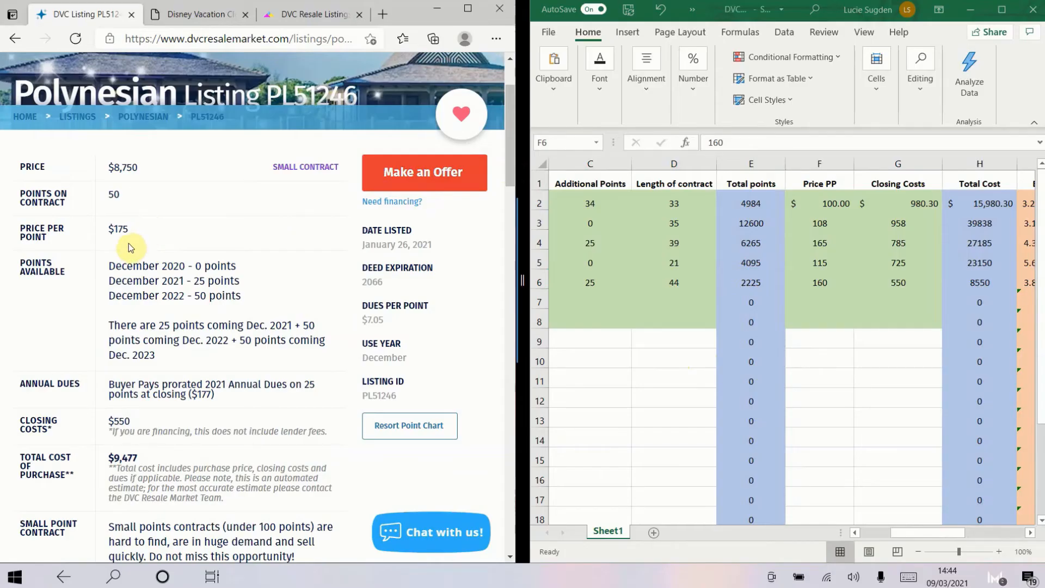
mouse_move(845, 295)
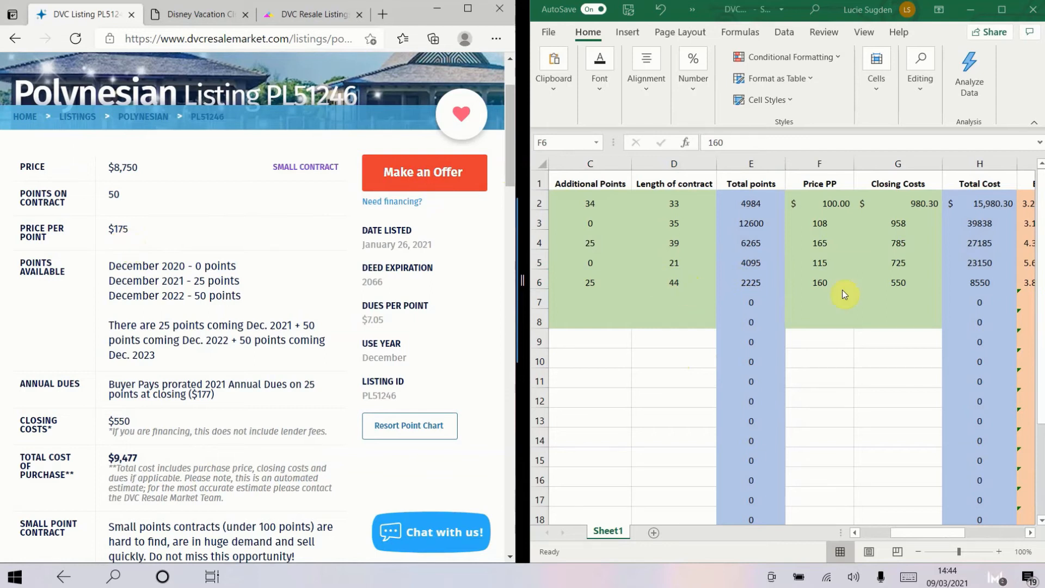
Step: Set the Polynesian price per point to 160 and check its closing, fees and contract, giving 10.89
click(819, 283)
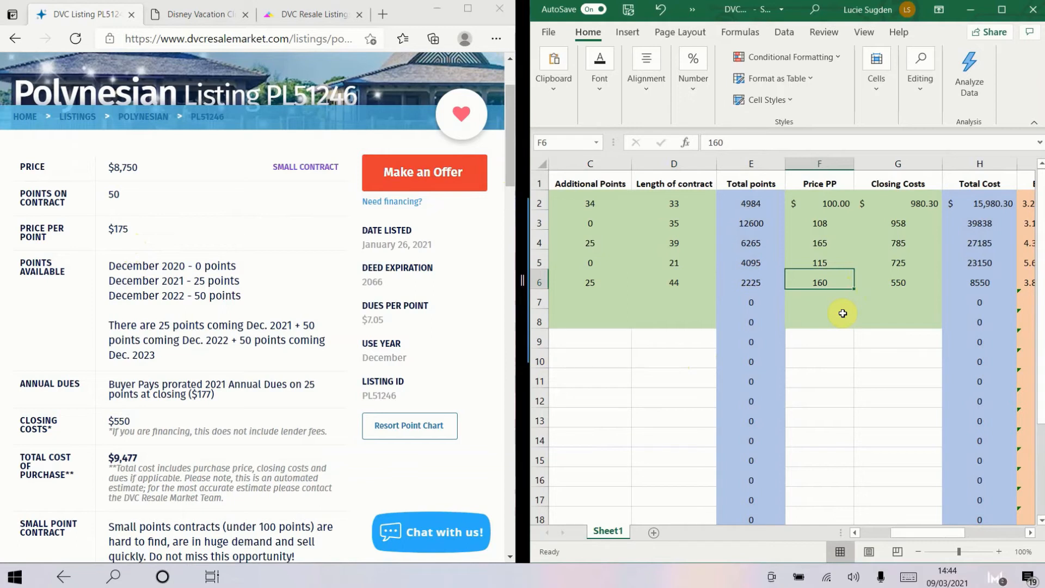
mouse_move(833, 306)
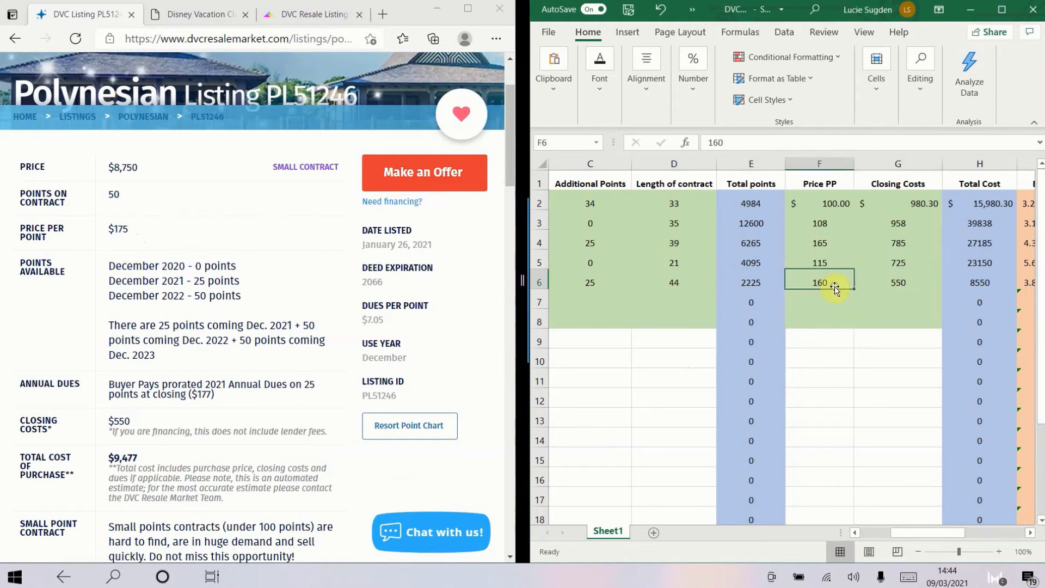
click(897, 282)
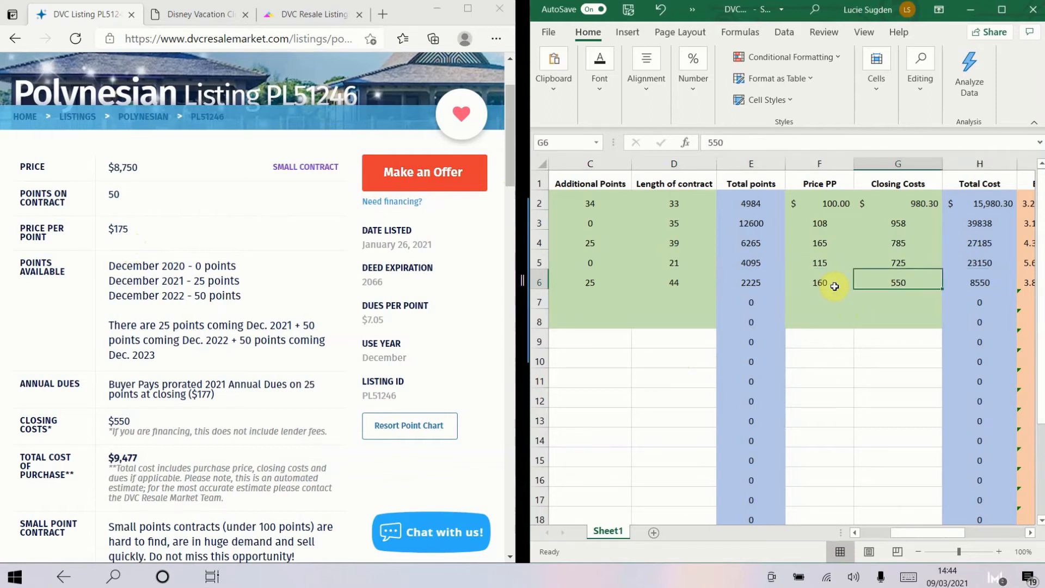
click(819, 282)
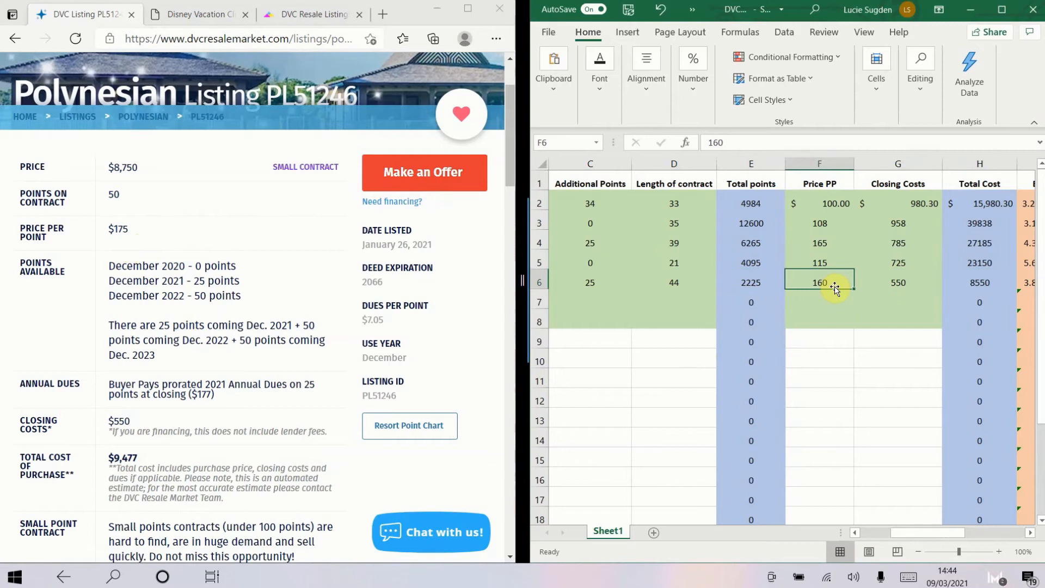
click(979, 282)
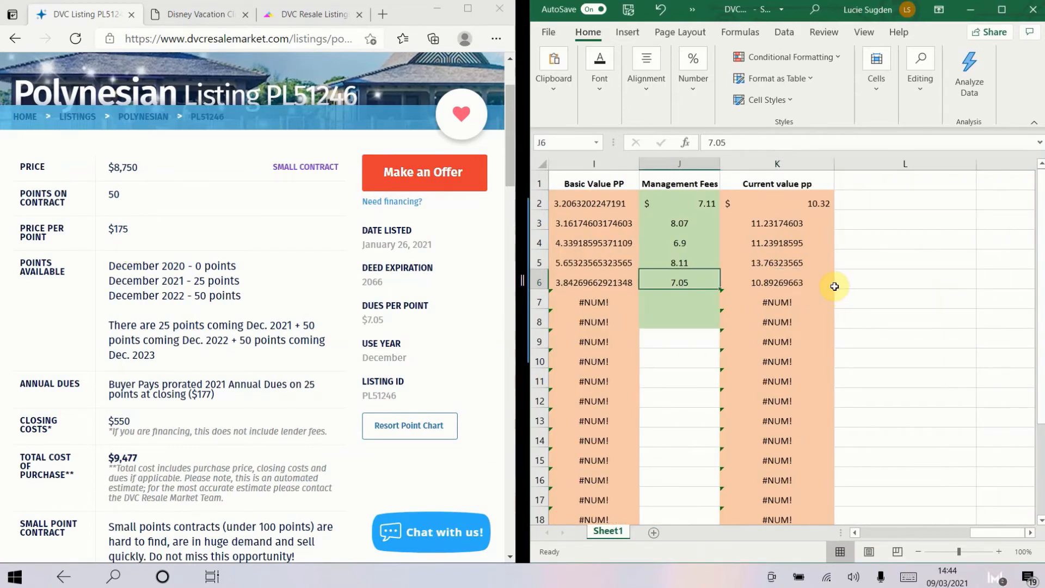
click(777, 283)
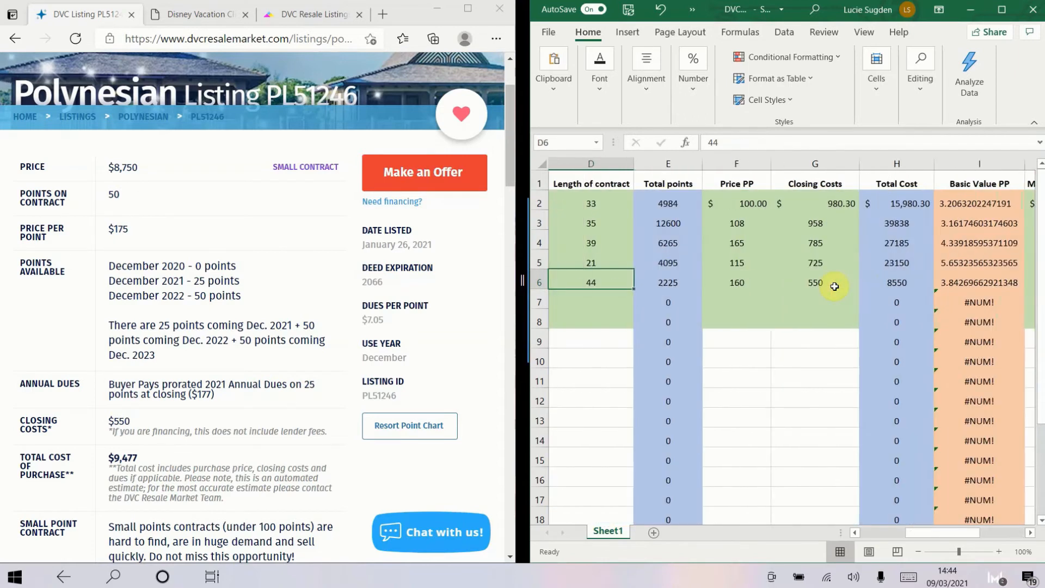
scroll(left, 3)
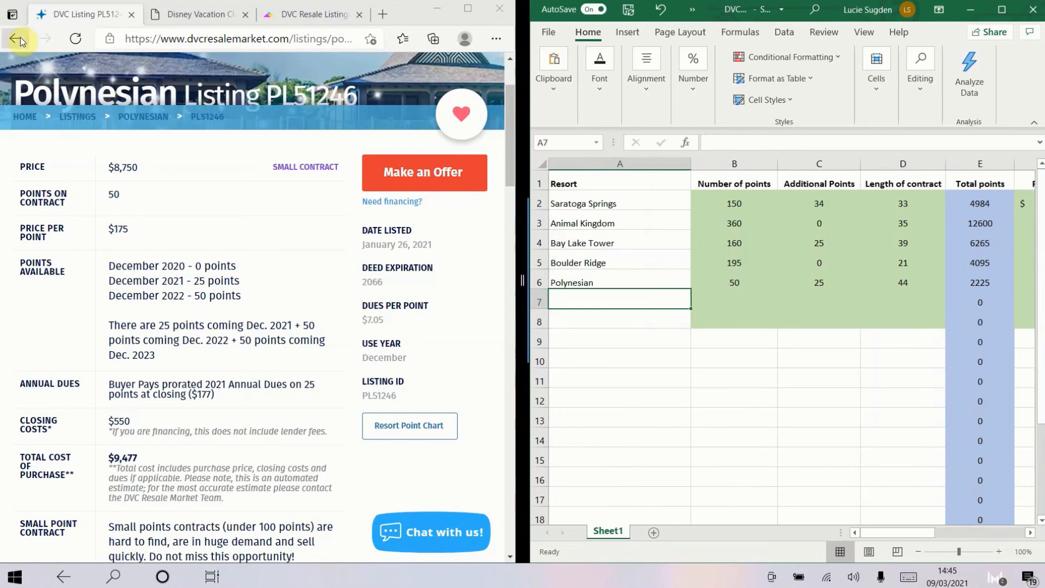
Step: Return to the listings for Vero Beach VB71014 and start row 7 with Vero Beach, 210 points, 205 additional, 20-year contract
click(14, 40)
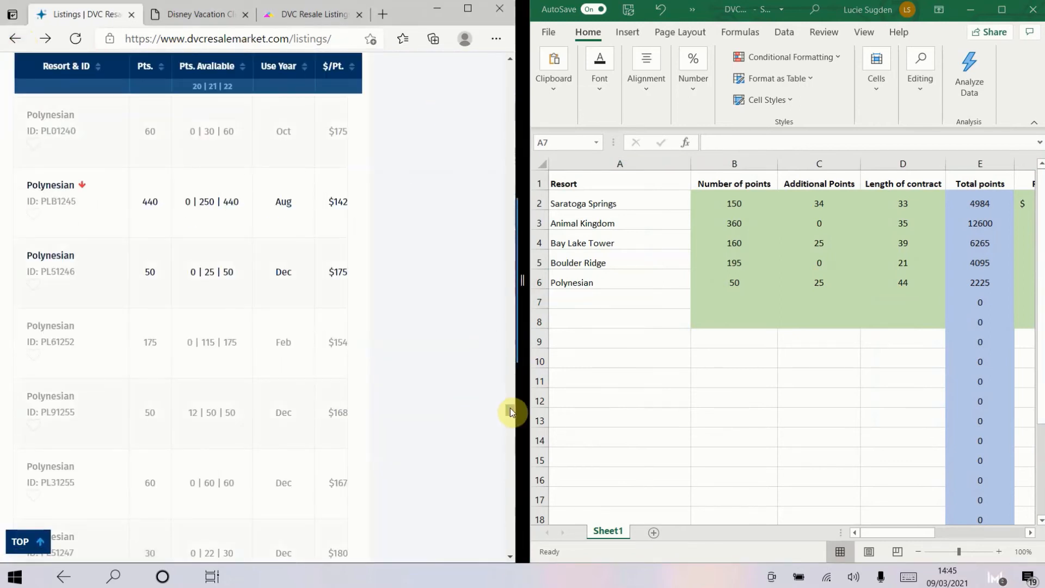
scroll(down, 3)
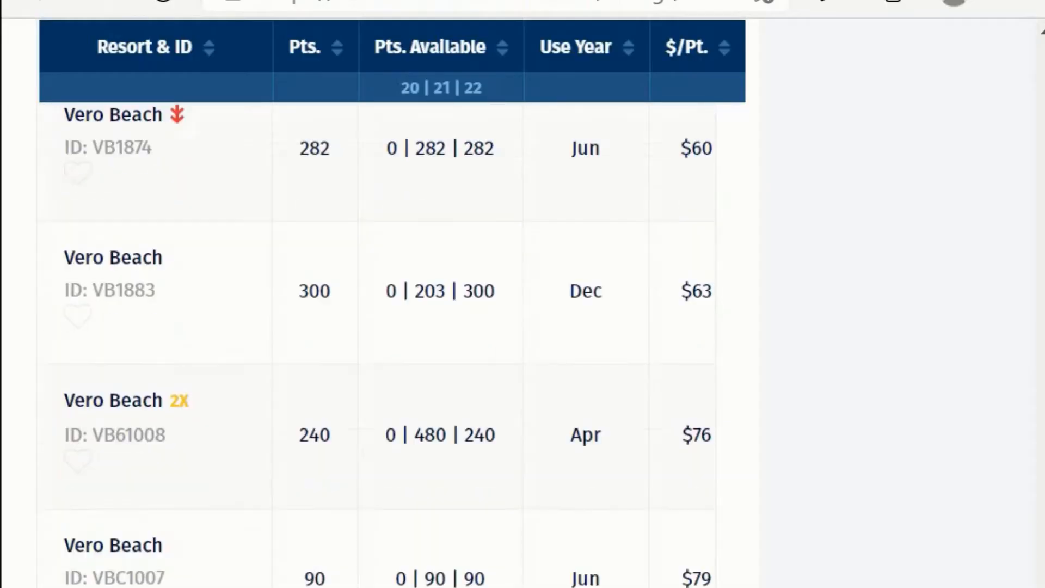
scroll(down, 3)
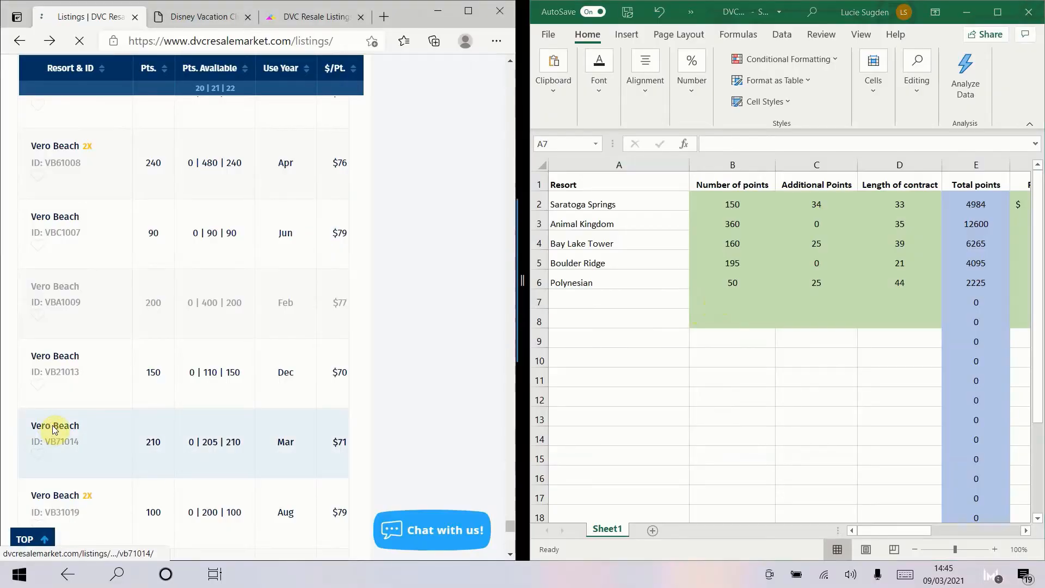
text(Vero Beac)
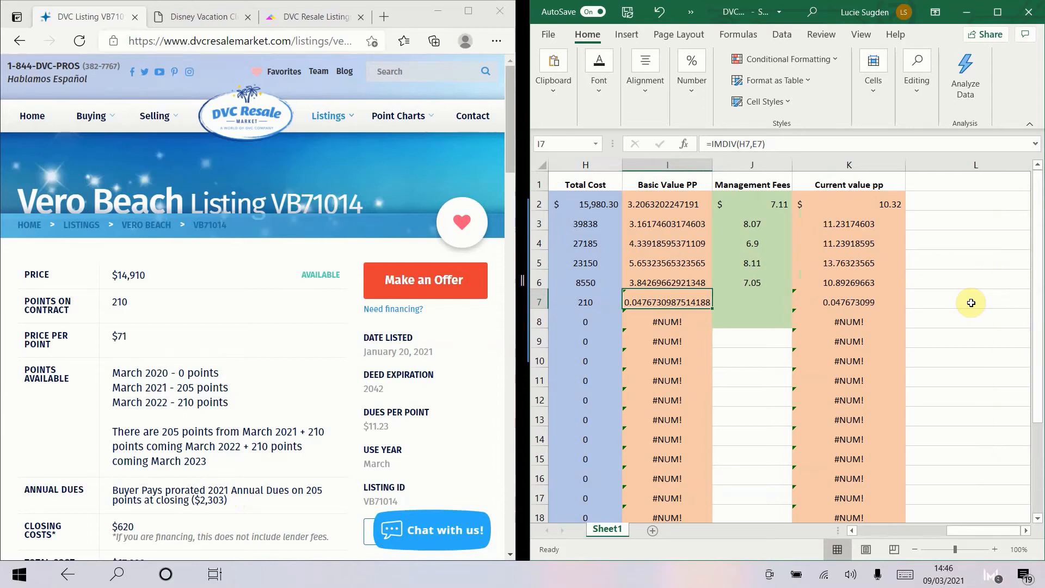
Step: Enter Vero Beach's price per point 71 and closing costs so total and basic value compute
click(666, 282)
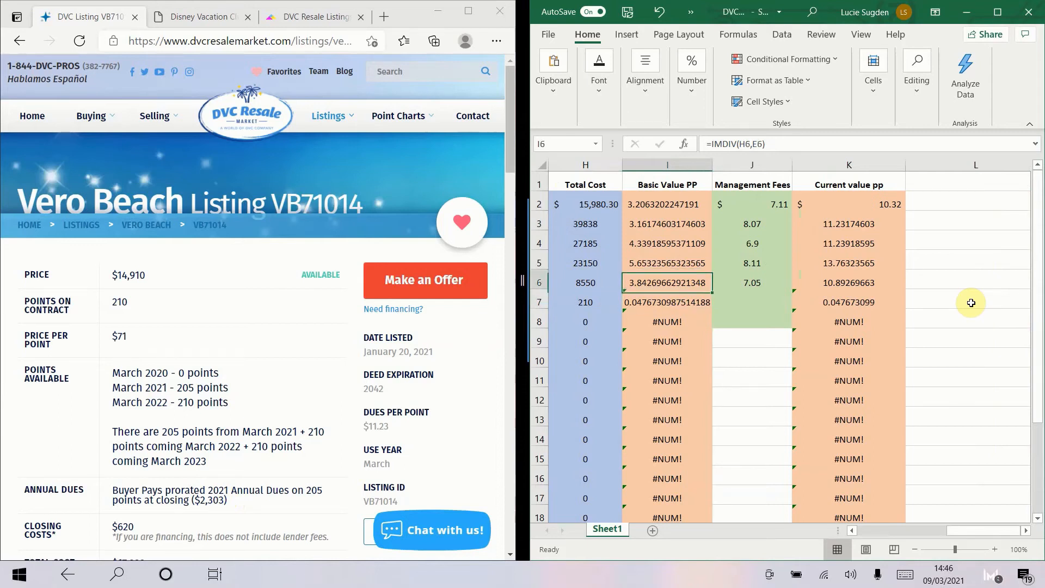
click(585, 302)
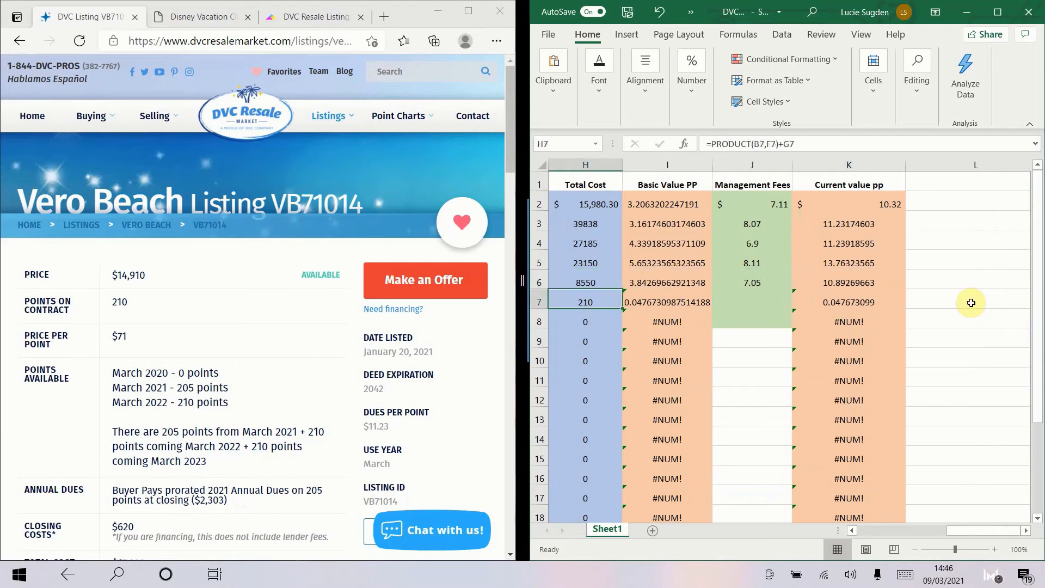
scroll(left, 3)
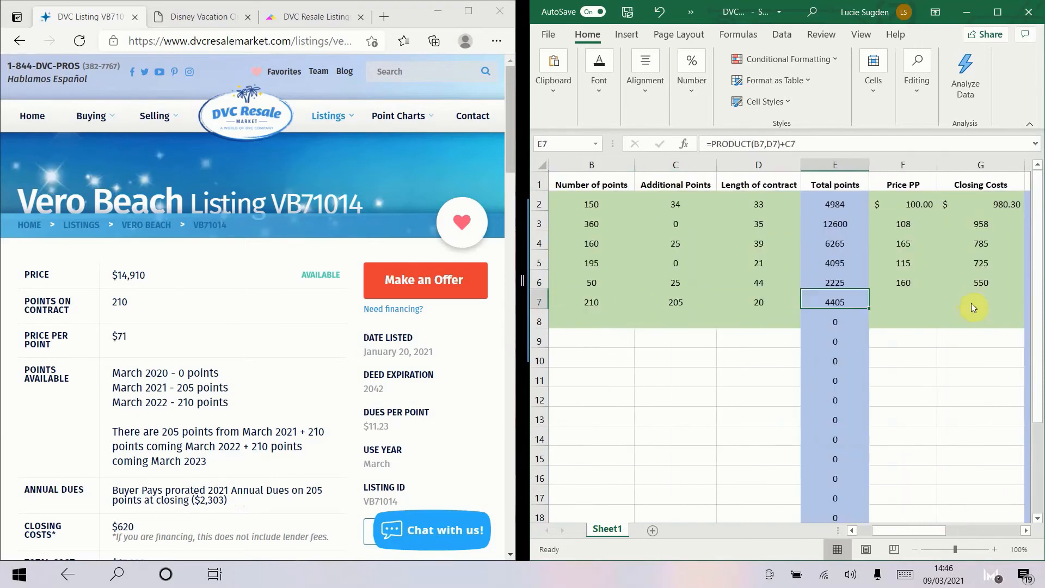
click(904, 302)
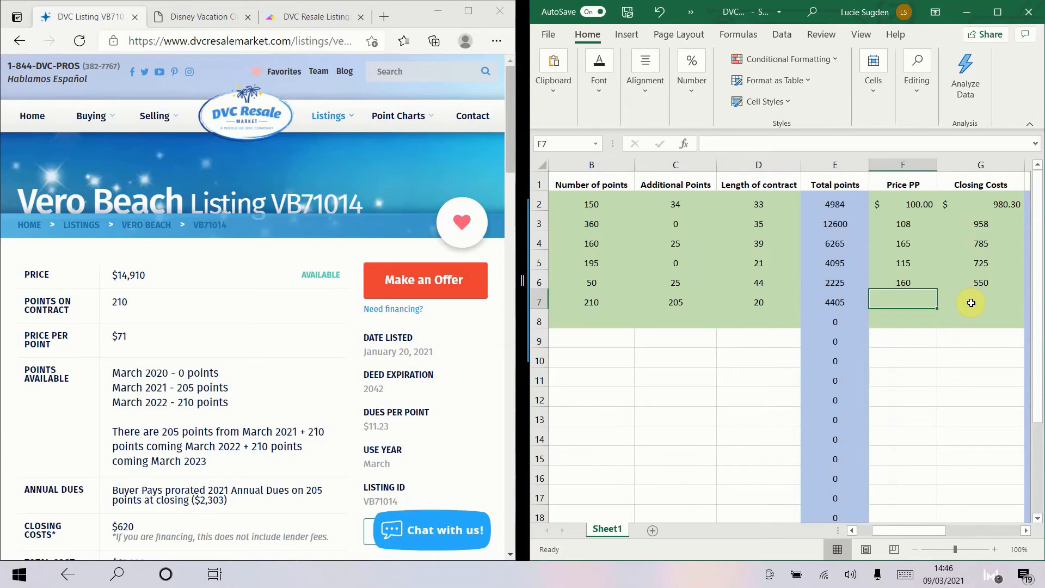
text(71)
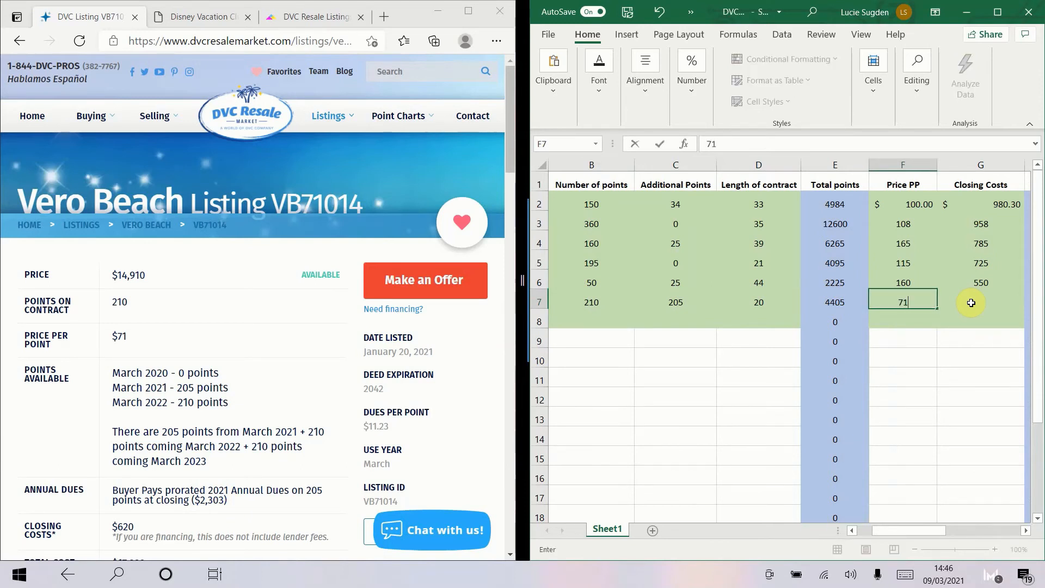
key(Tab)
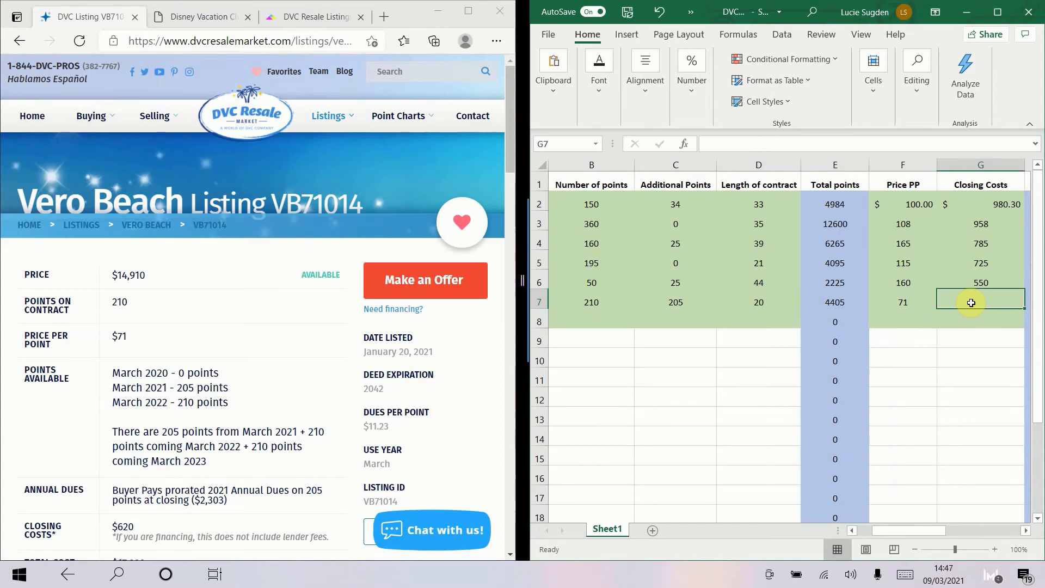
text(62)
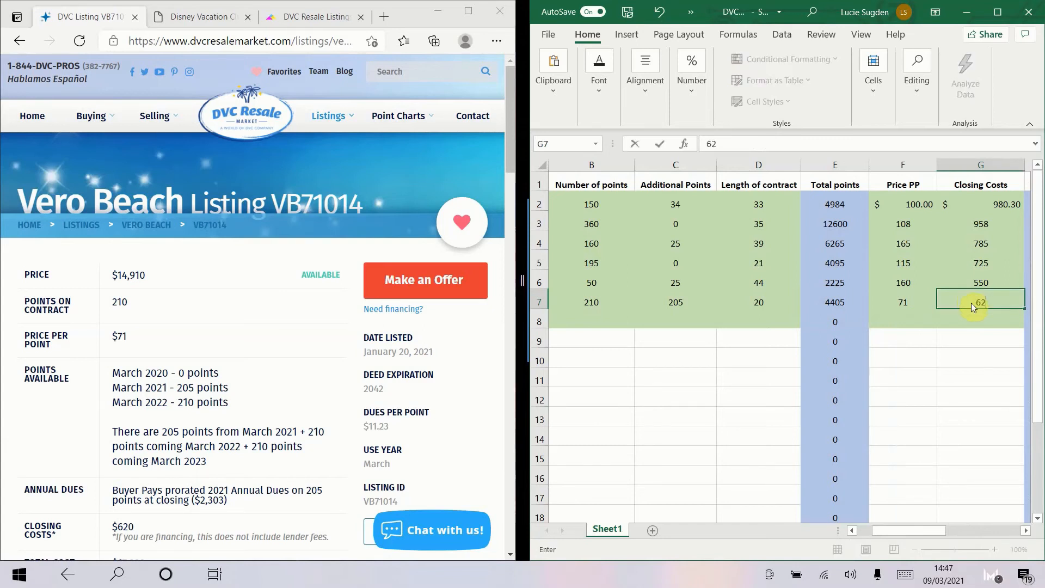
key(Return)
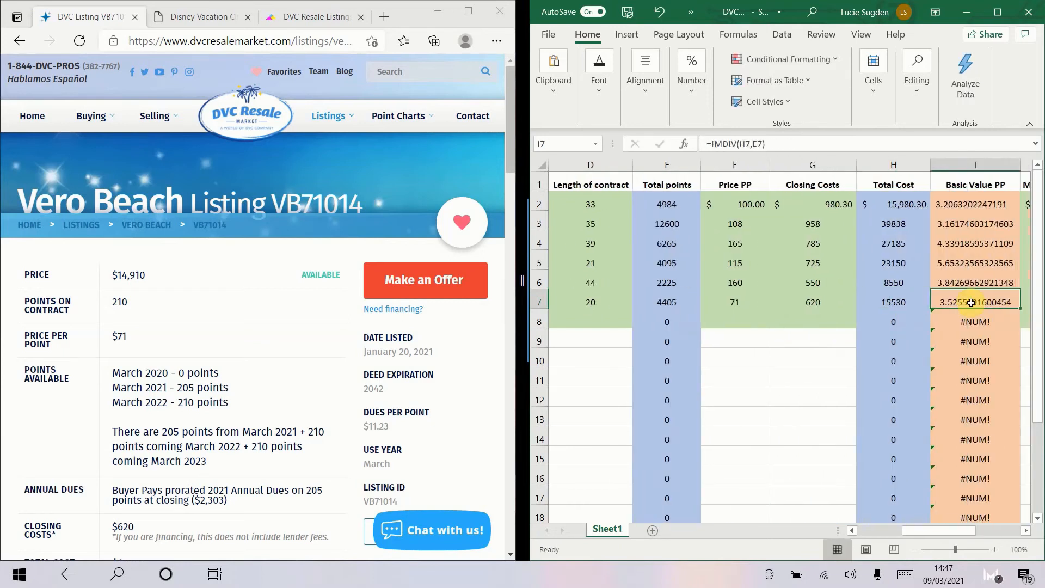
scroll(right, 3)
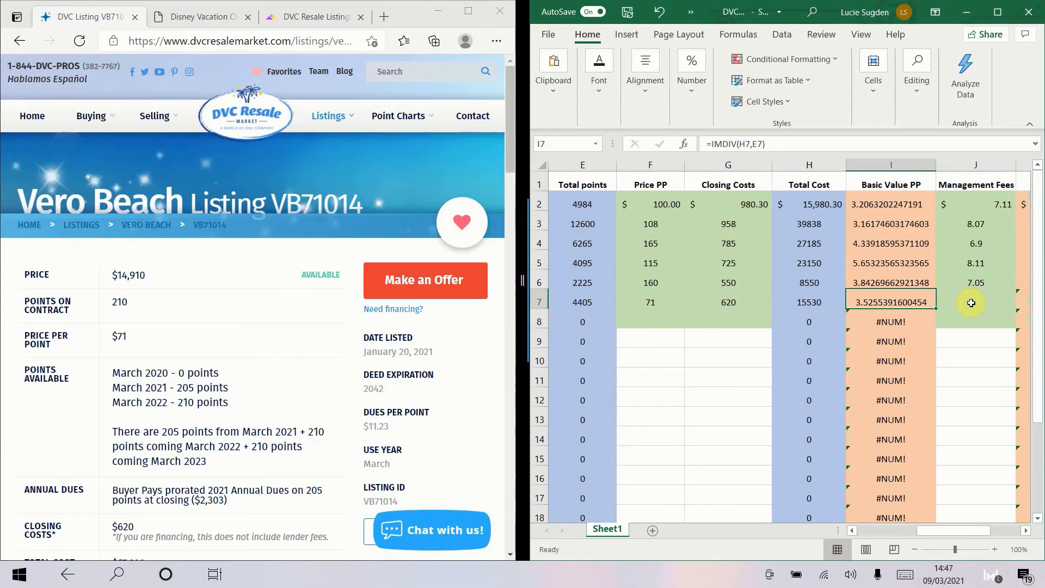
mouse_move(870, 313)
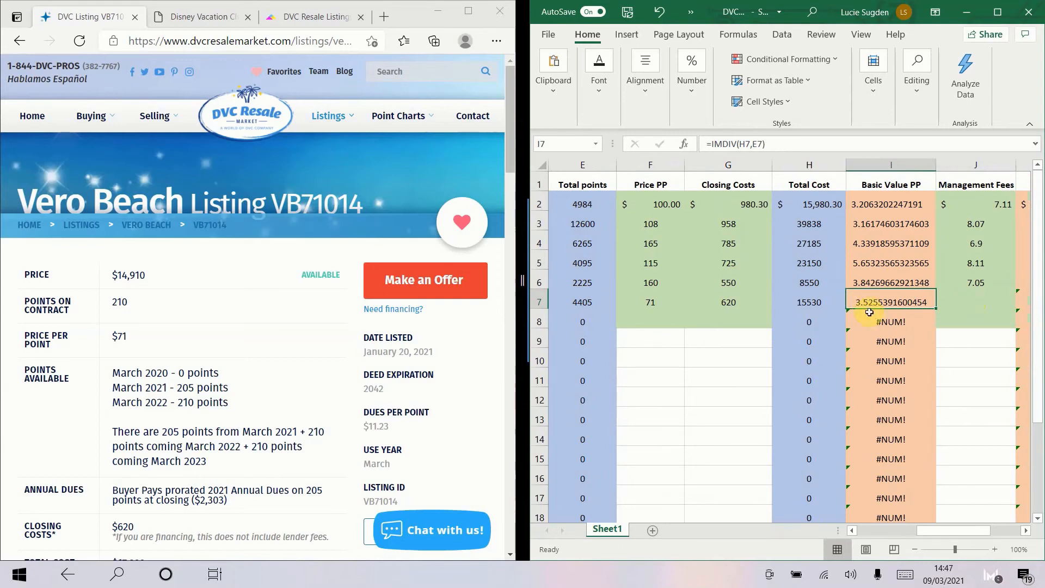
mouse_move(880, 216)
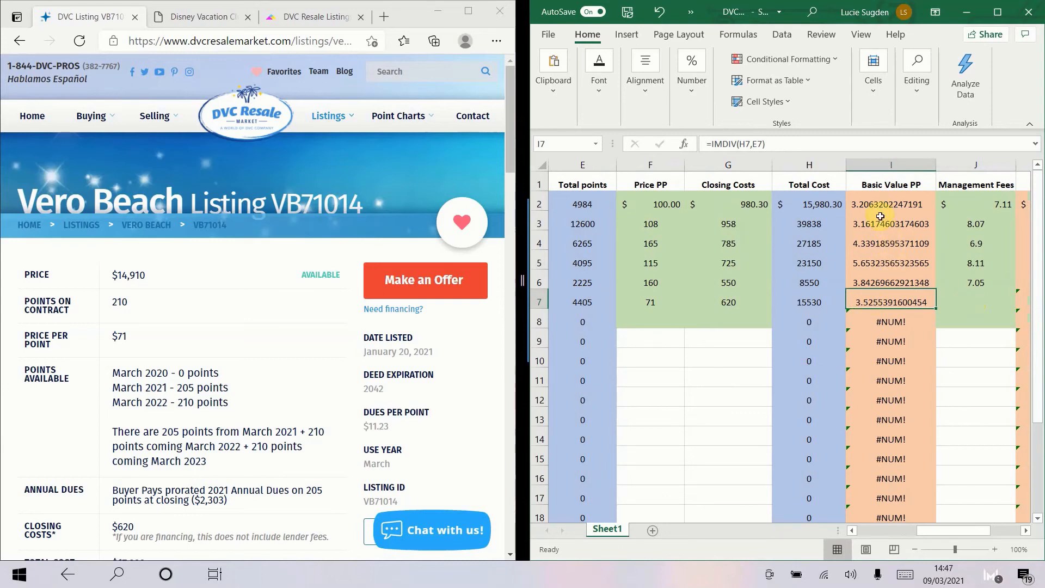
mouse_move(891, 298)
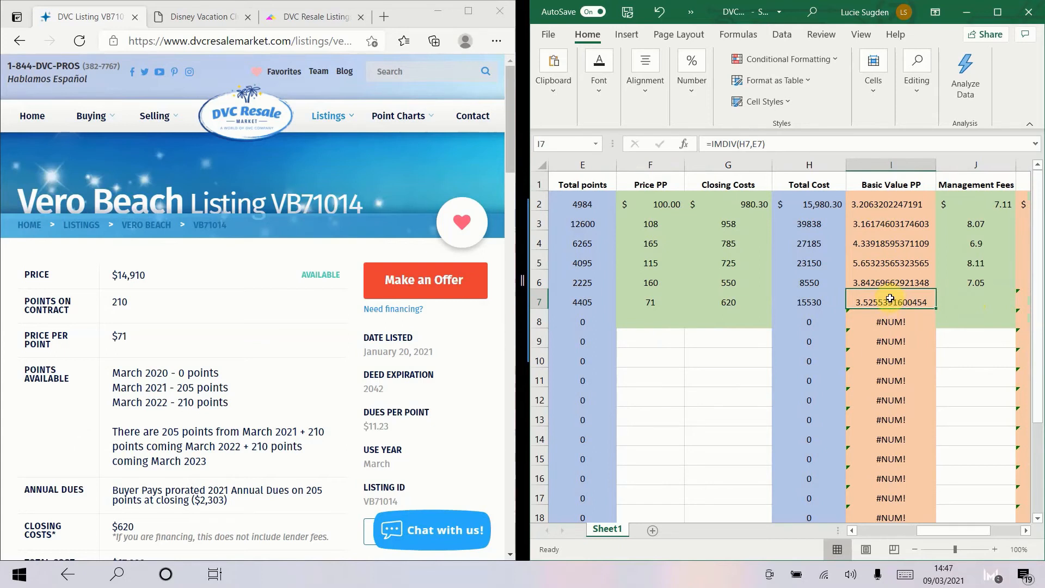
scroll(left, 3)
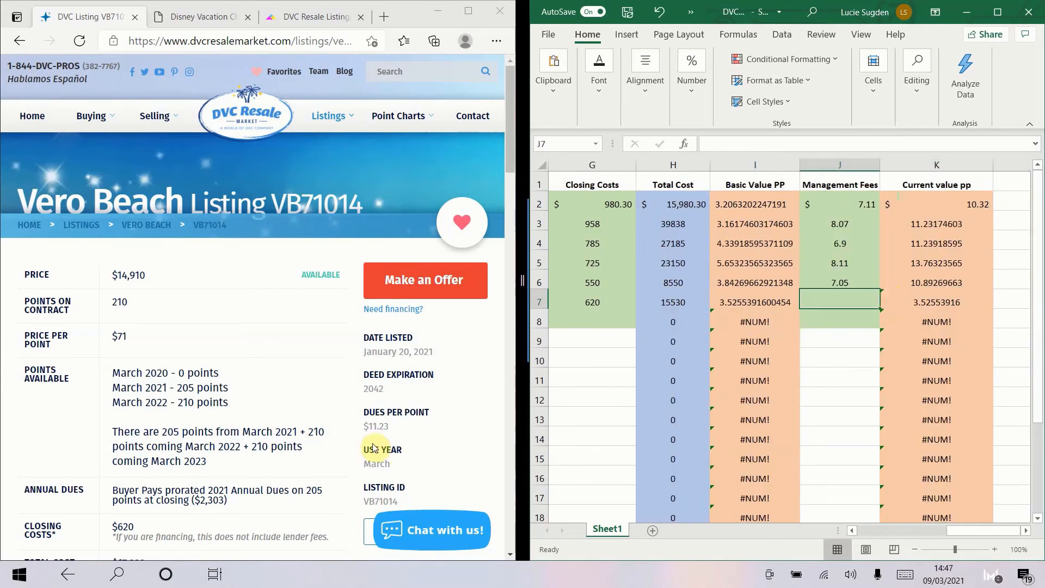
mouse_move(483, 440)
text(11.23)
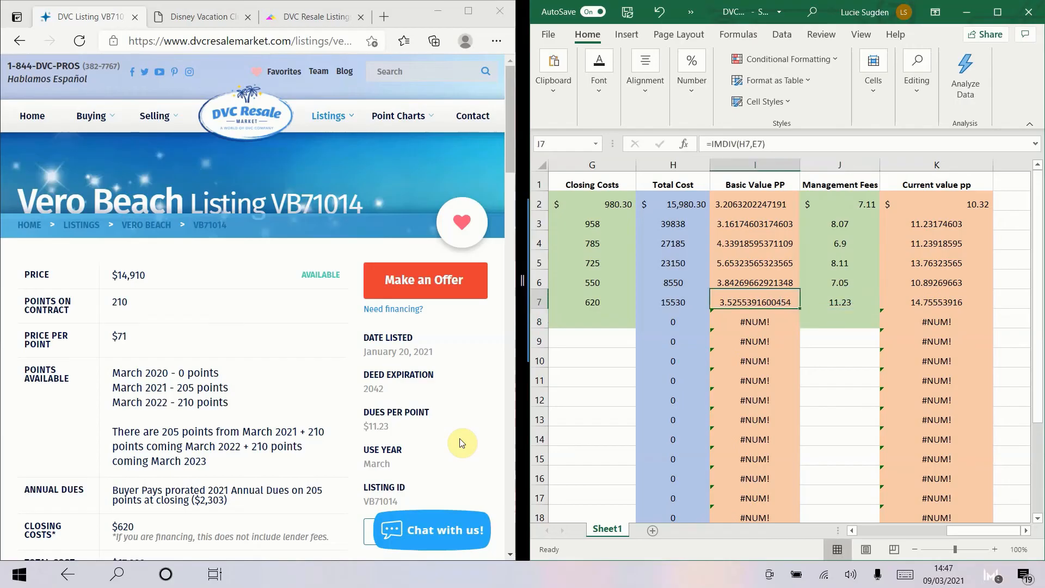
scroll(left, 3)
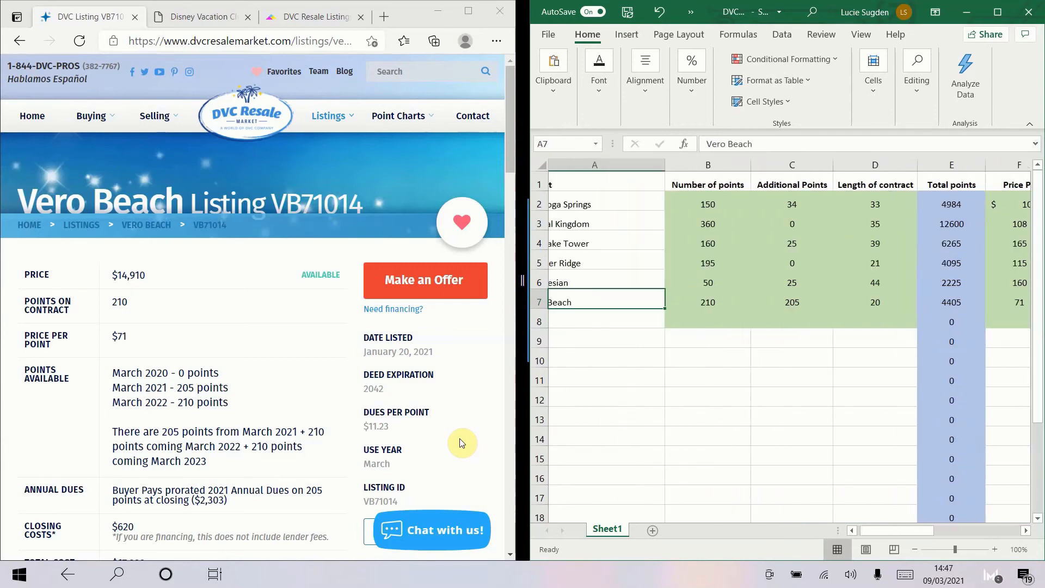
click(731, 302)
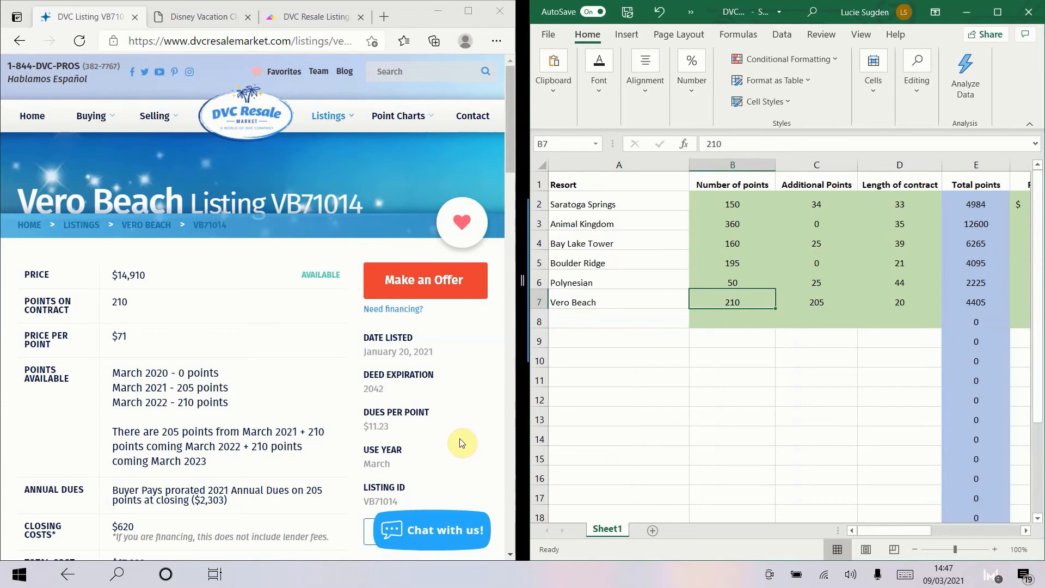
click(899, 302)
text(11.23)
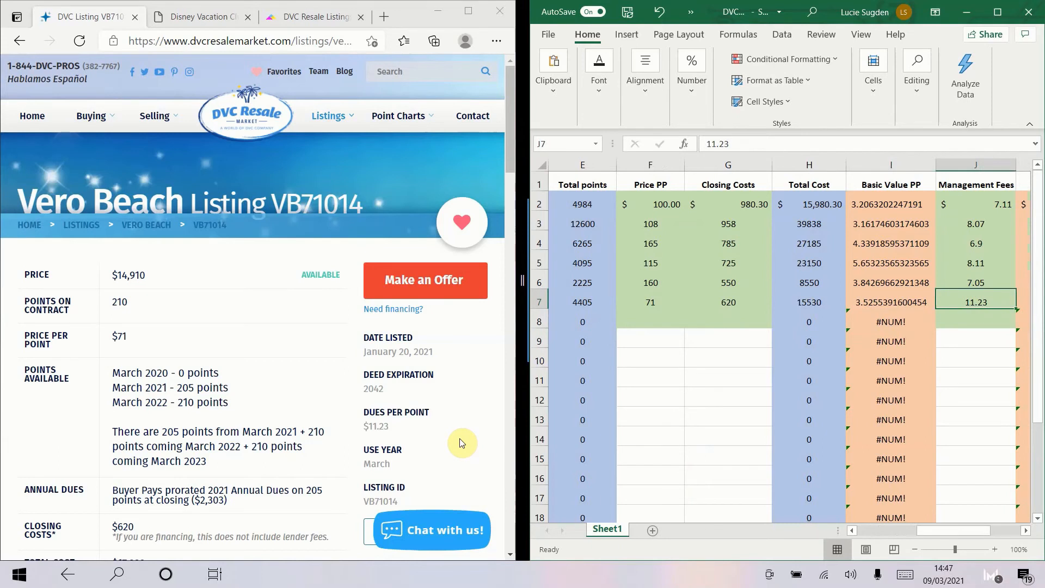
click(937, 223)
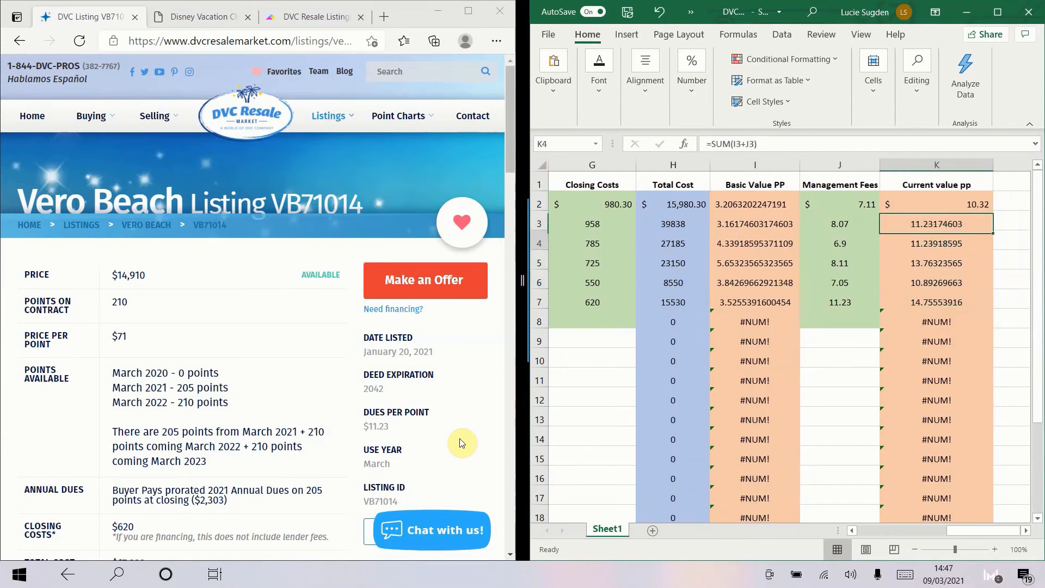
click(936, 243)
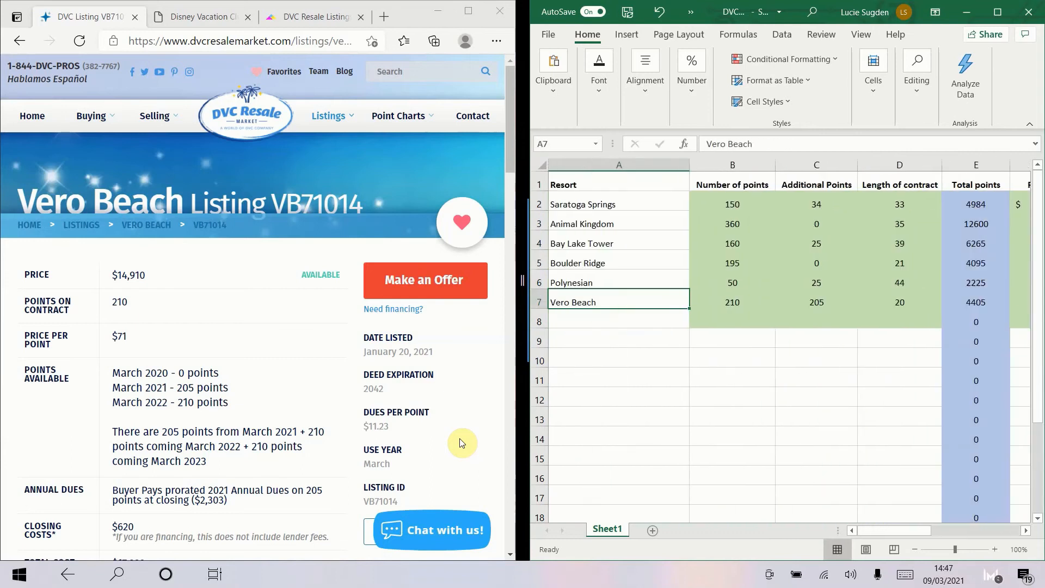
click(757, 302)
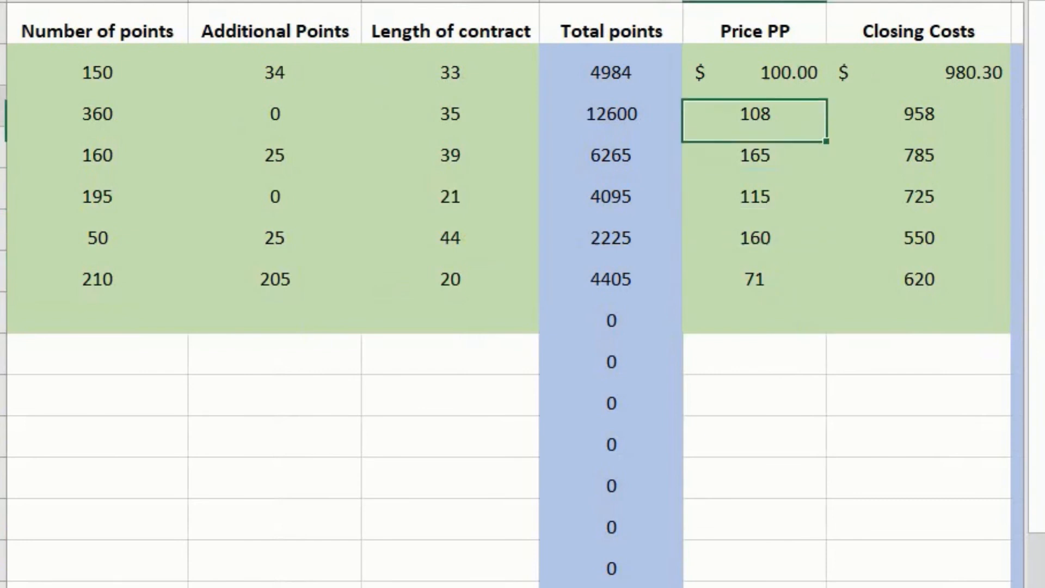
click(755, 278)
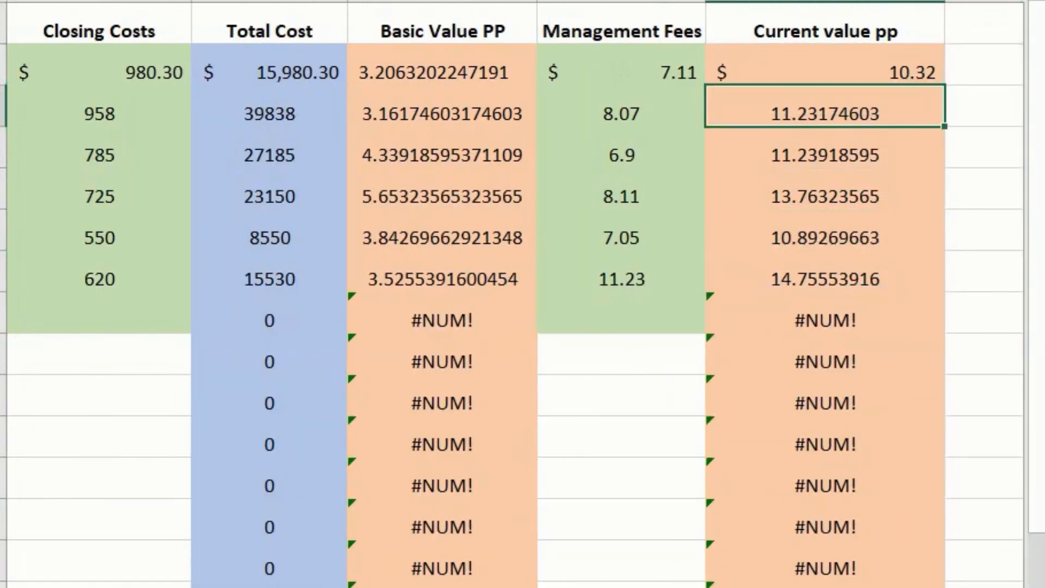
scroll(left, 3)
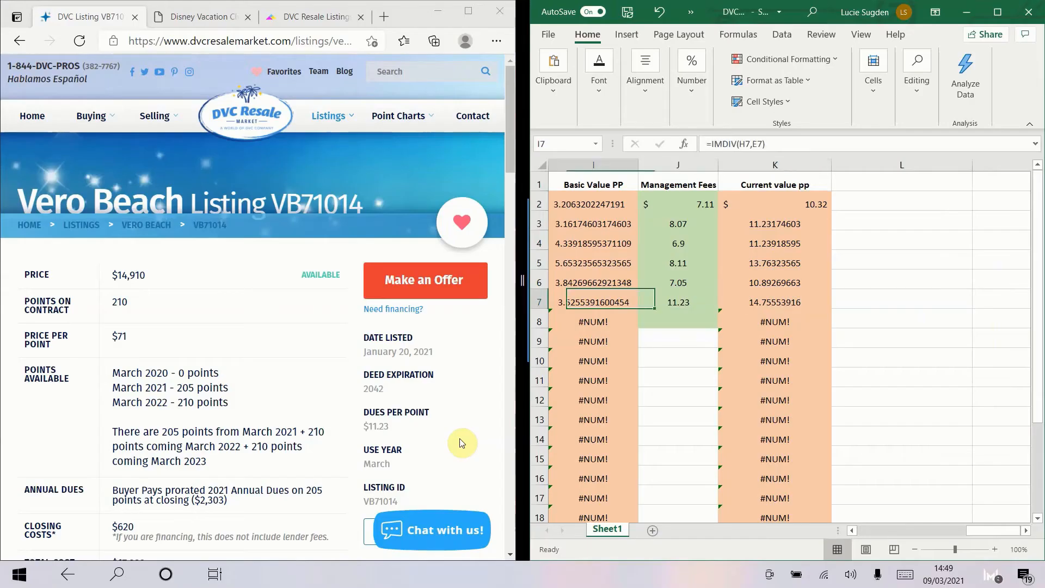
scroll(left, 3)
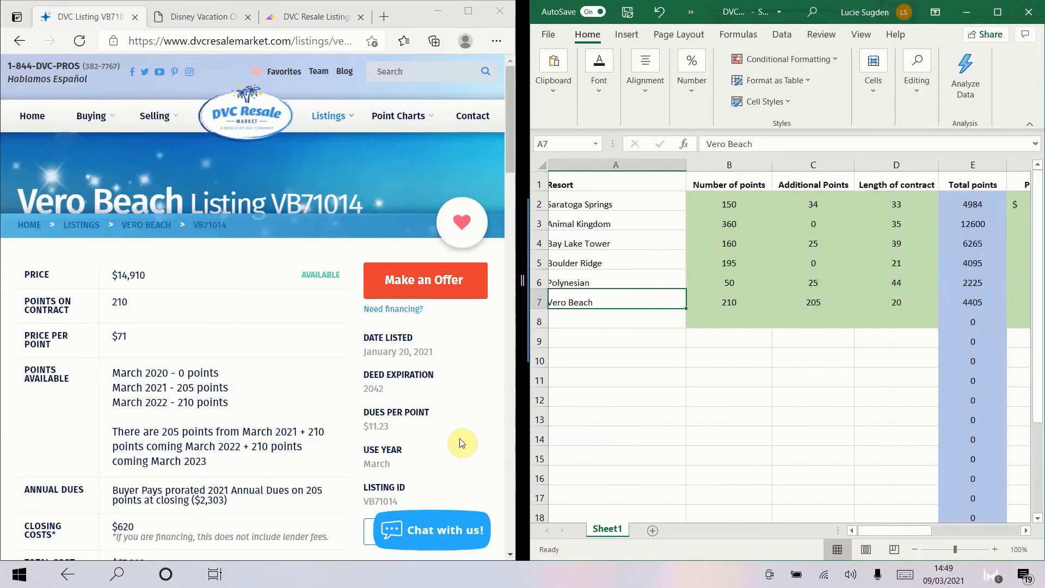
Step: Maximize Excel to show the full six-resort table and check Bay Lake Tower's additional points
click(999, 12)
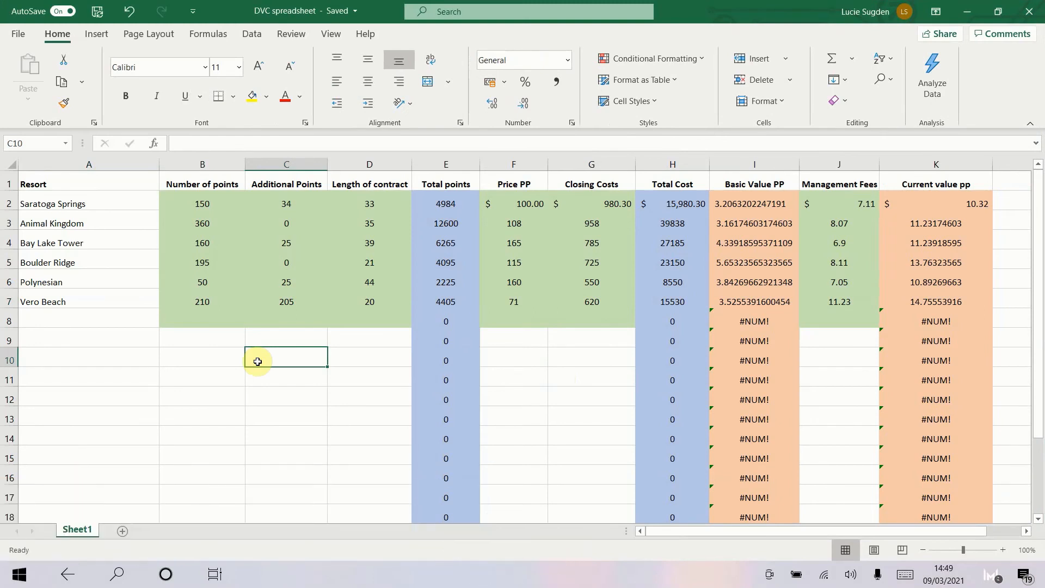
click(287, 241)
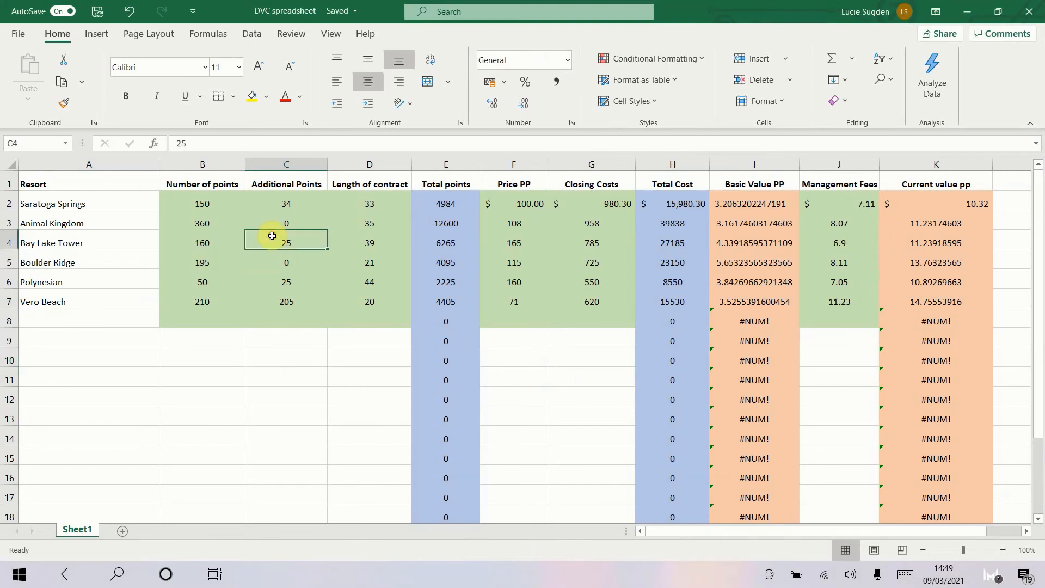